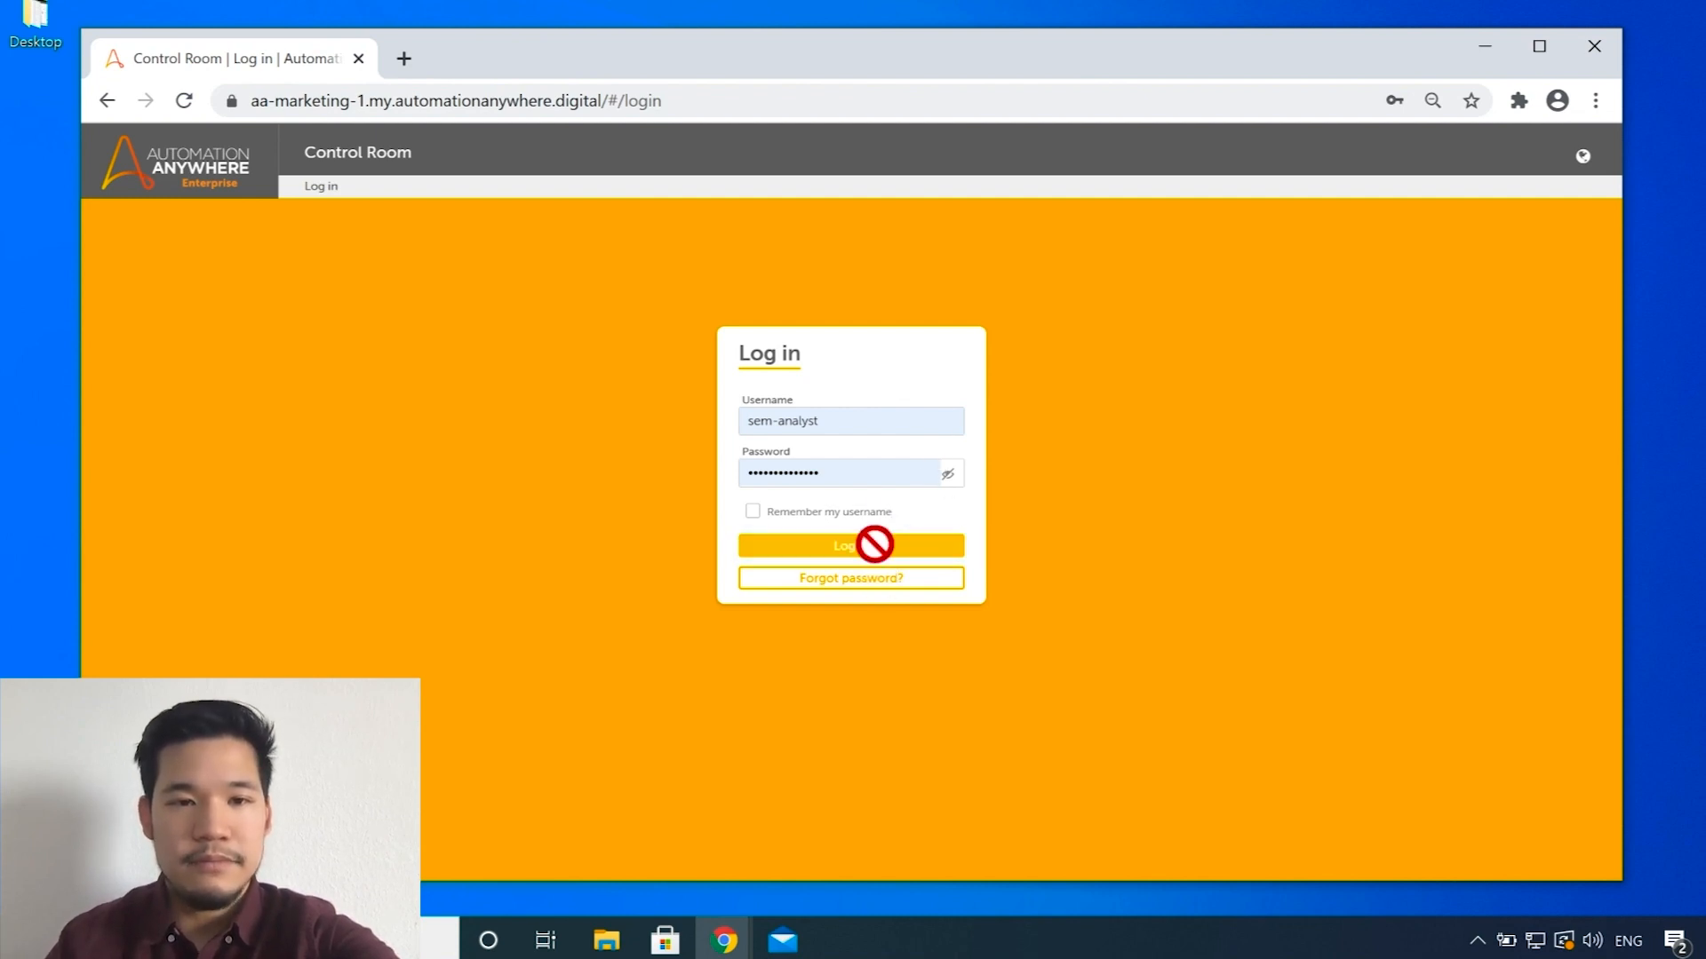
Step: Log in to Control Room and open Discovery Bot Recordings listing the Benefits process
{"action": "left_click", "coordinate": [851, 544]}
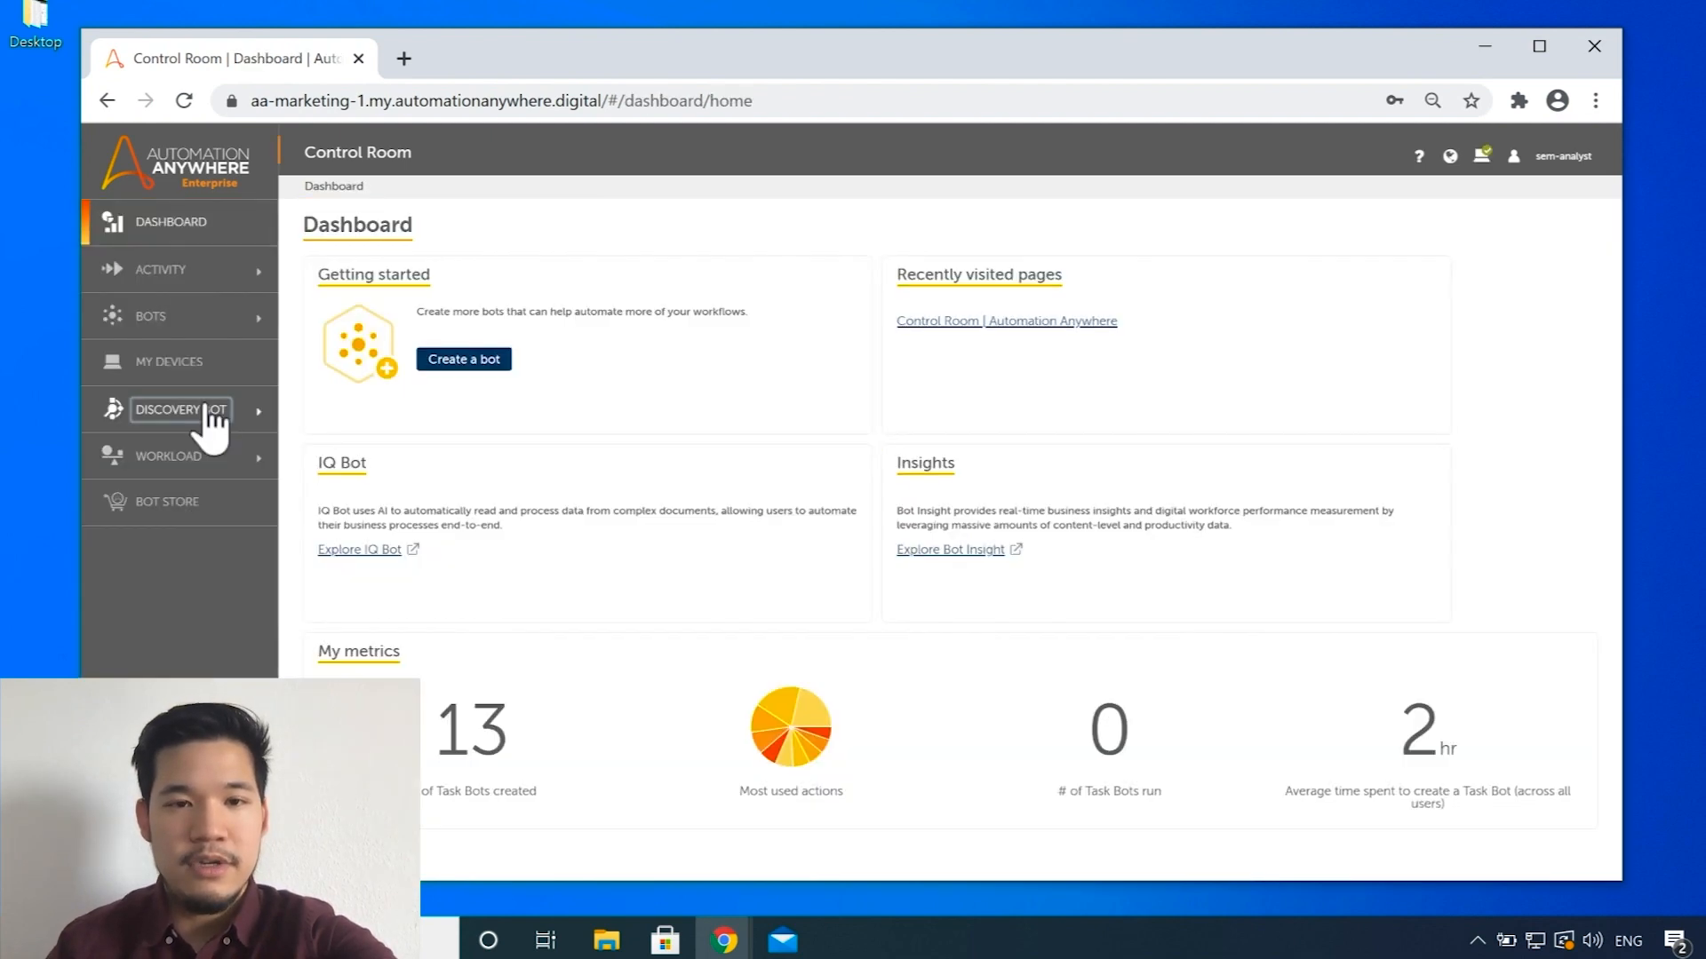
{"action": "left_click", "coordinate": [180, 409]}
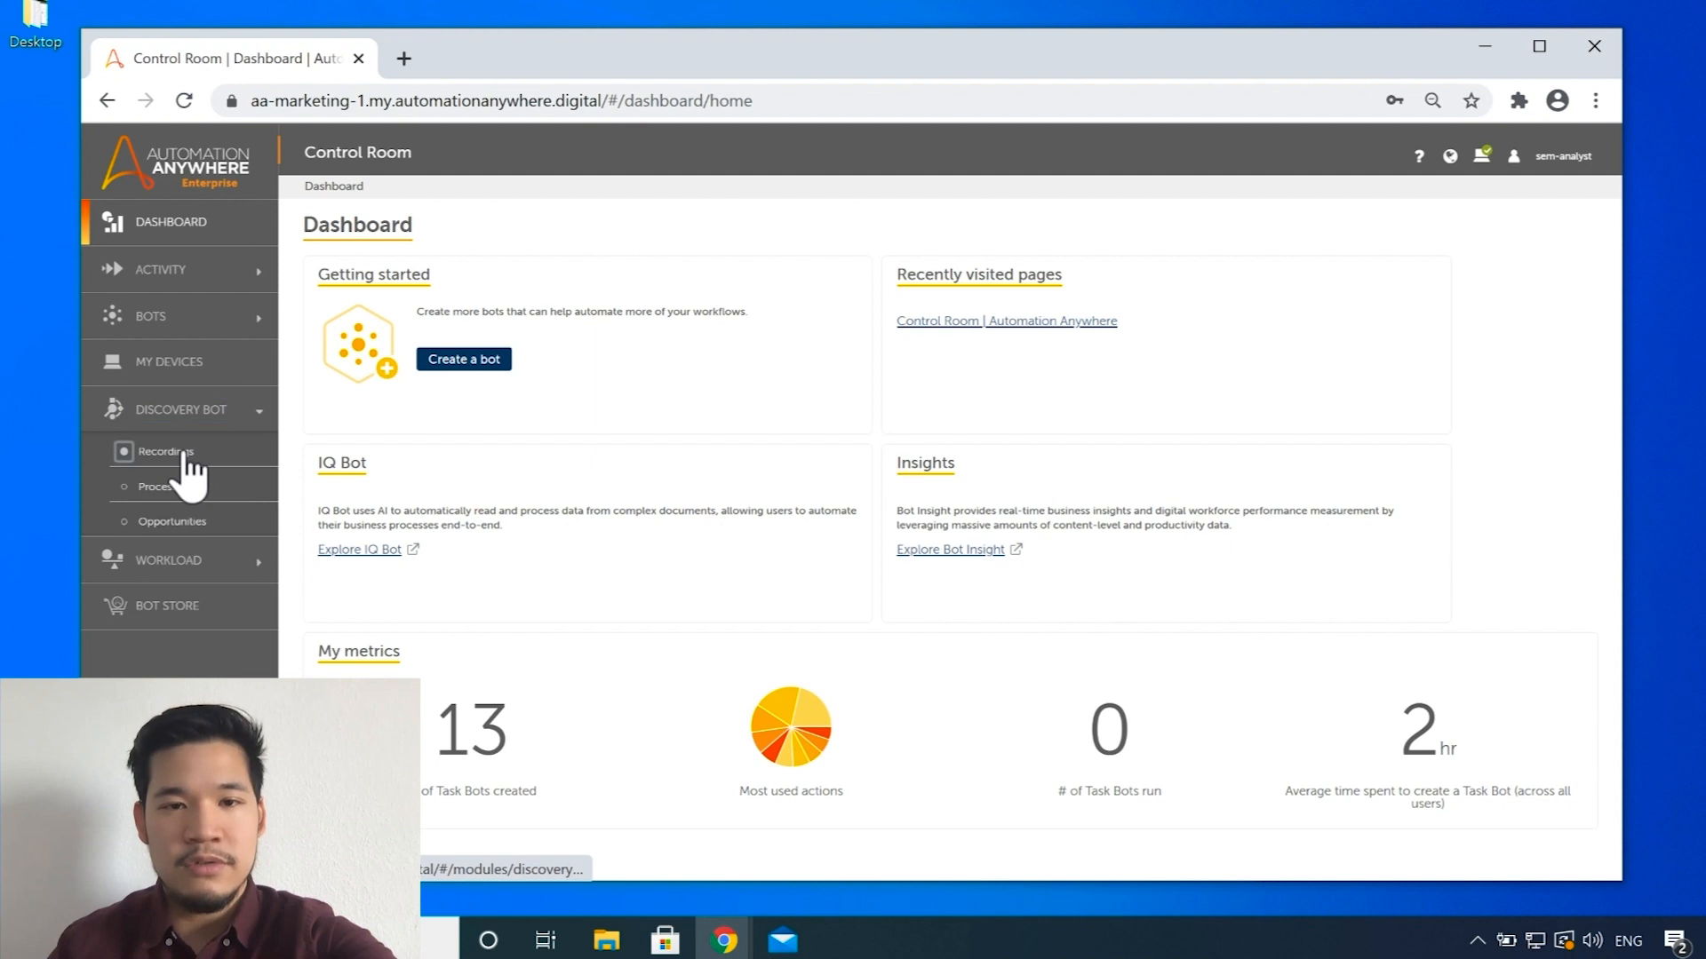
{"action": "left_click", "coordinate": [166, 451]}
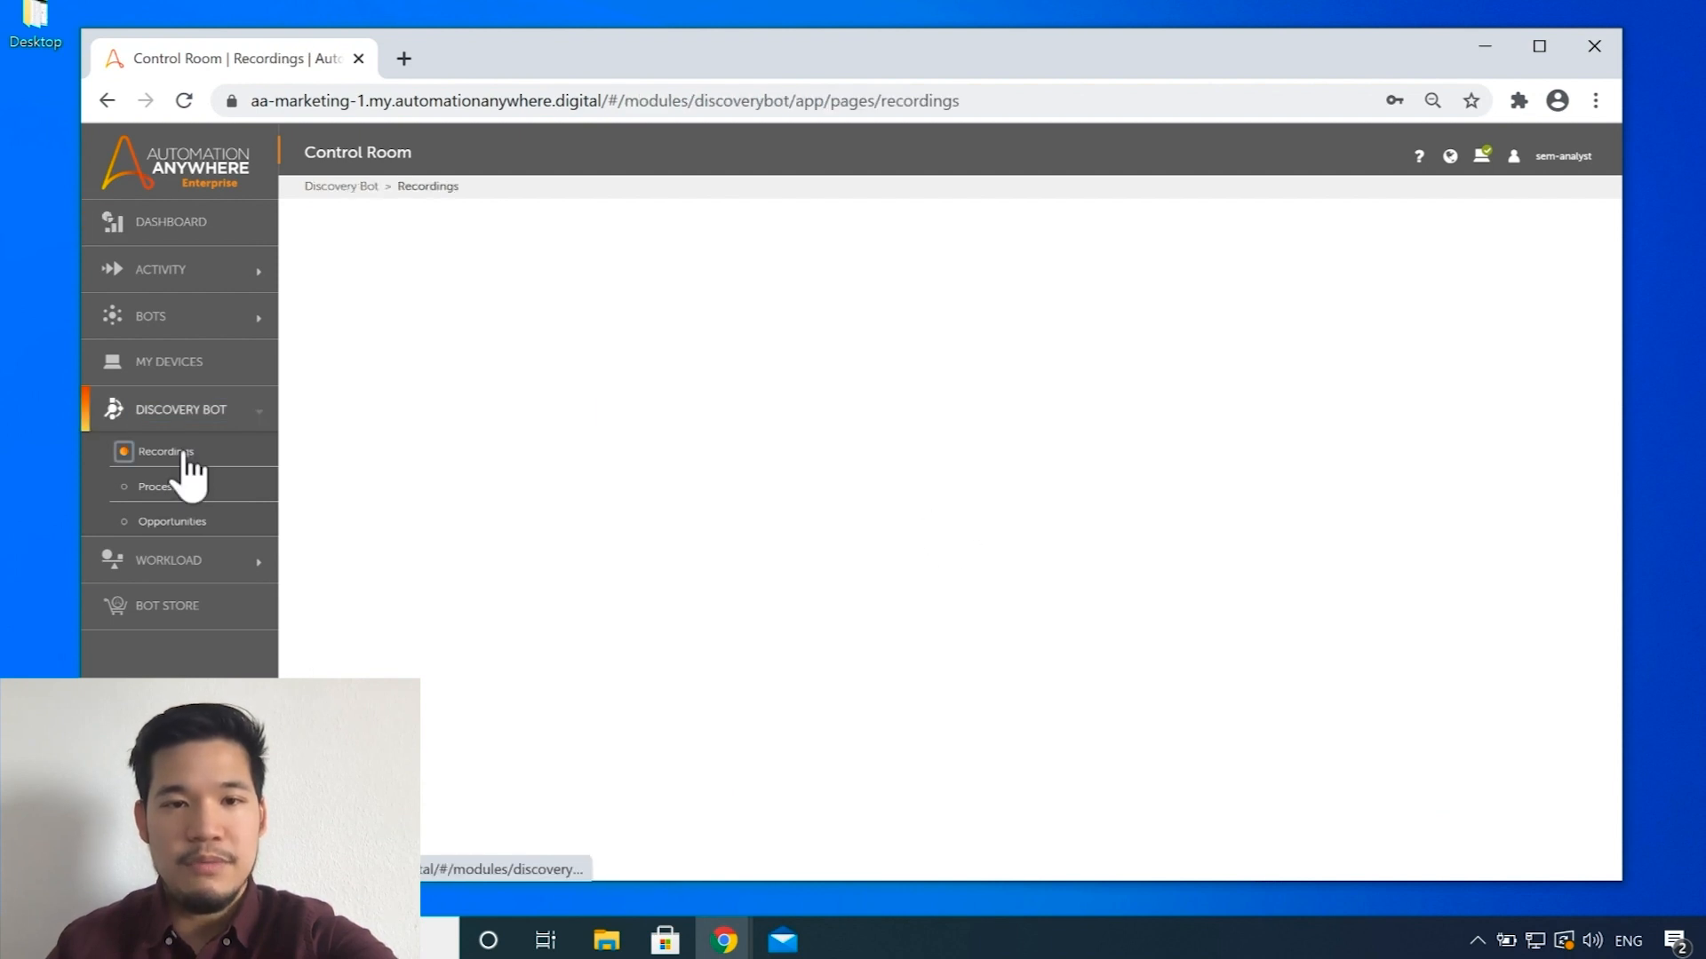
{"action": "left_click", "coordinate": [165, 452]}
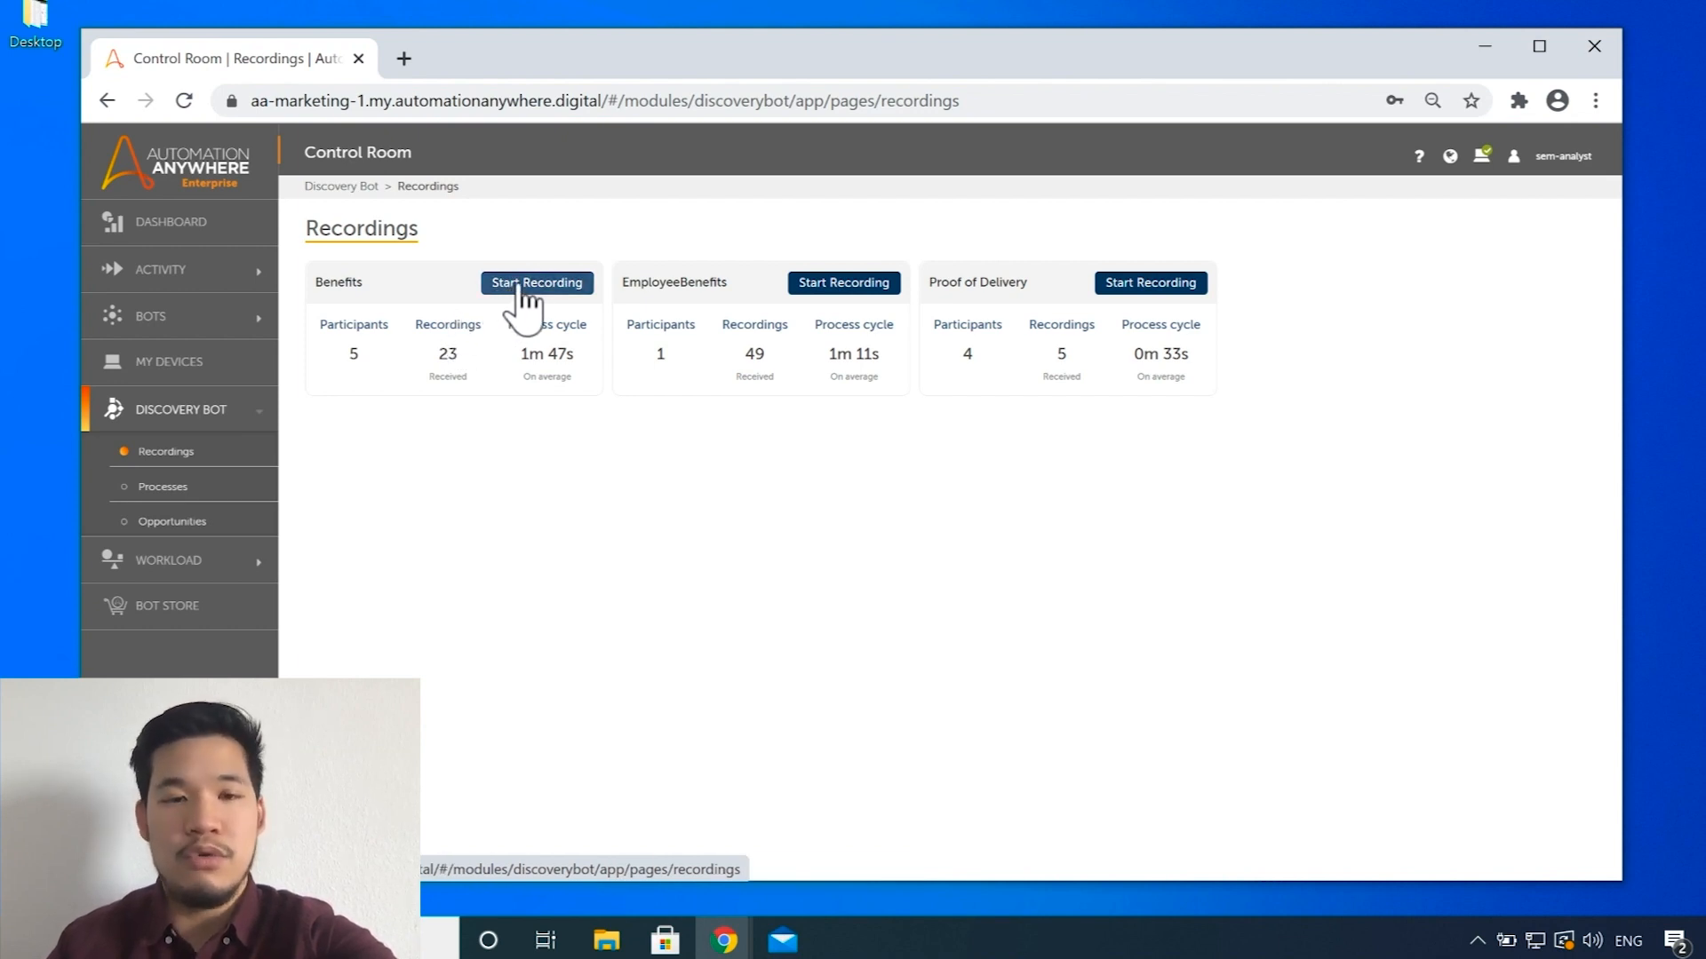
Step: Start a new recording from the Benefits process card
{"action": "left_click", "coordinate": [535, 283]}
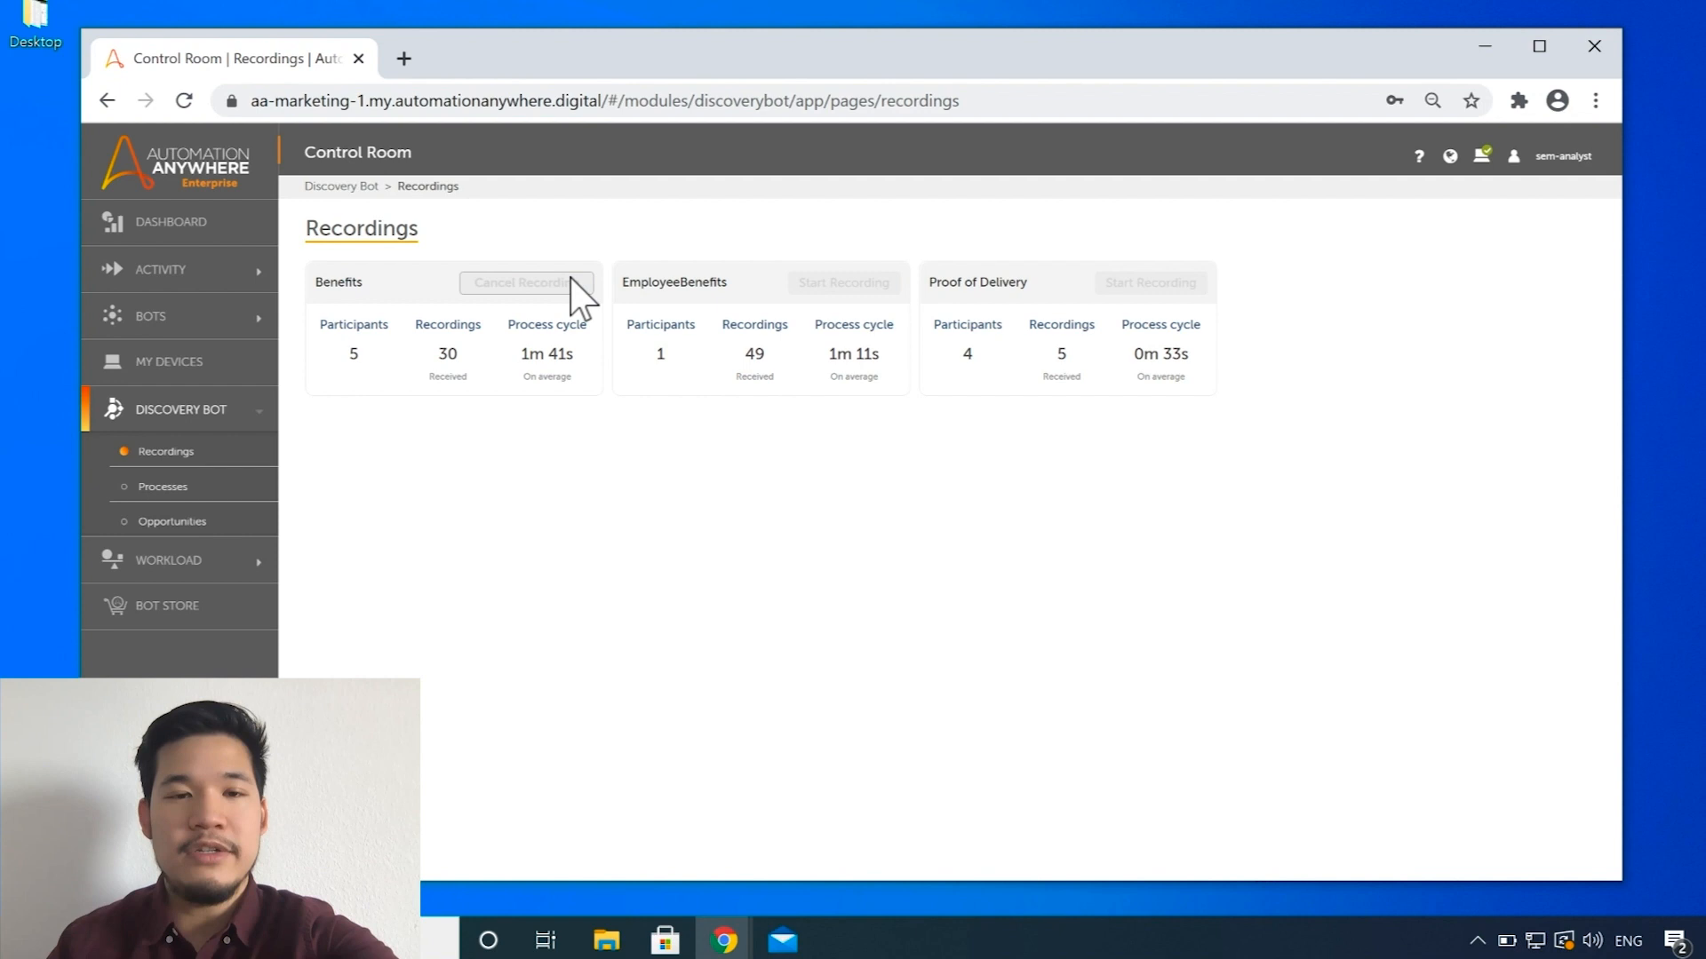
{"action": "mouse_move", "coordinate": [525, 282]}
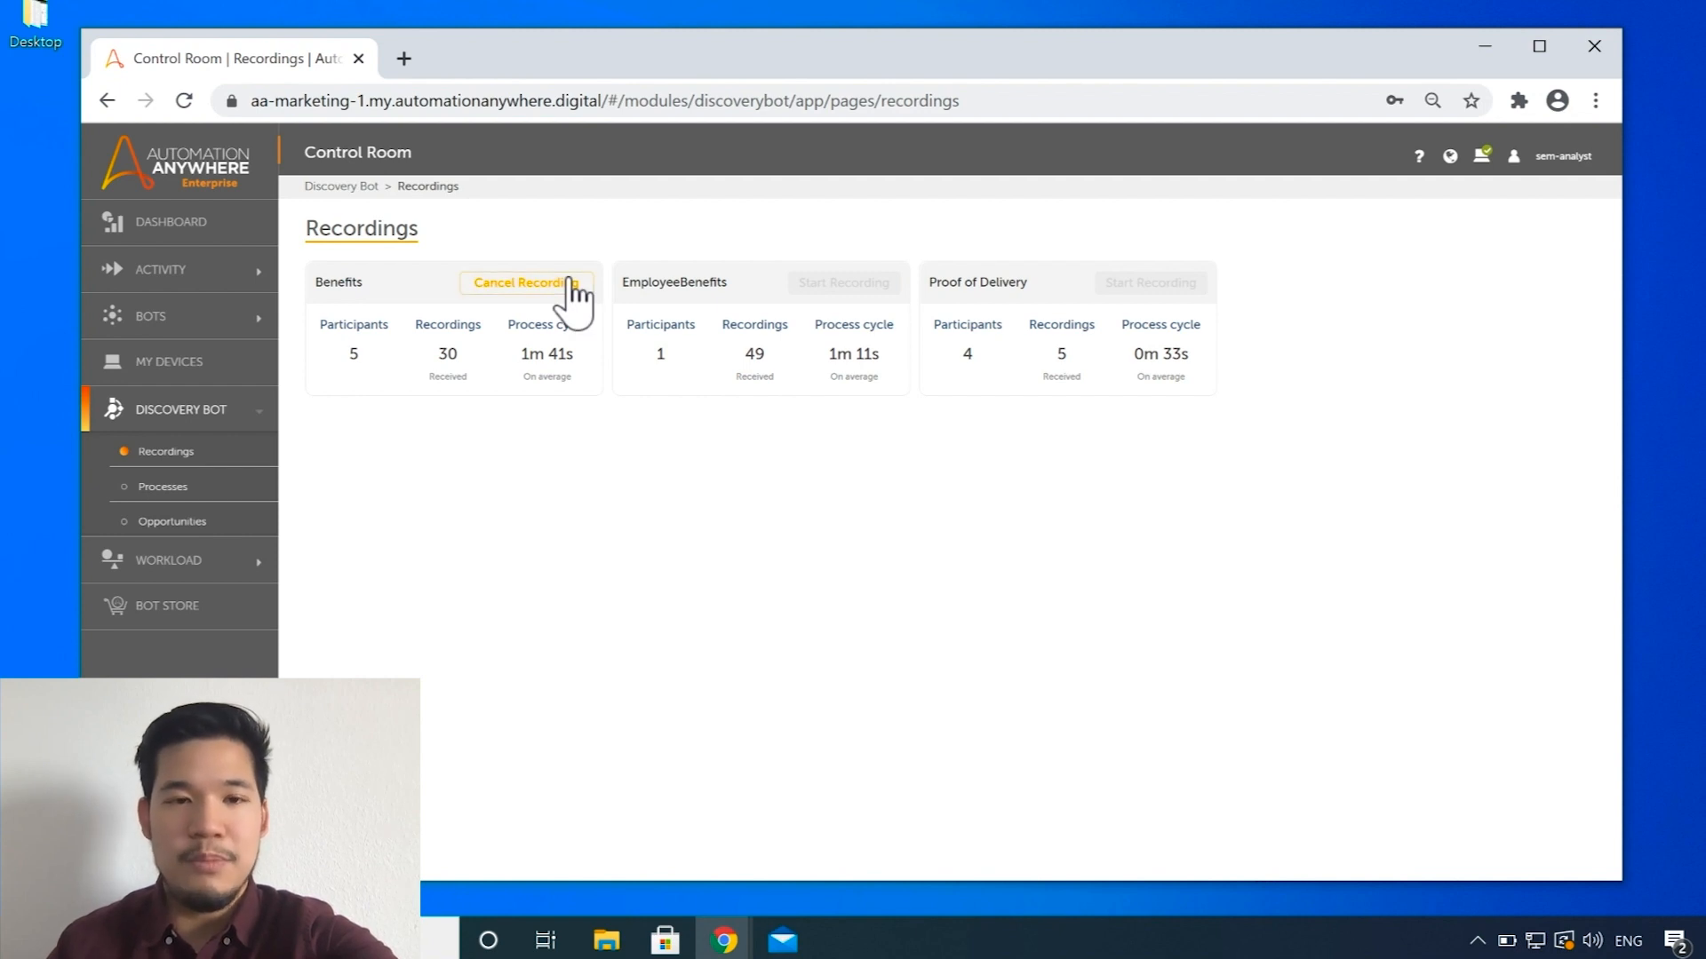
{"action": "mouse_move", "coordinate": [1135, 770]}
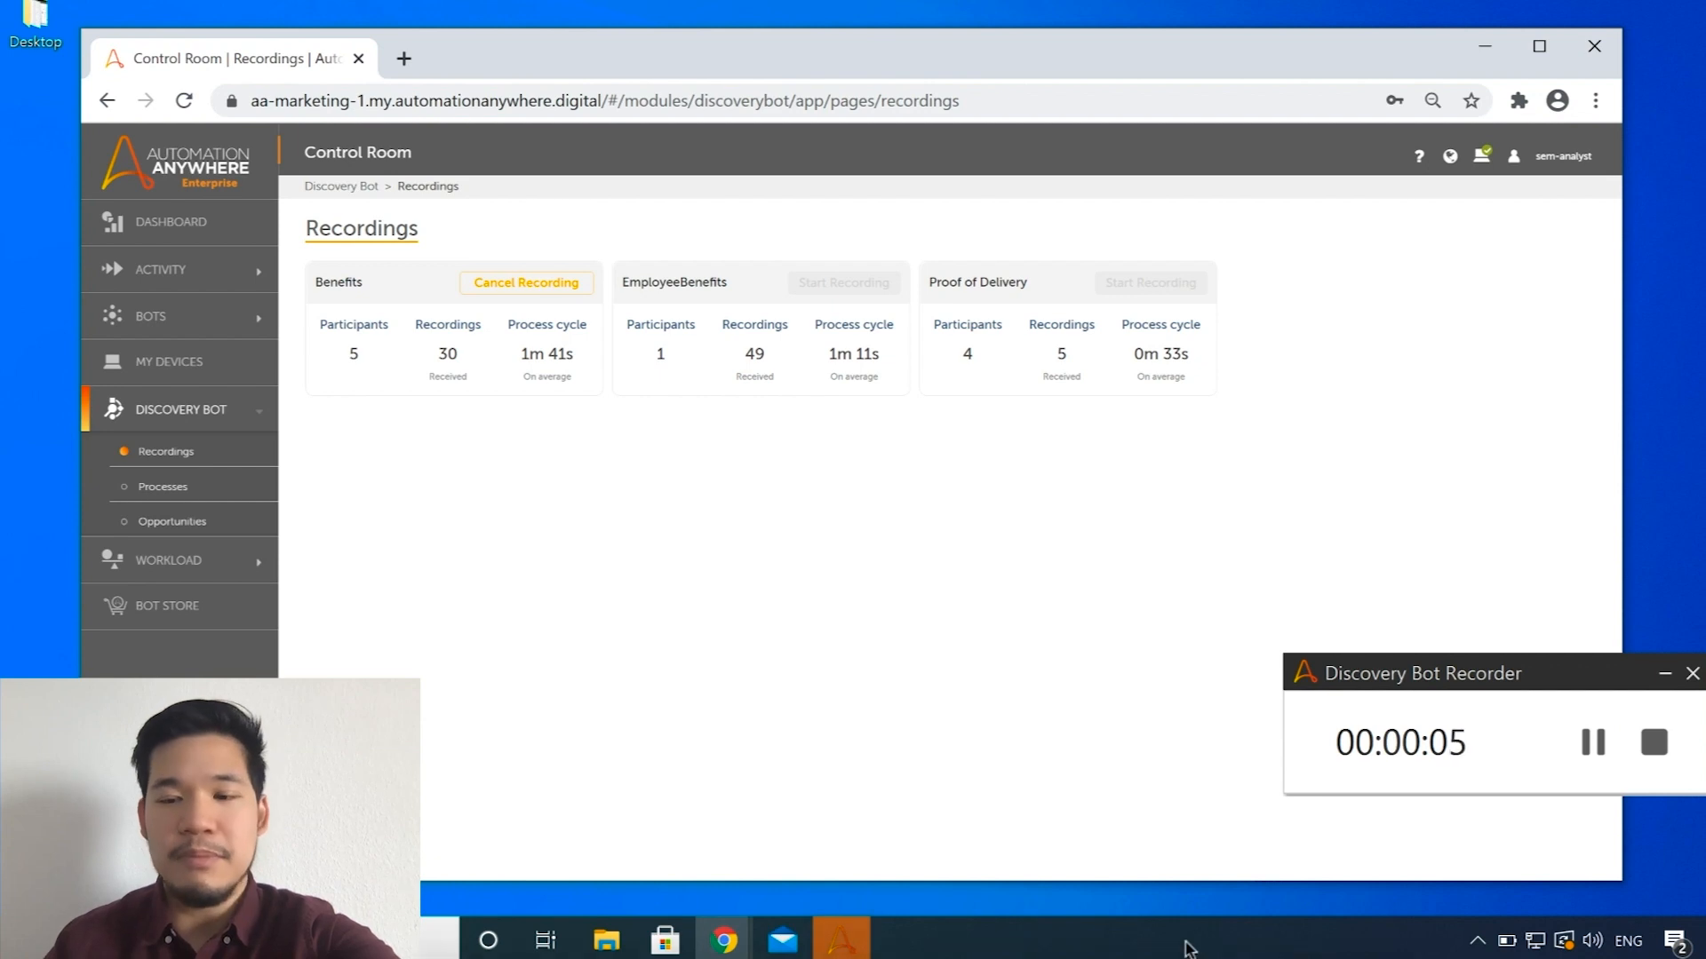
{"action": "mouse_move", "coordinate": [782, 939]}
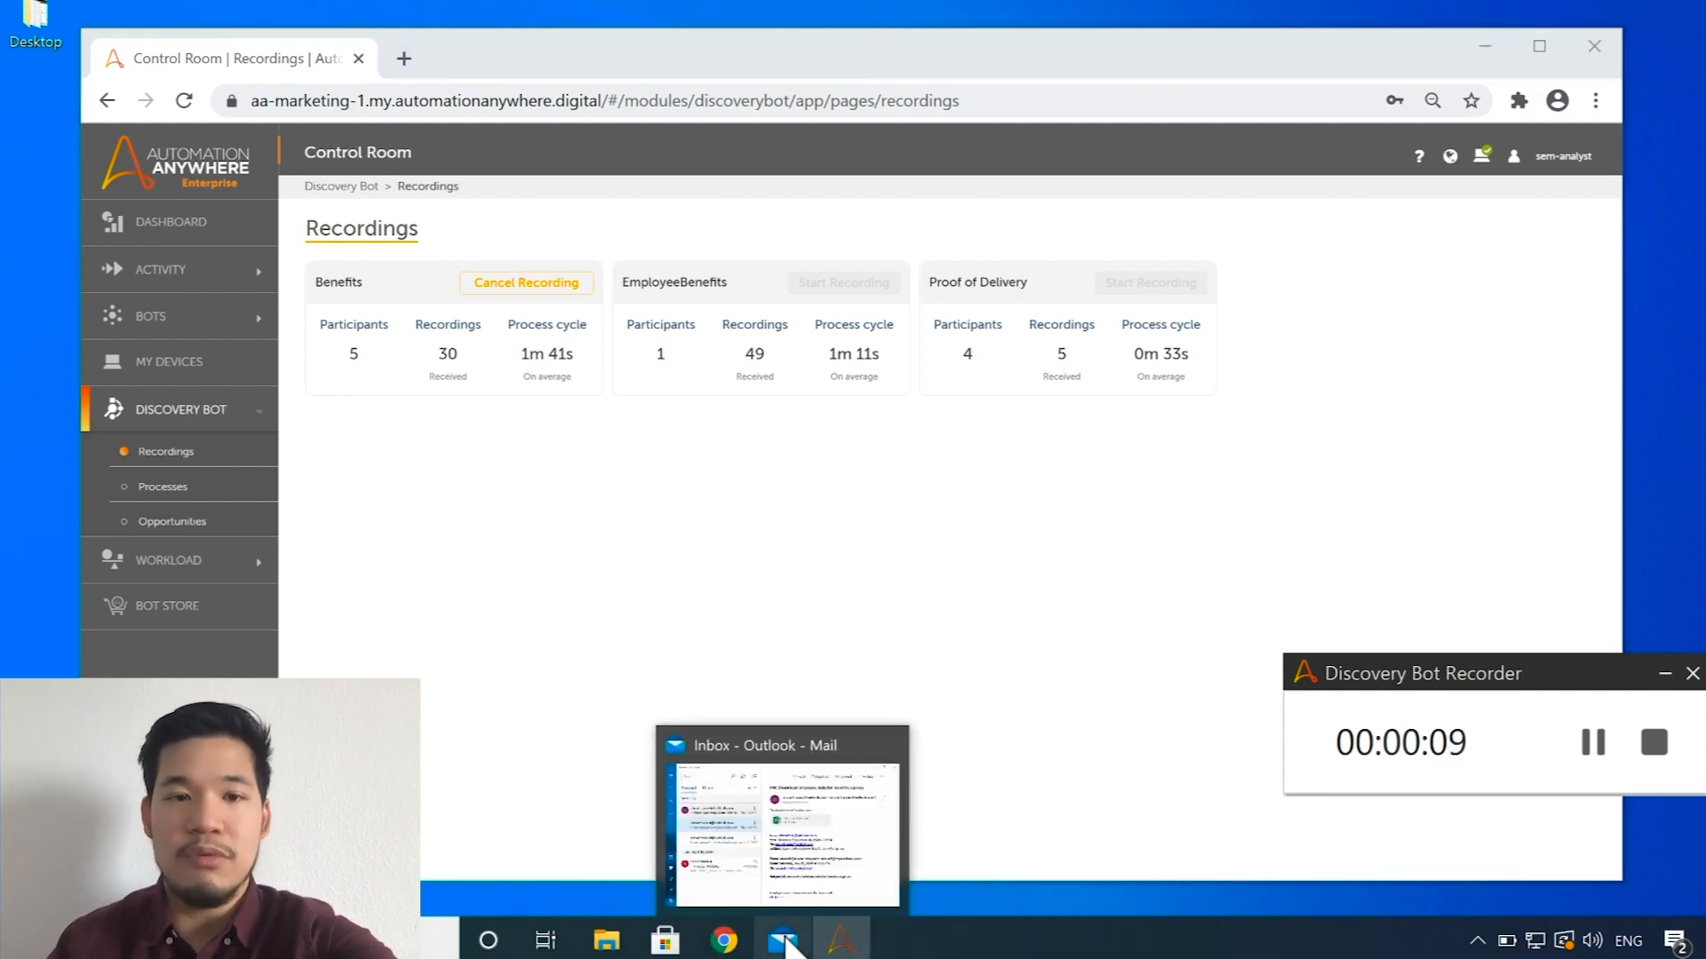
Step: Save employeeData.xlsx from the benefits sign-up email to the Desktop
{"action": "left_click", "coordinate": [782, 815]}
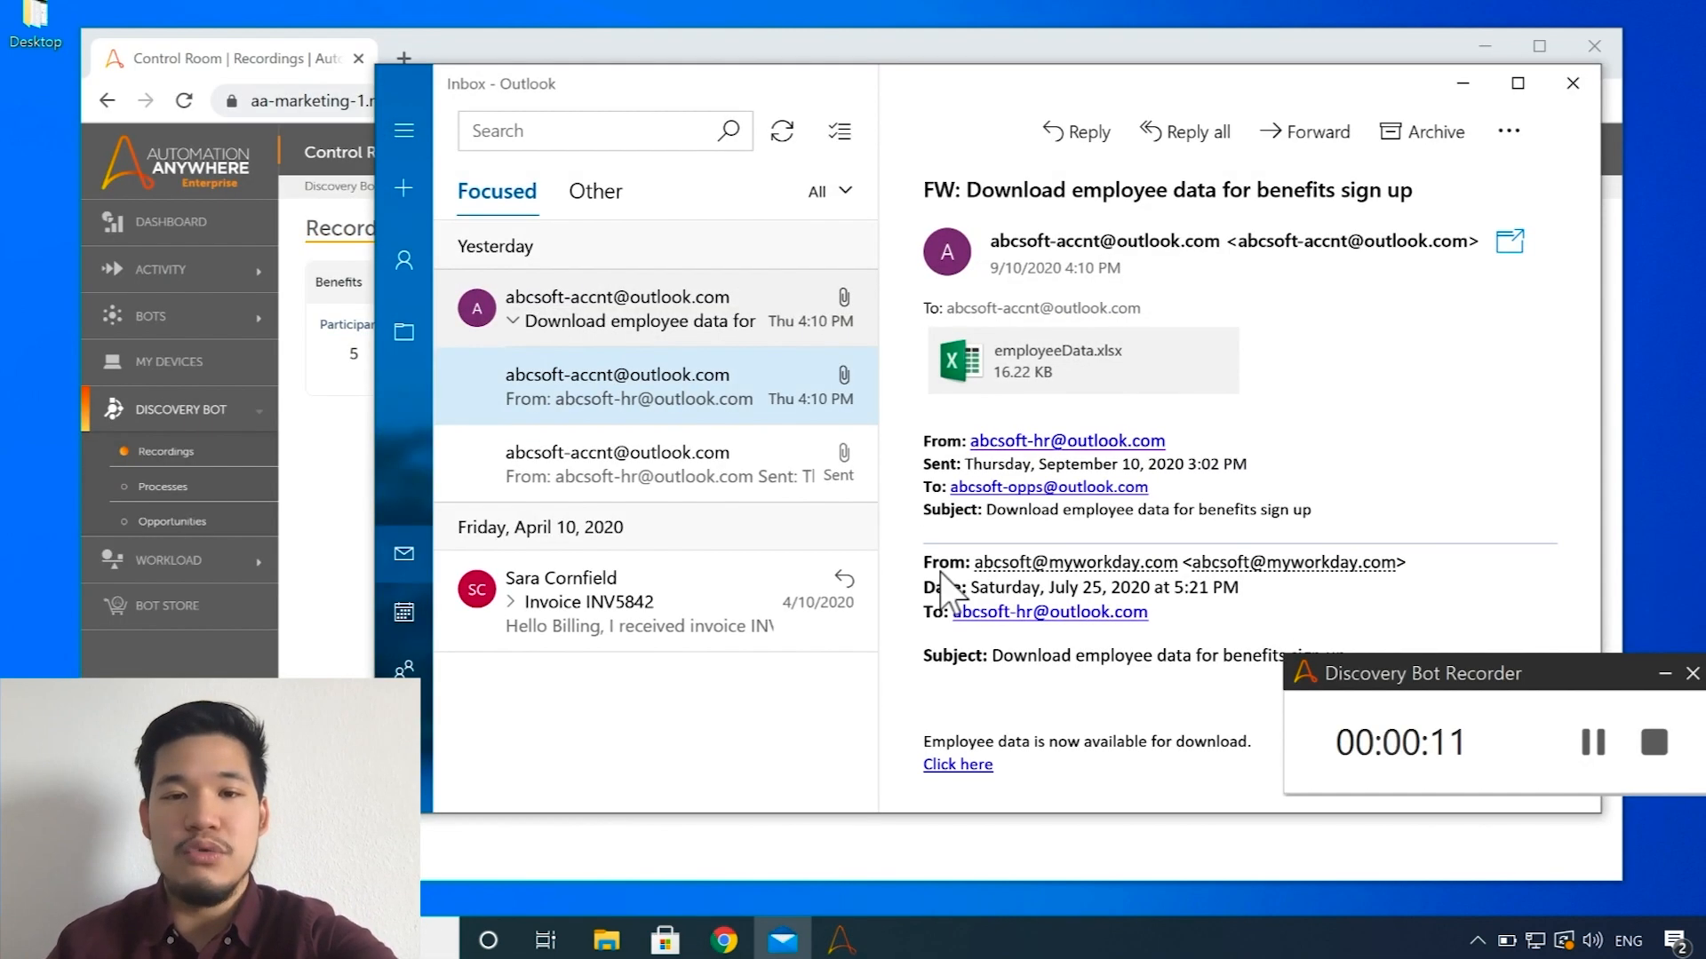
{"action": "mouse_move", "coordinate": [1050, 387]}
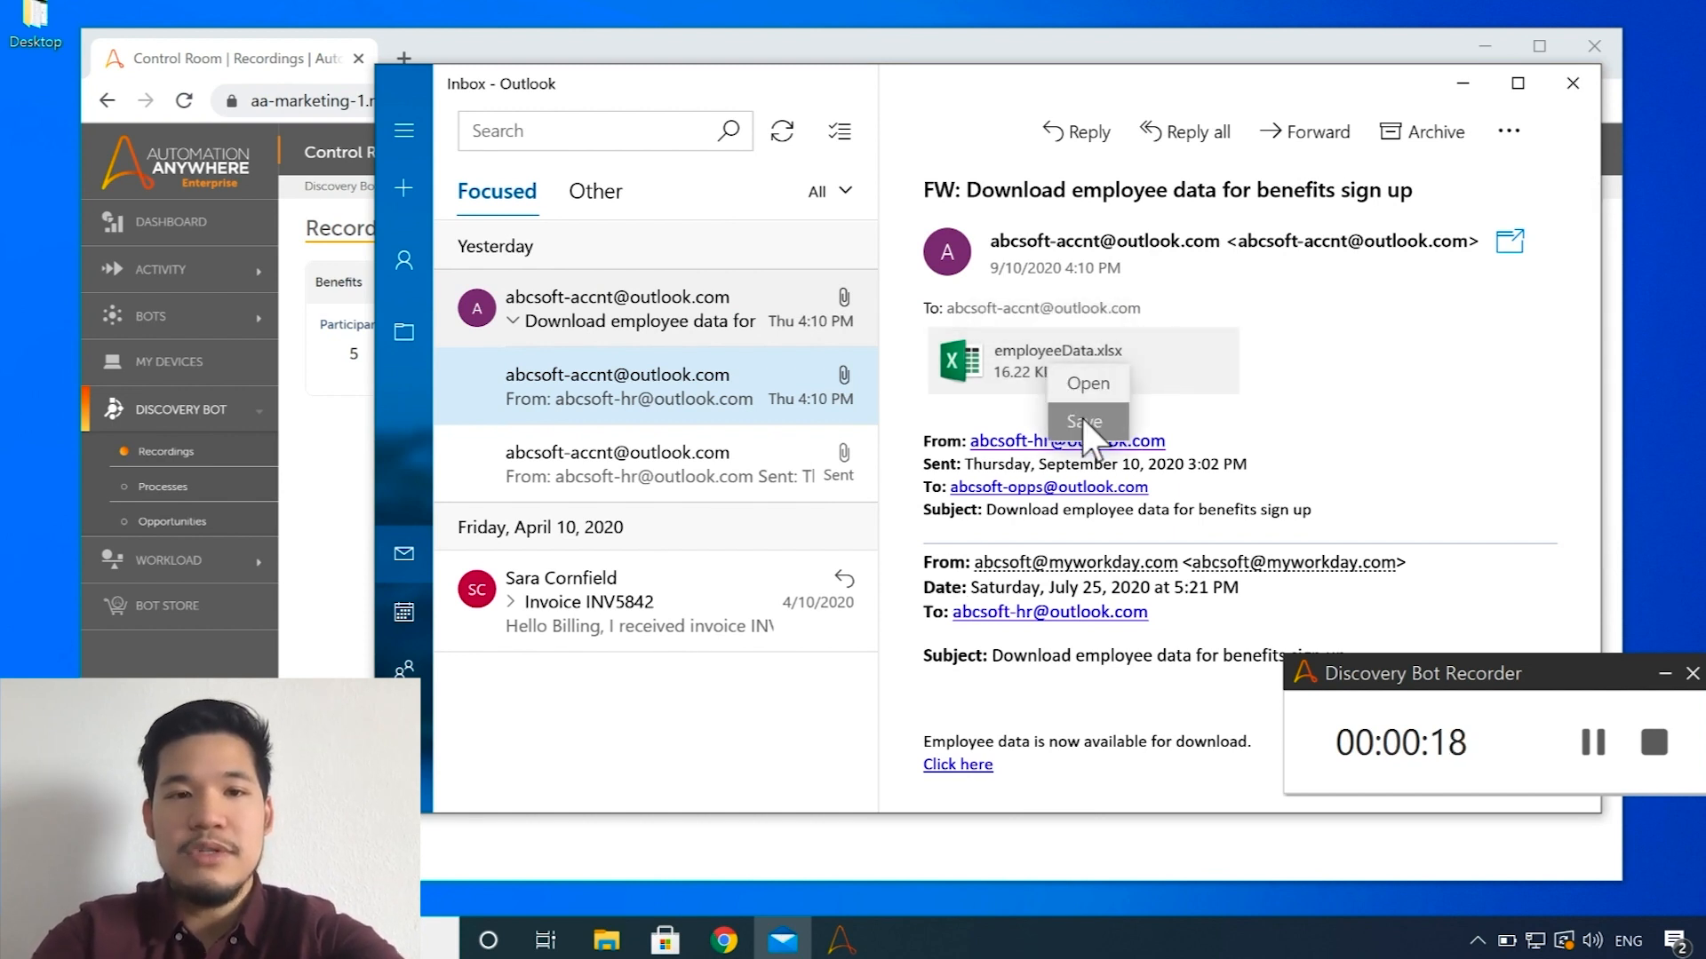
{"action": "left_click", "coordinate": [1085, 422]}
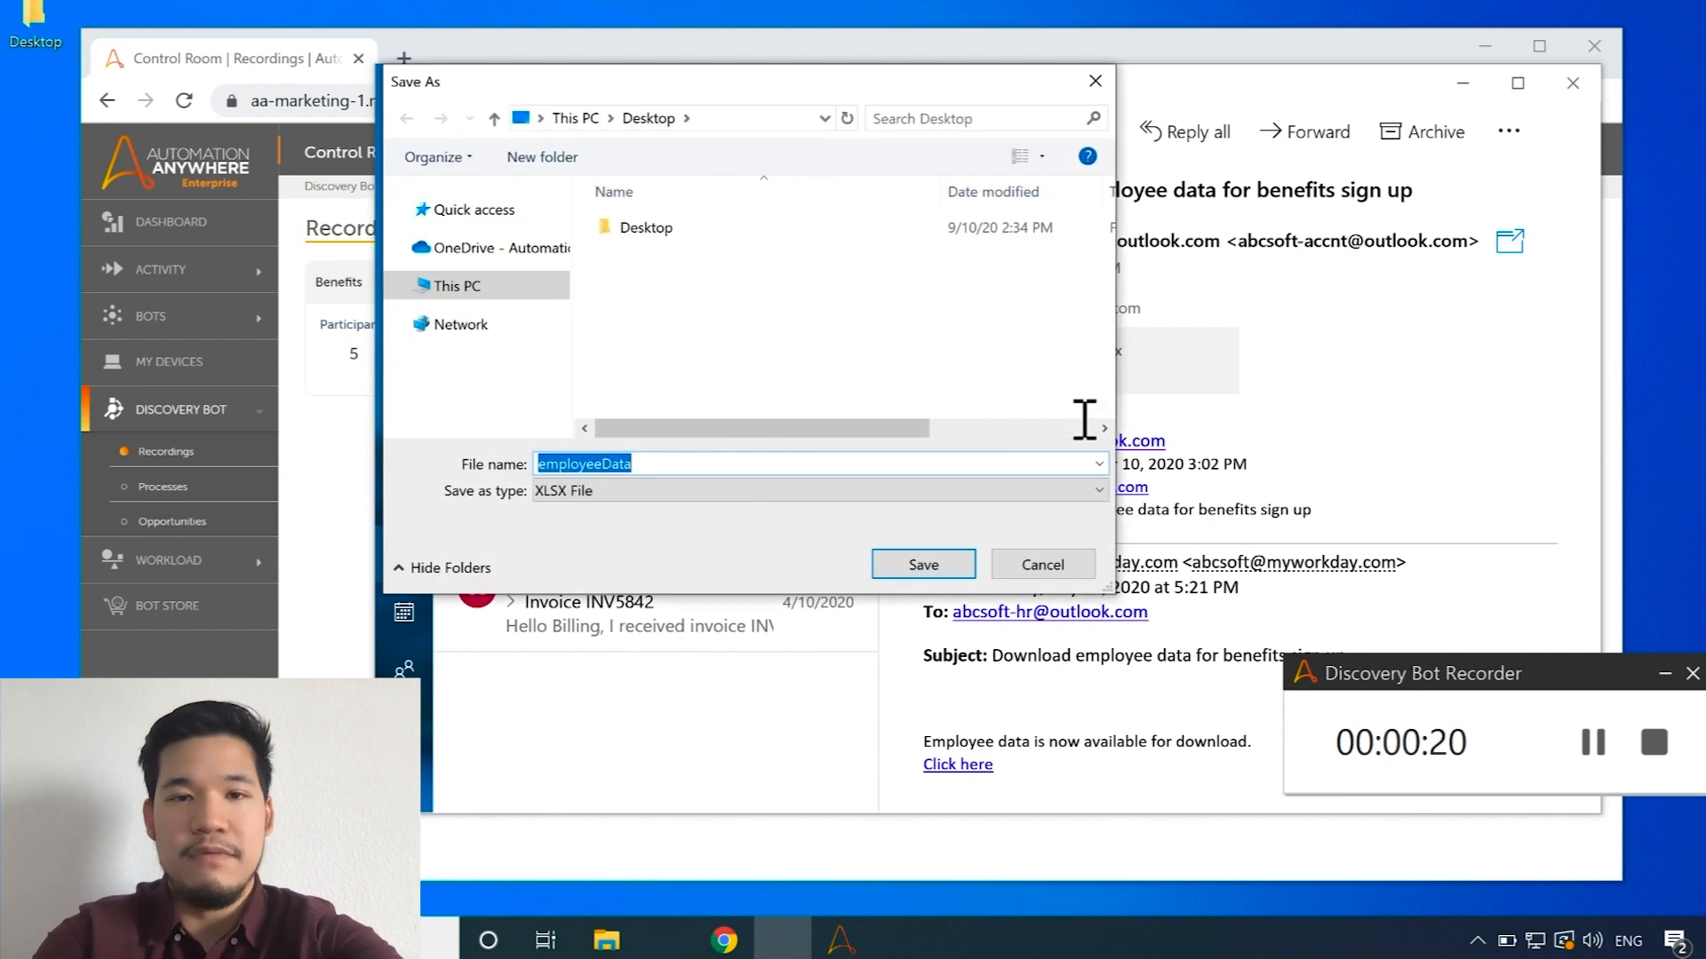
{"action": "left_click", "coordinate": [921, 564]}
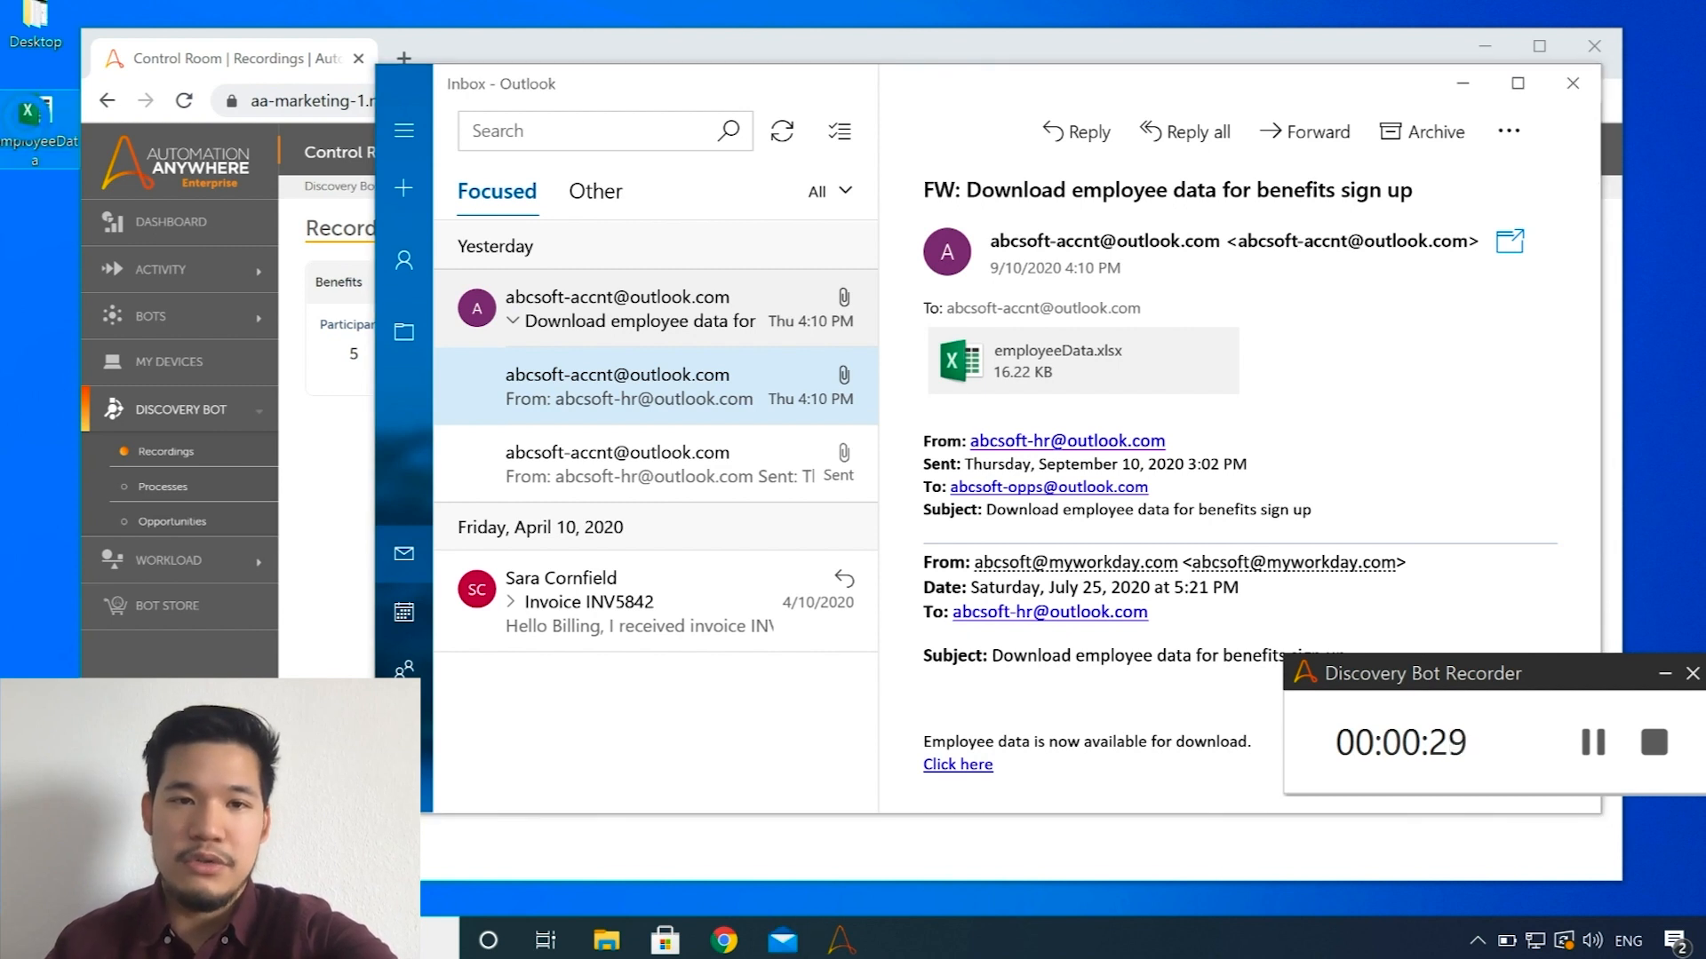
Step: Open the employeeData file from the desktop in Excel
{"action": "right_click", "coordinate": [33, 120]}
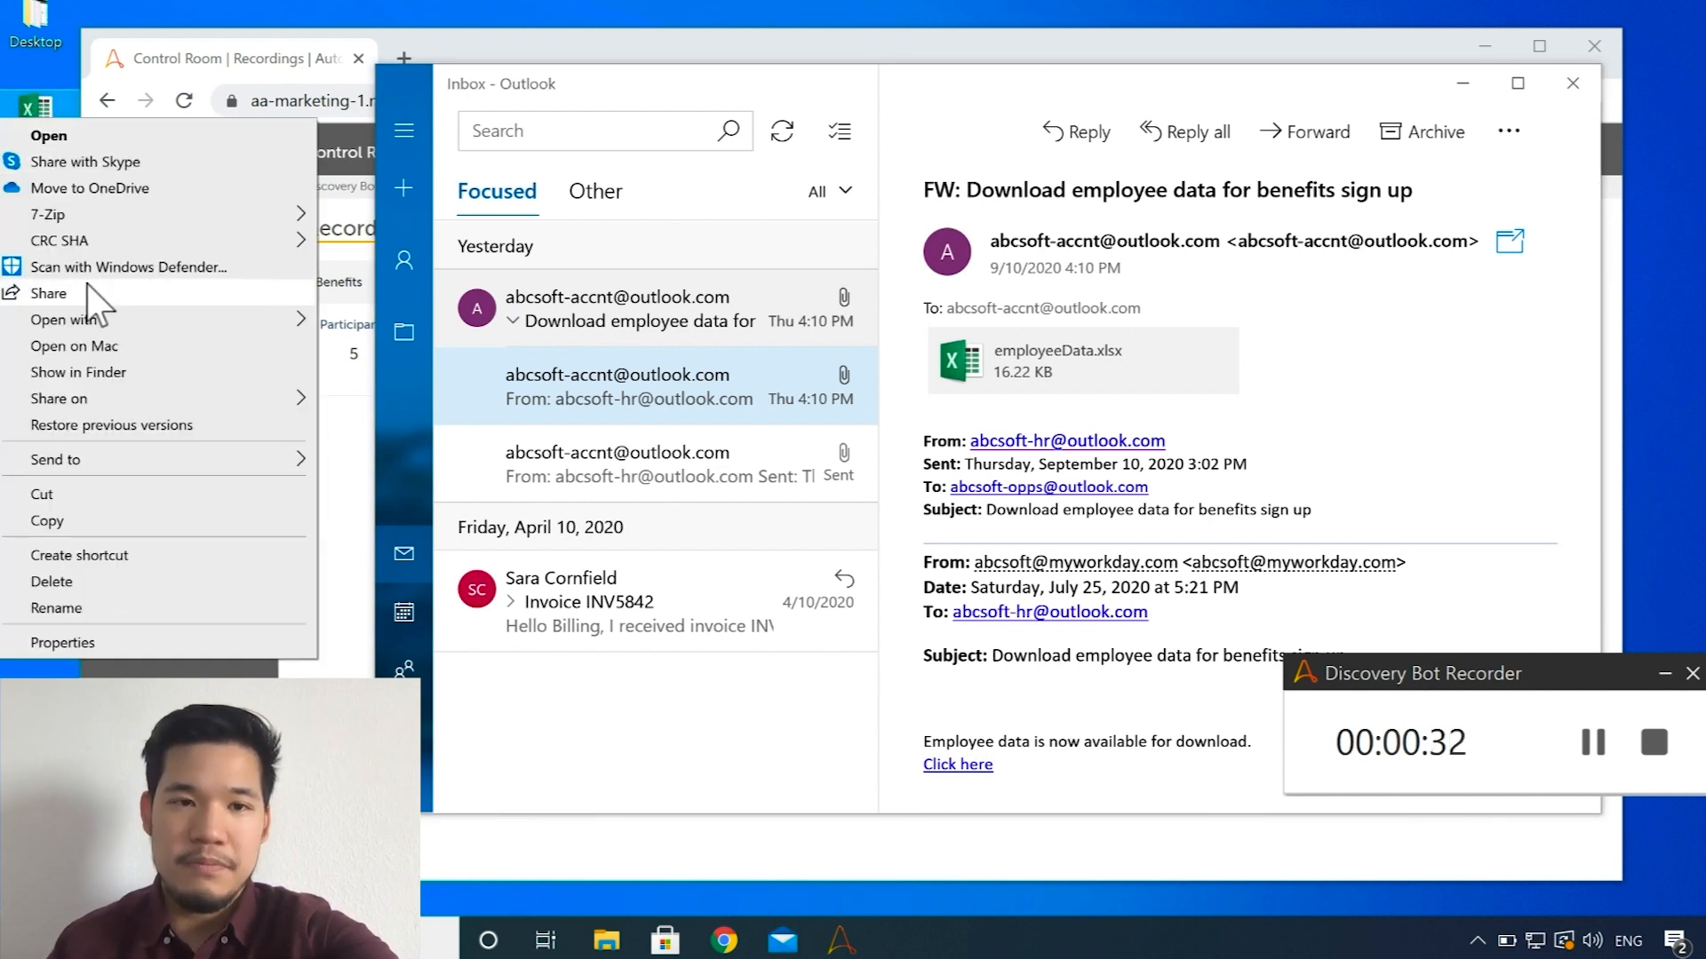
{"action": "left_click", "coordinate": [64, 319]}
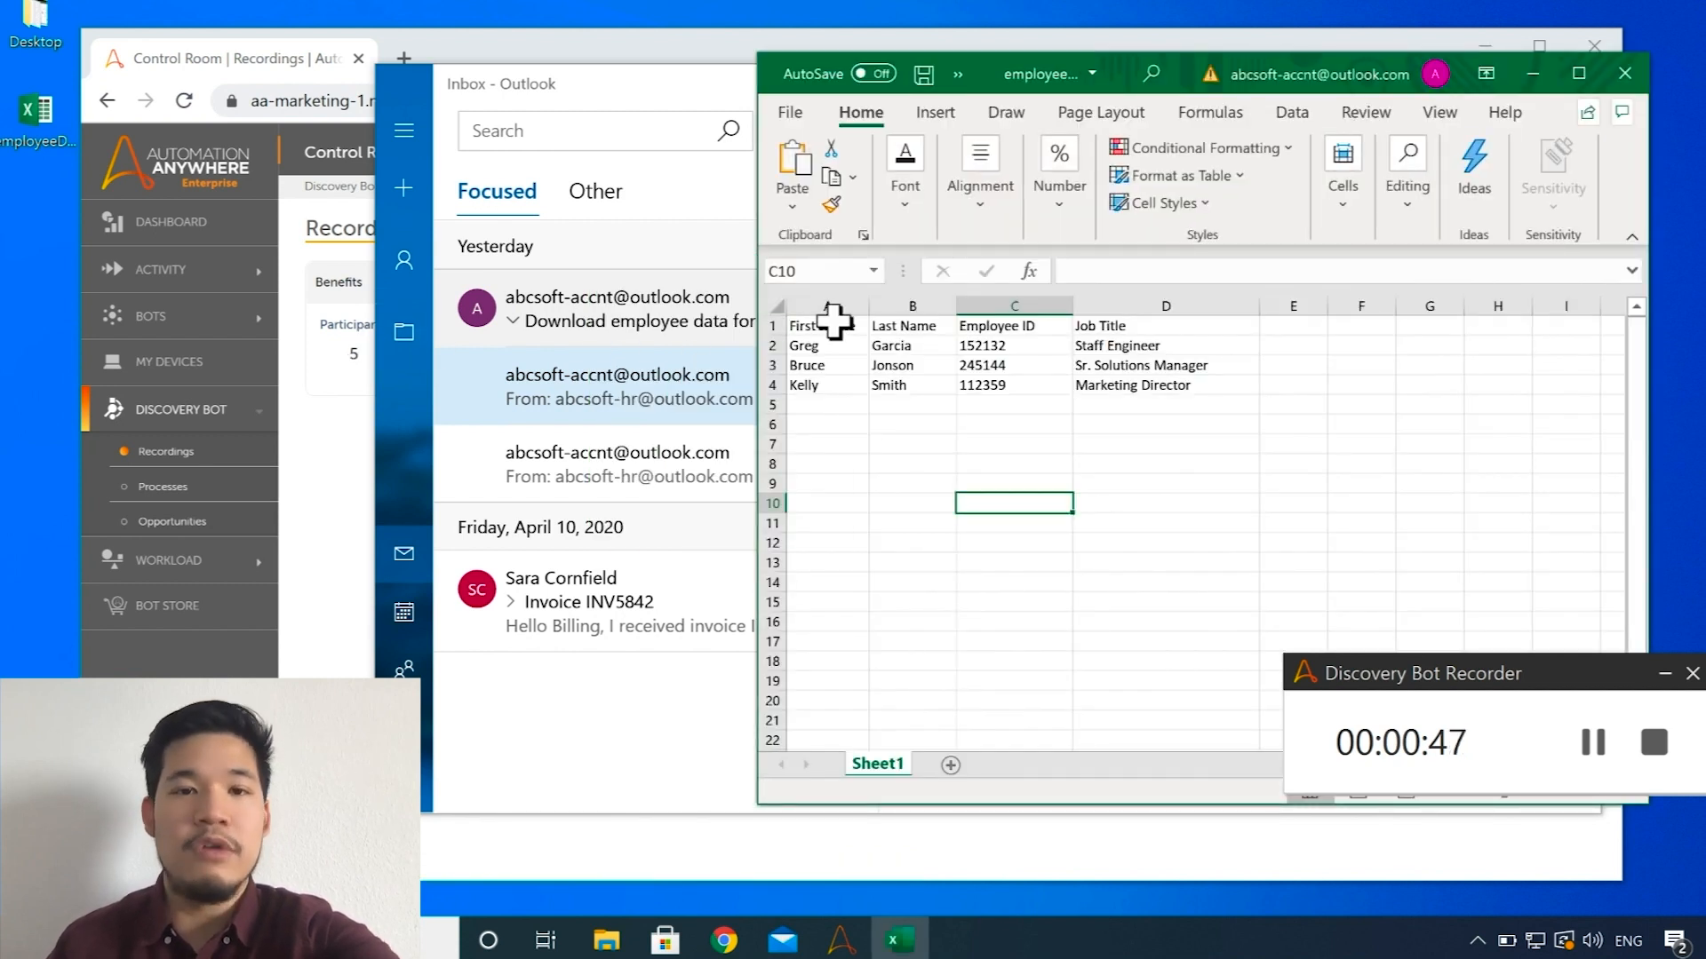
{"action": "mouse_move", "coordinate": [723, 935]}
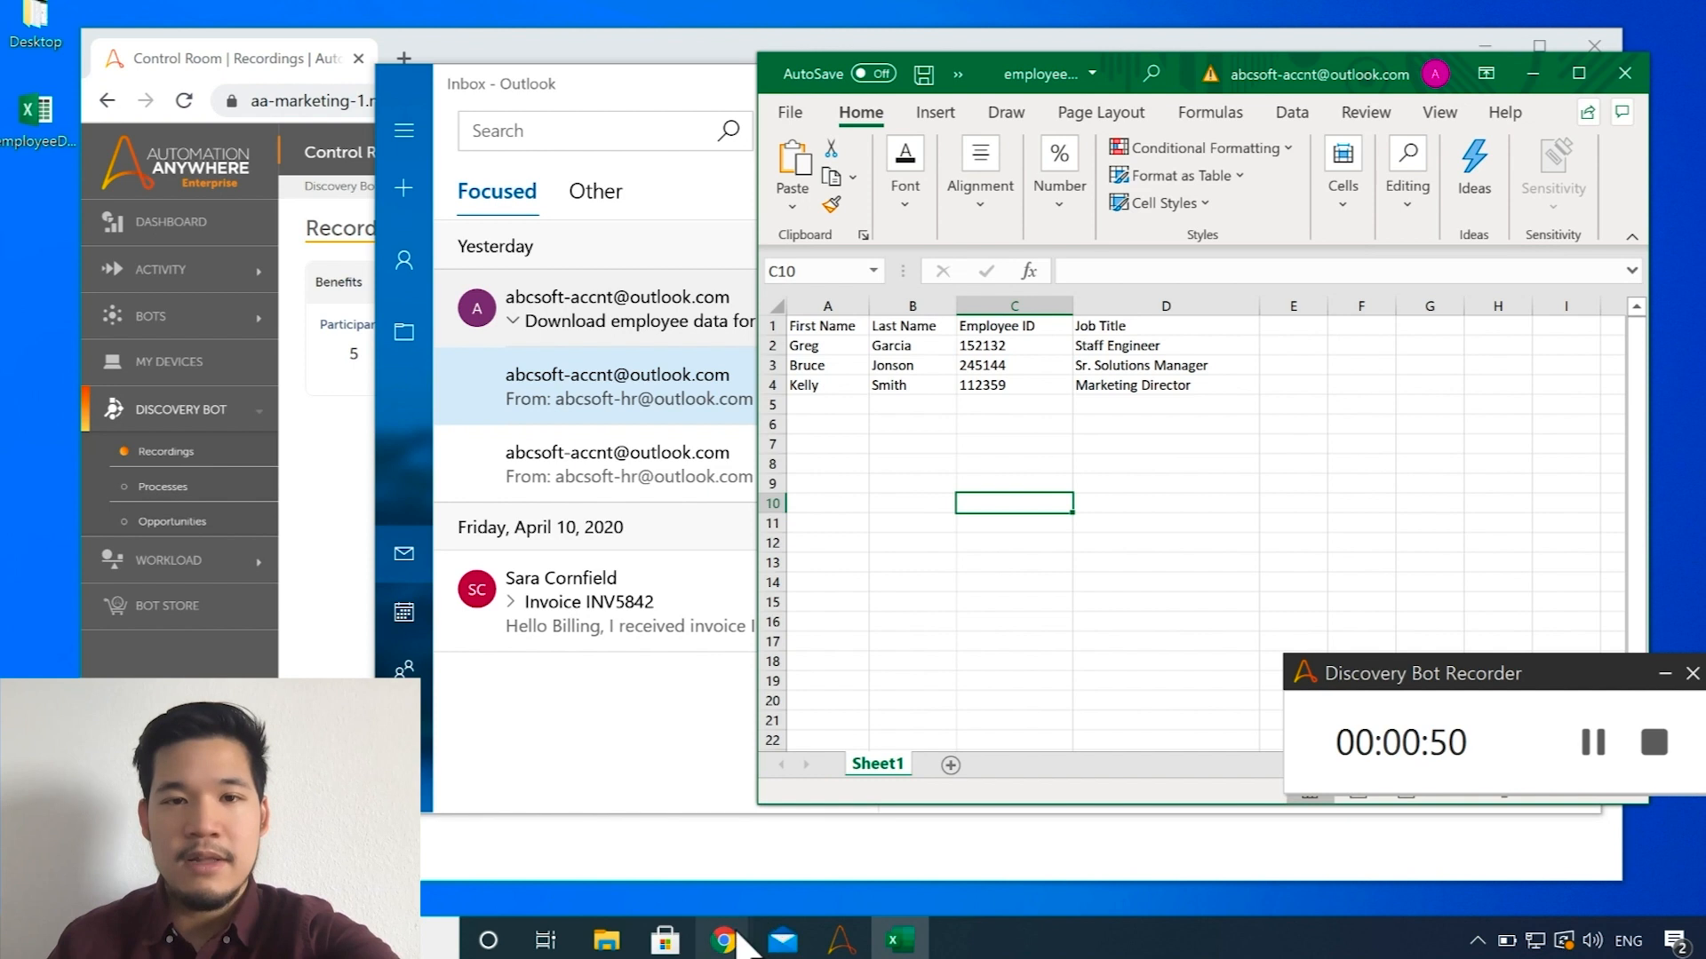
Step: Bring up the Diamond Fitness Benefit Program form from the browser taskbar icon
{"action": "right_click", "coordinate": [722, 939]}
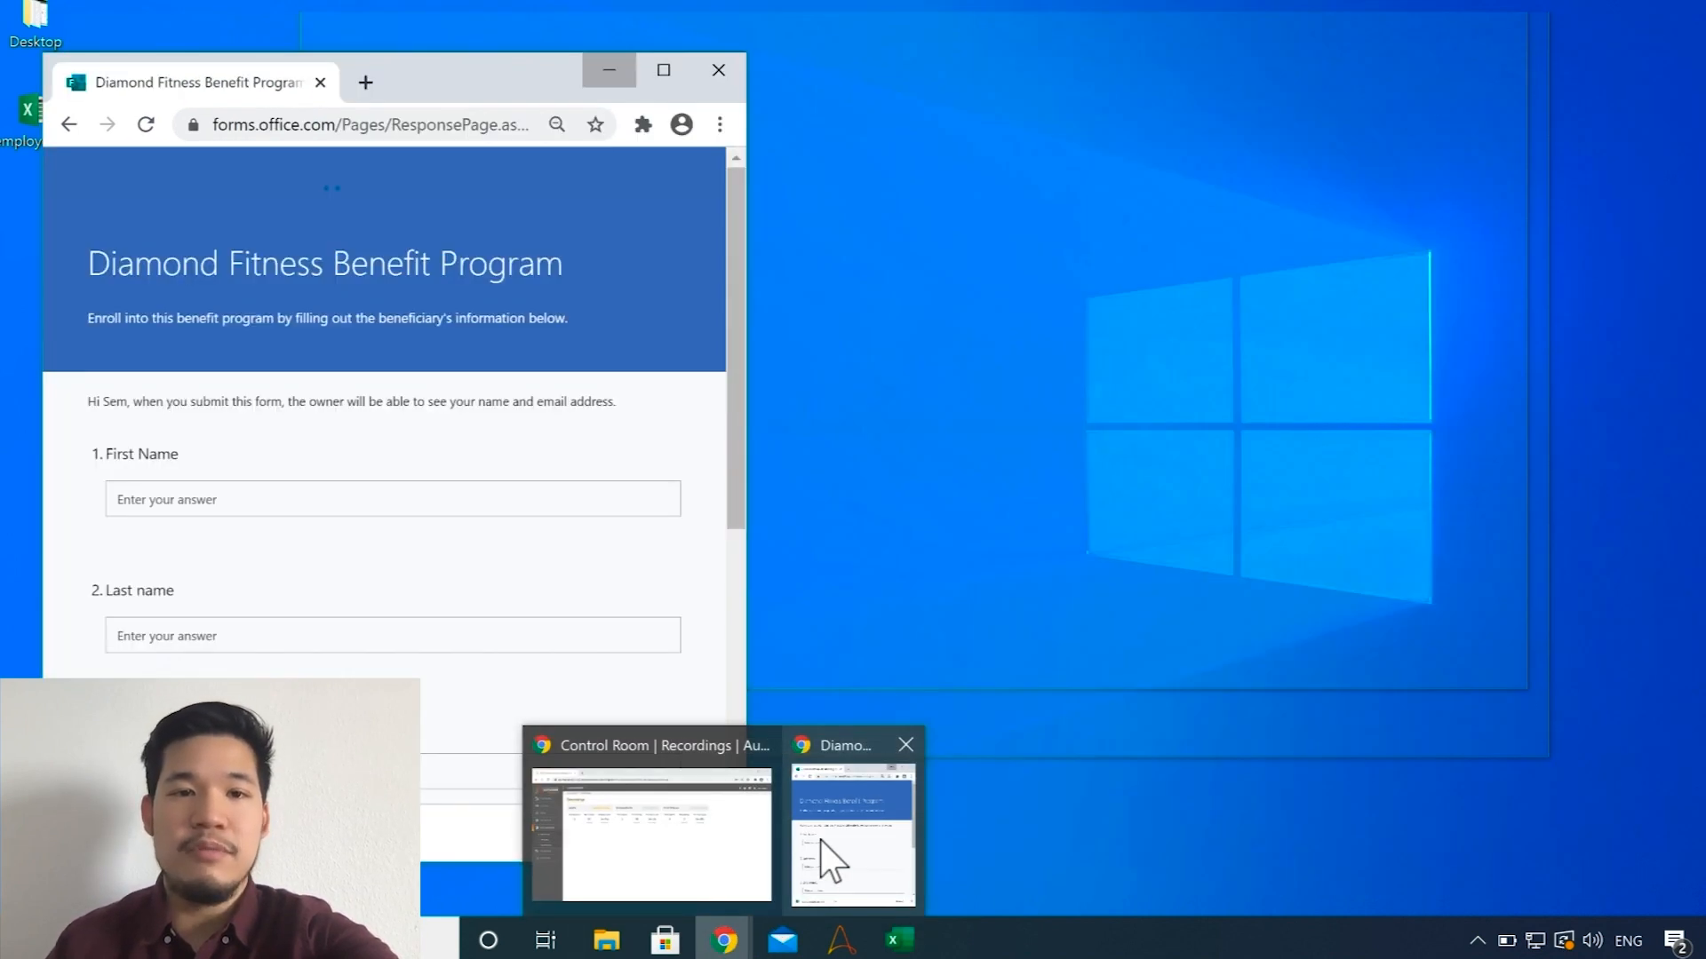
{"action": "left_click", "coordinate": [898, 940]}
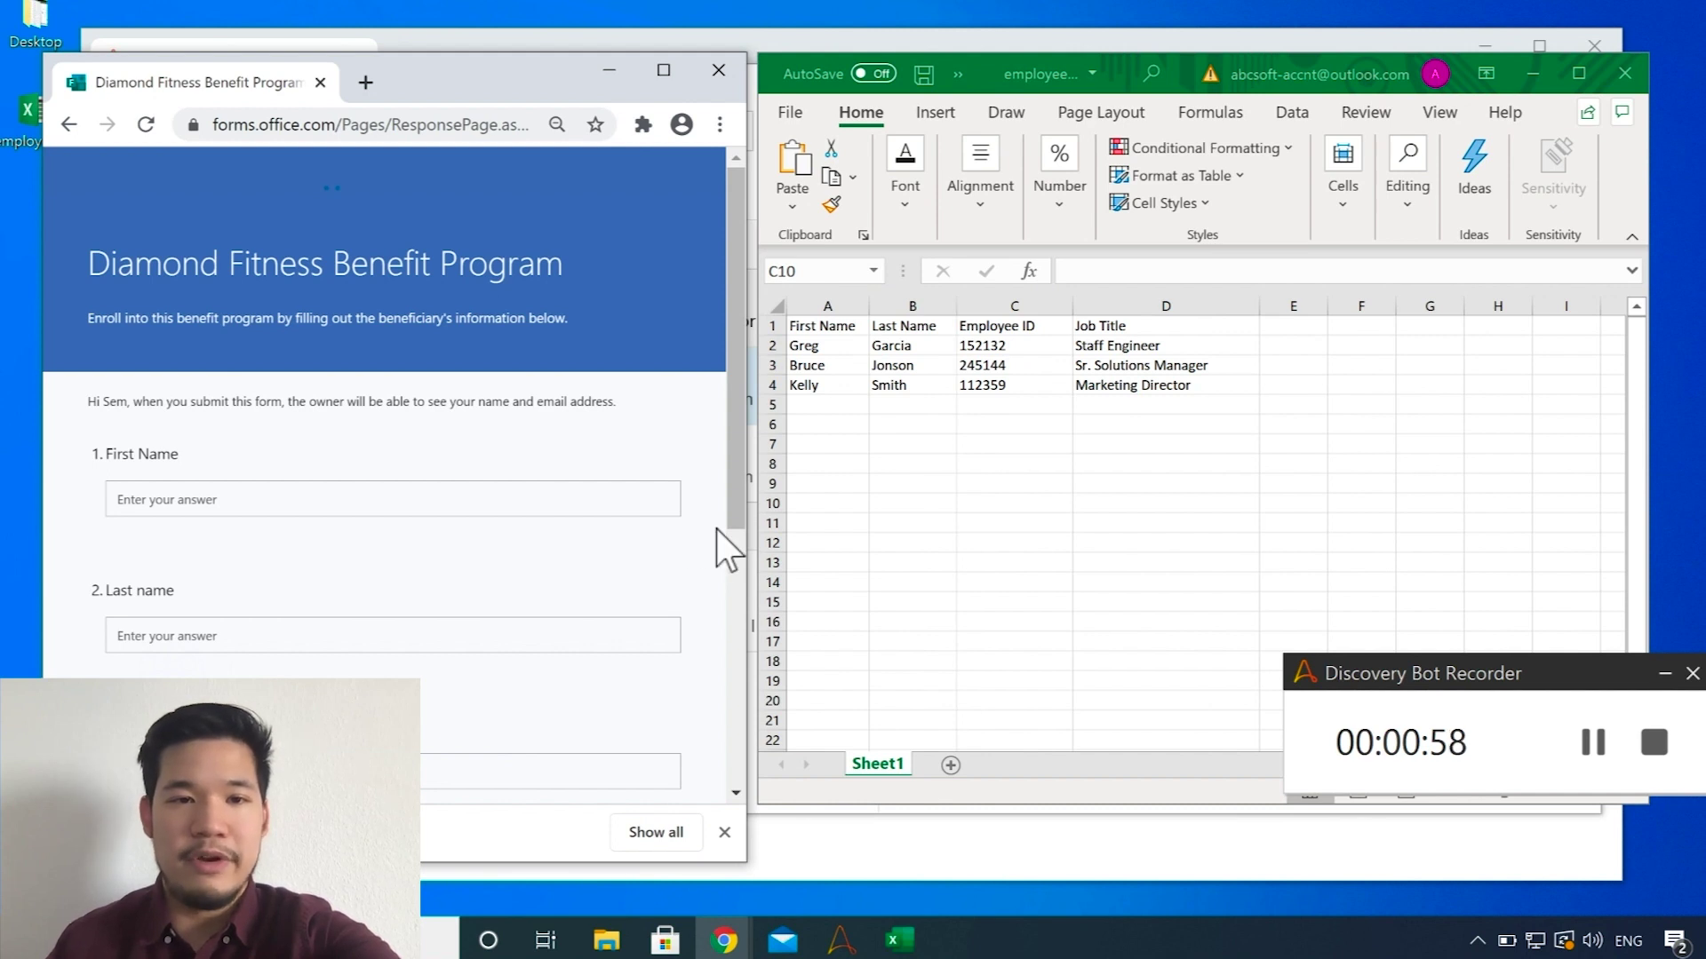
{"action": "scroll", "scroll_direction": "down", "scroll_amount": 3}
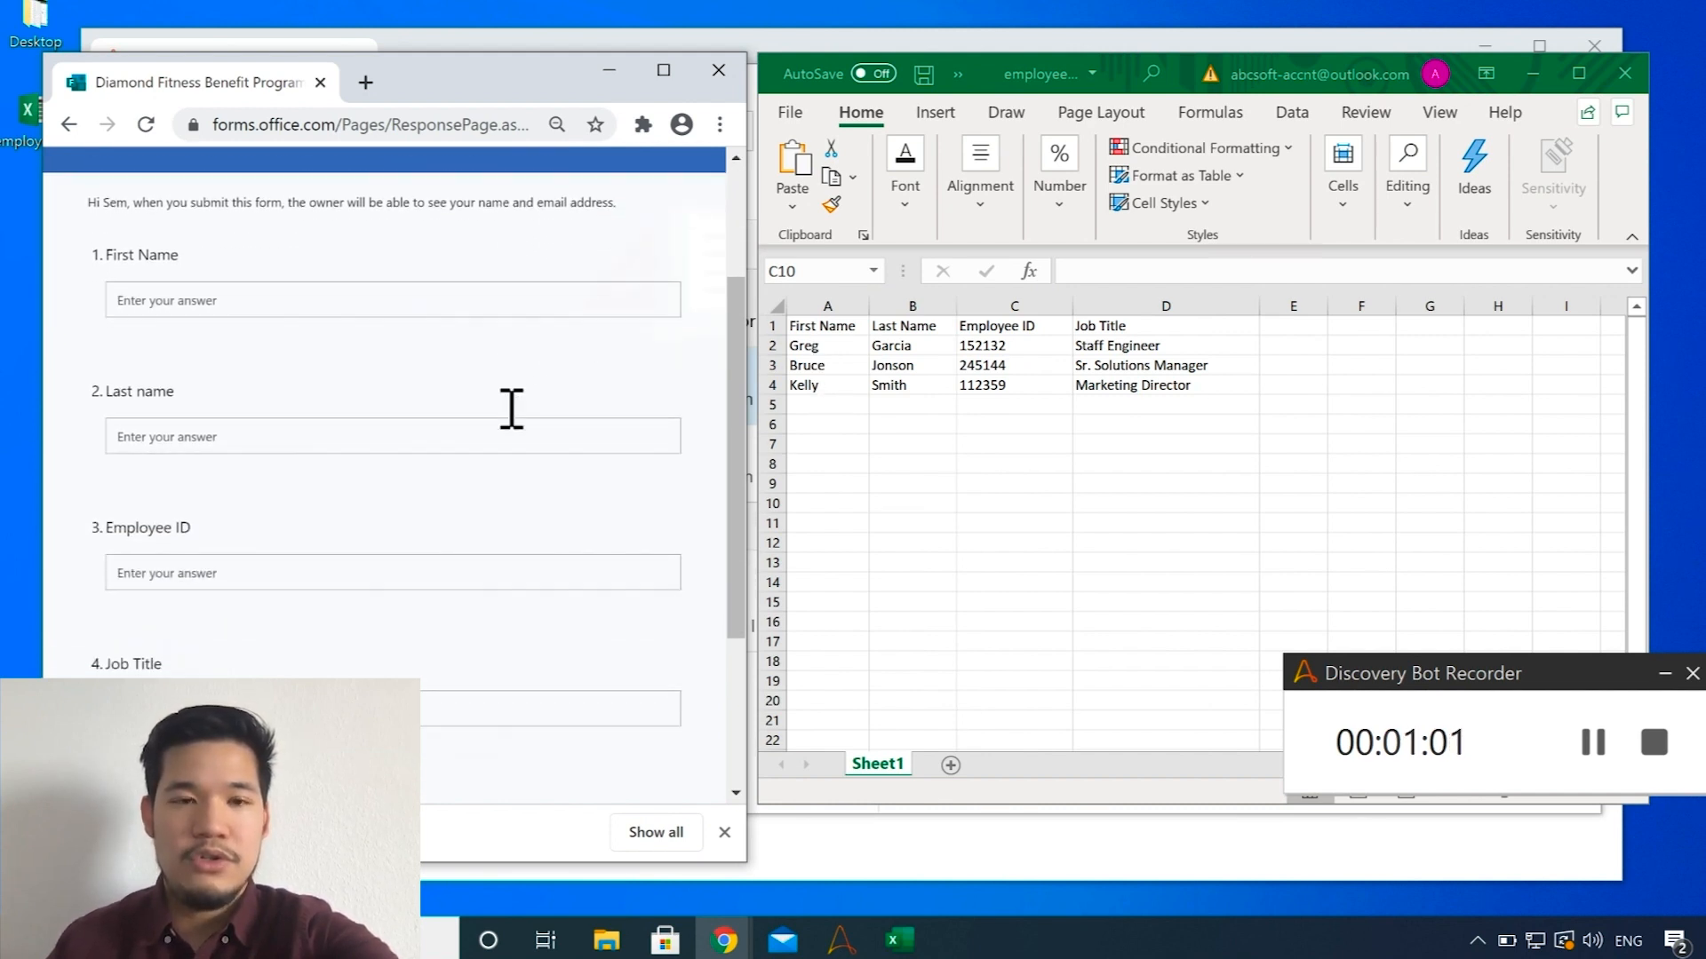
{"action": "scroll", "scroll_direction": "up", "scroll_amount": 3}
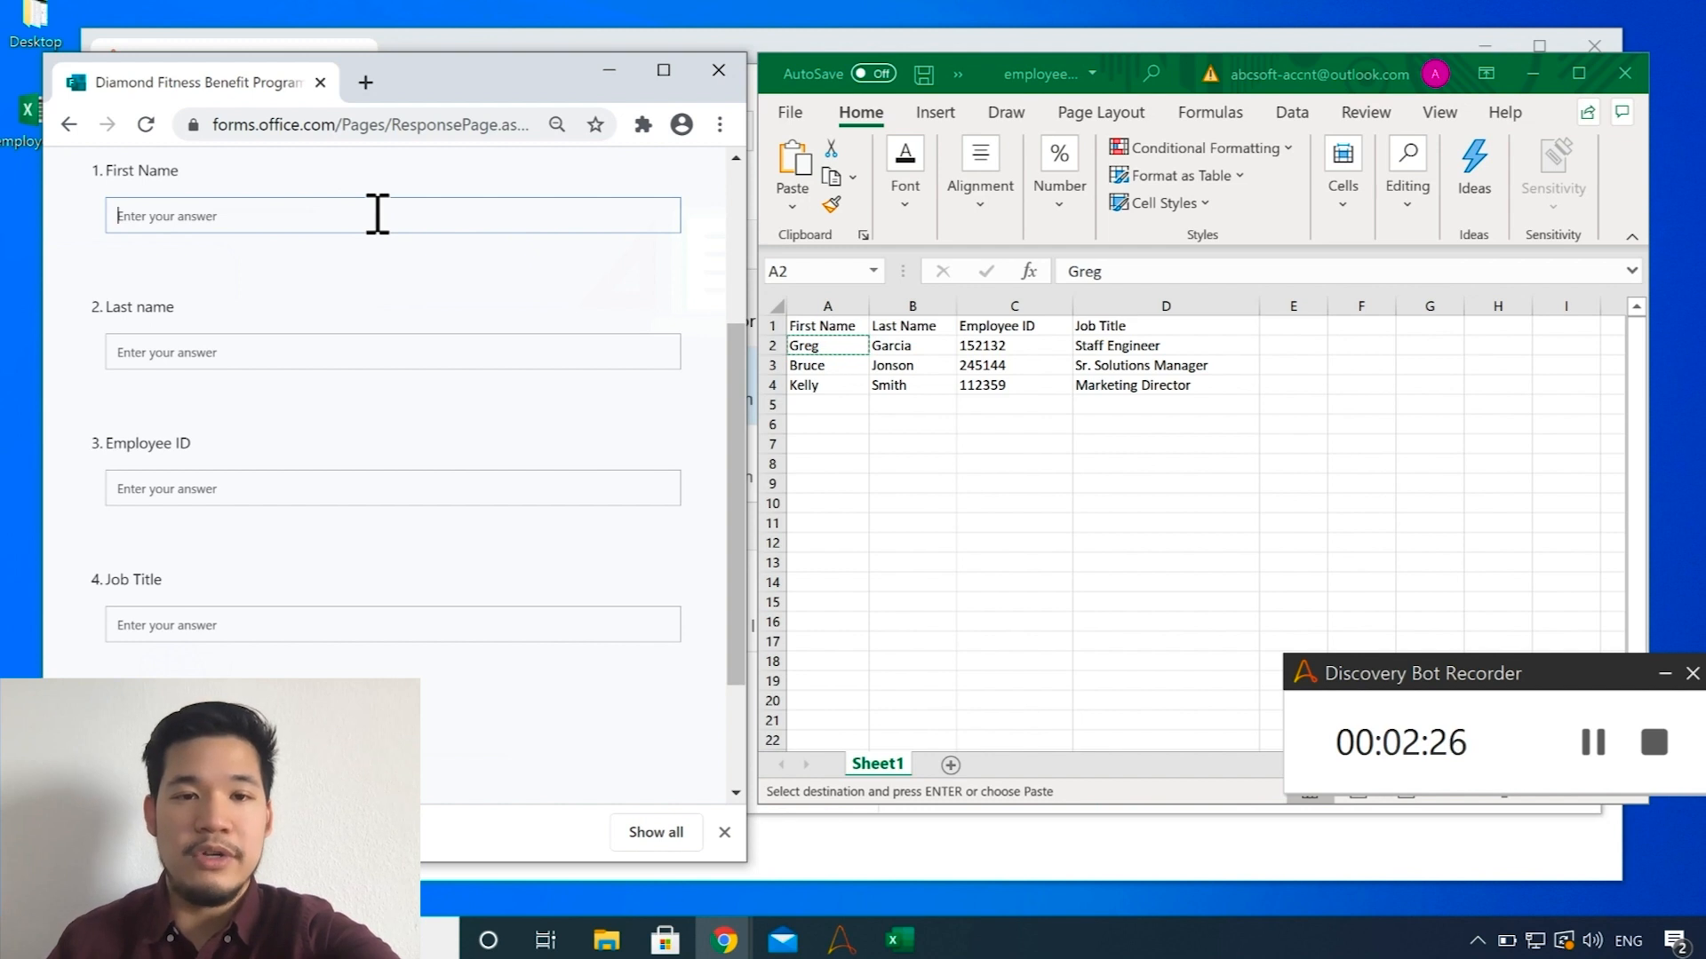
{"action": "type", "text": "Greg"}
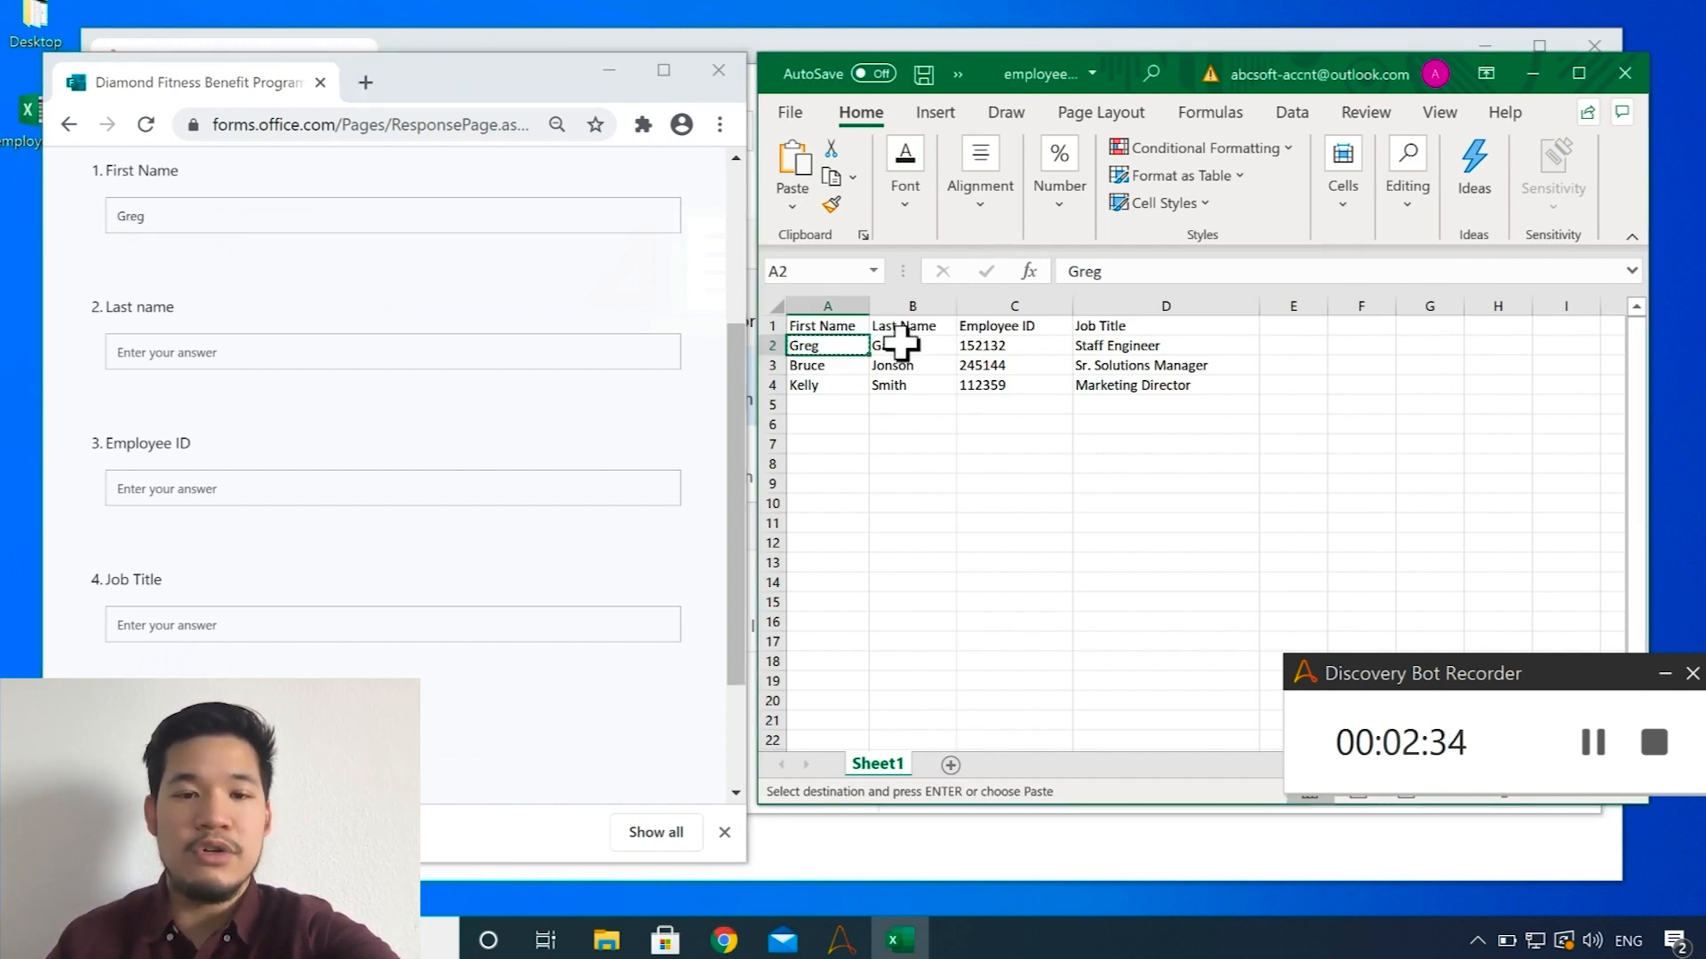
{"action": "left_click", "coordinate": [911, 345]}
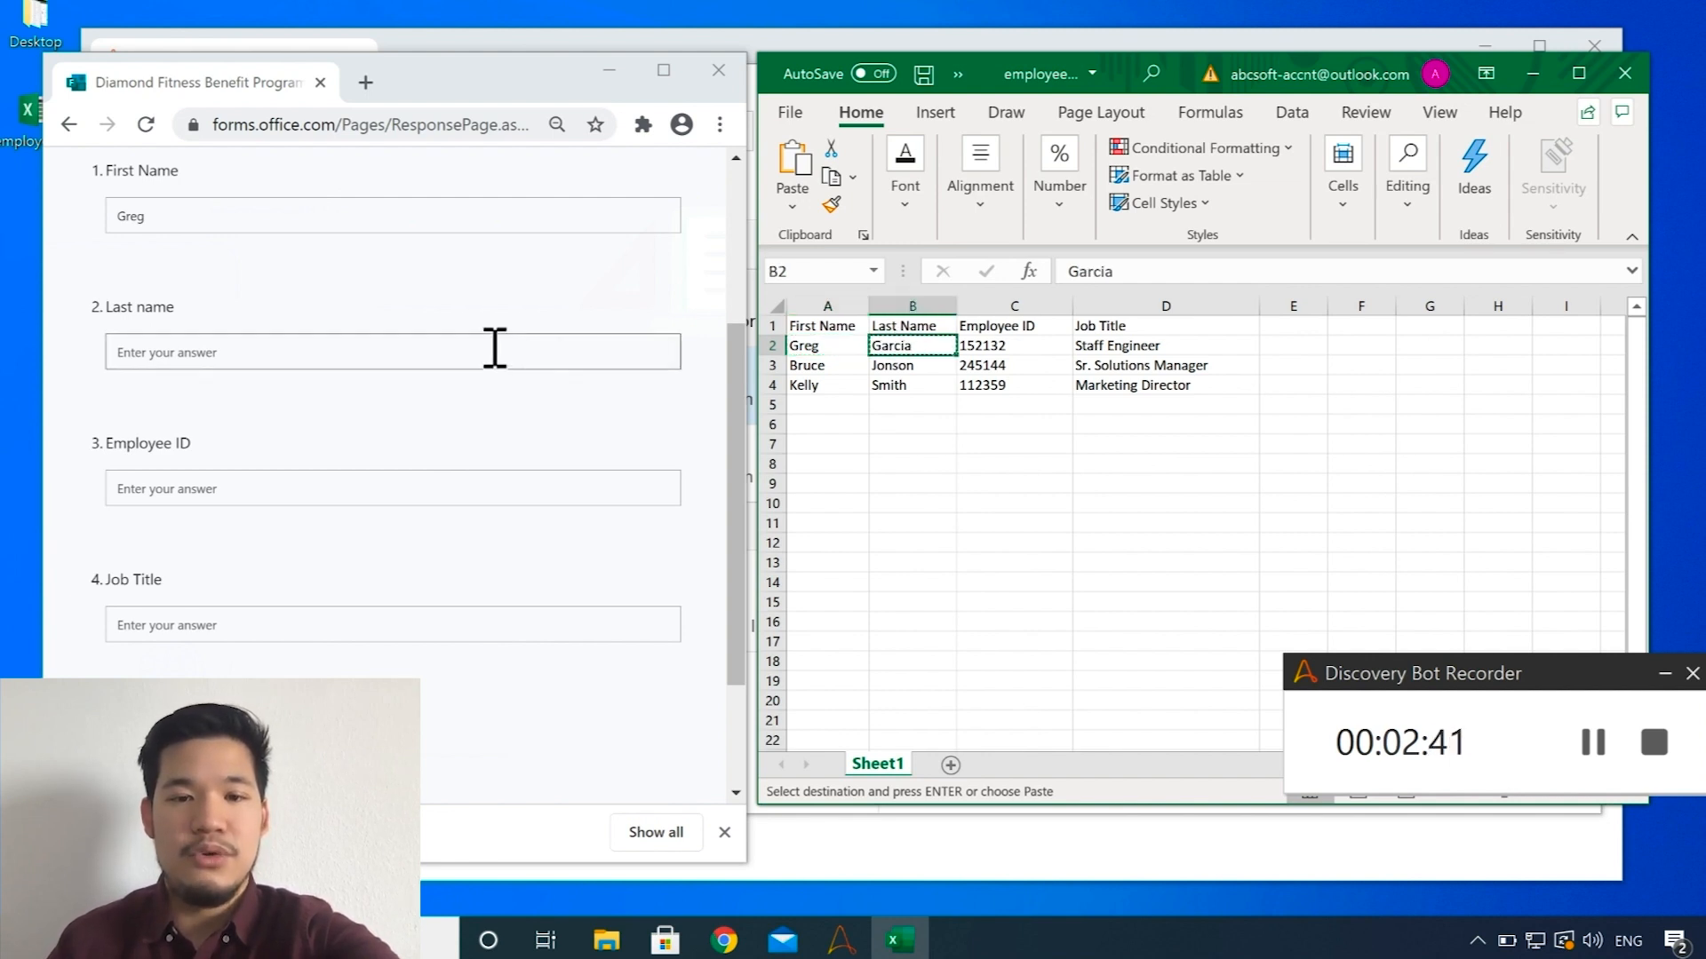
{"action": "type", "text": "Garcia"}
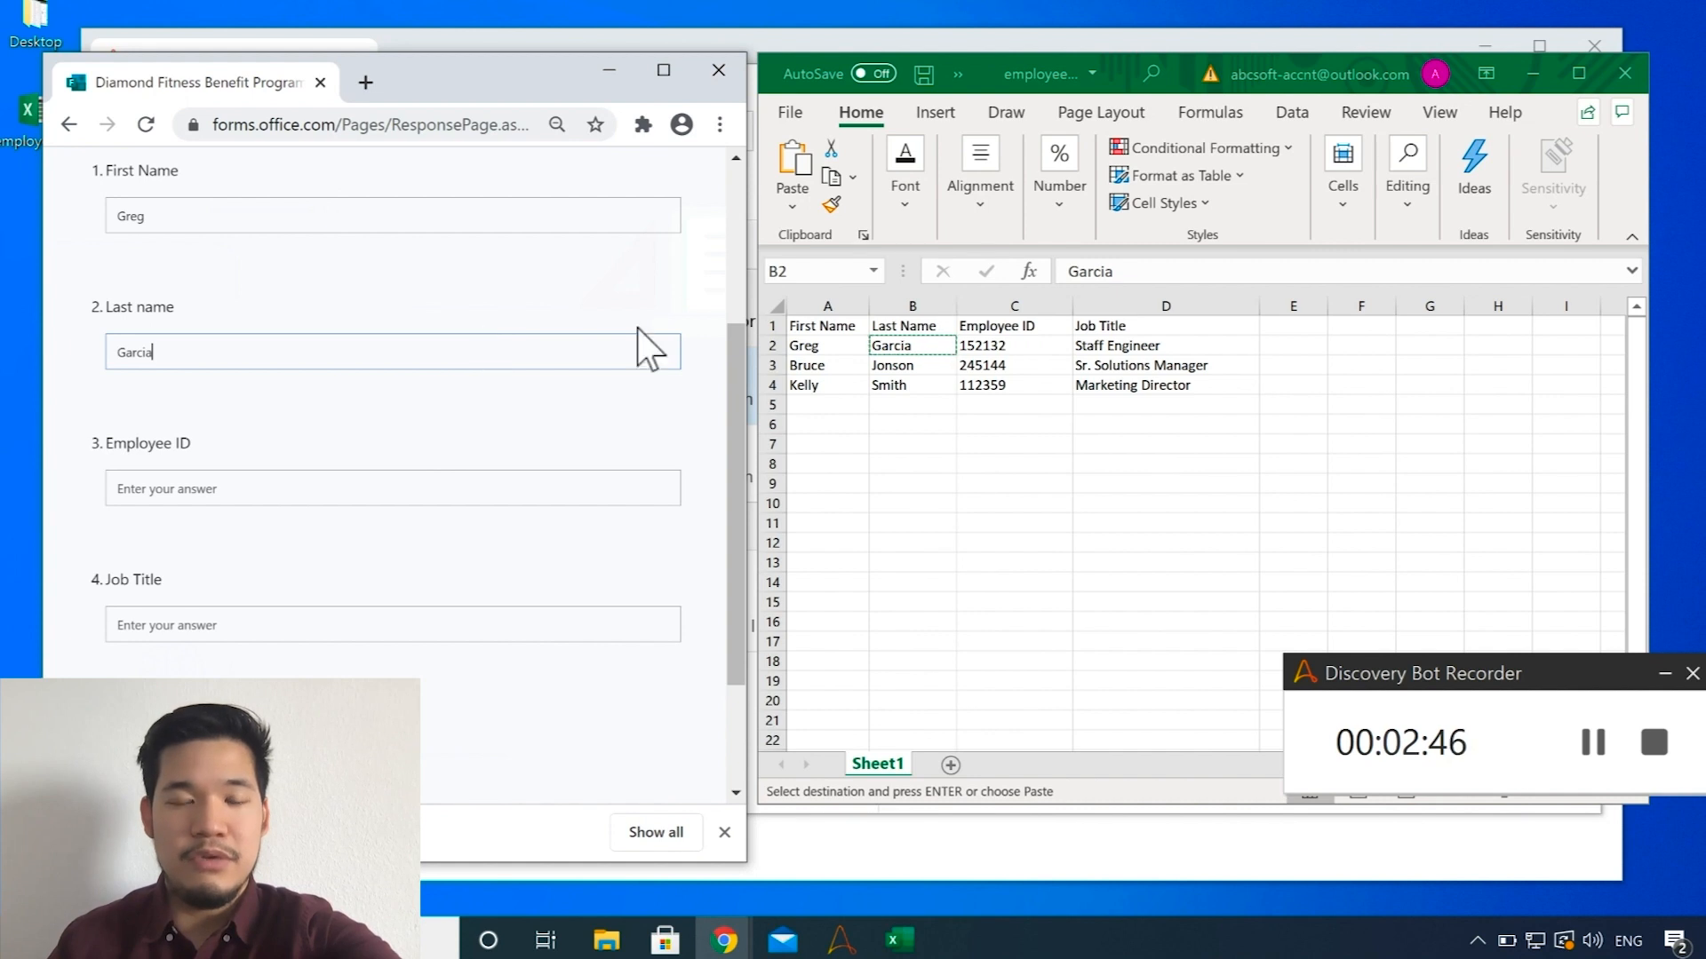
{"action": "left_click", "coordinate": [1011, 345]}
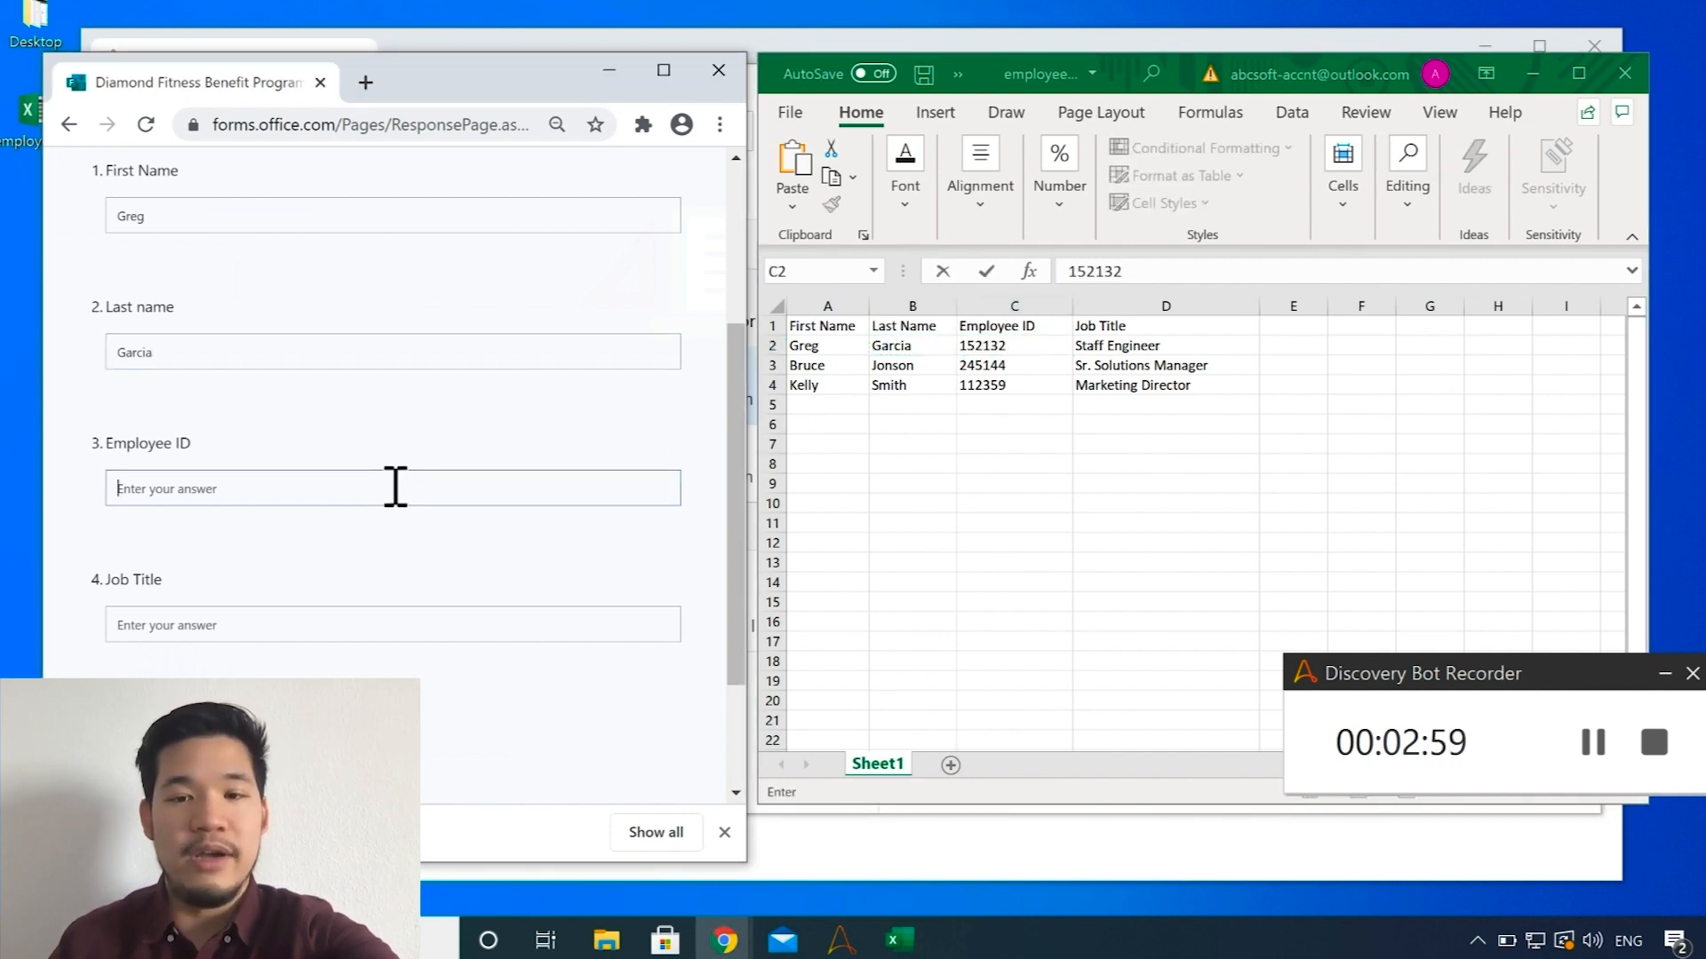
{"action": "type", "text": "152132"}
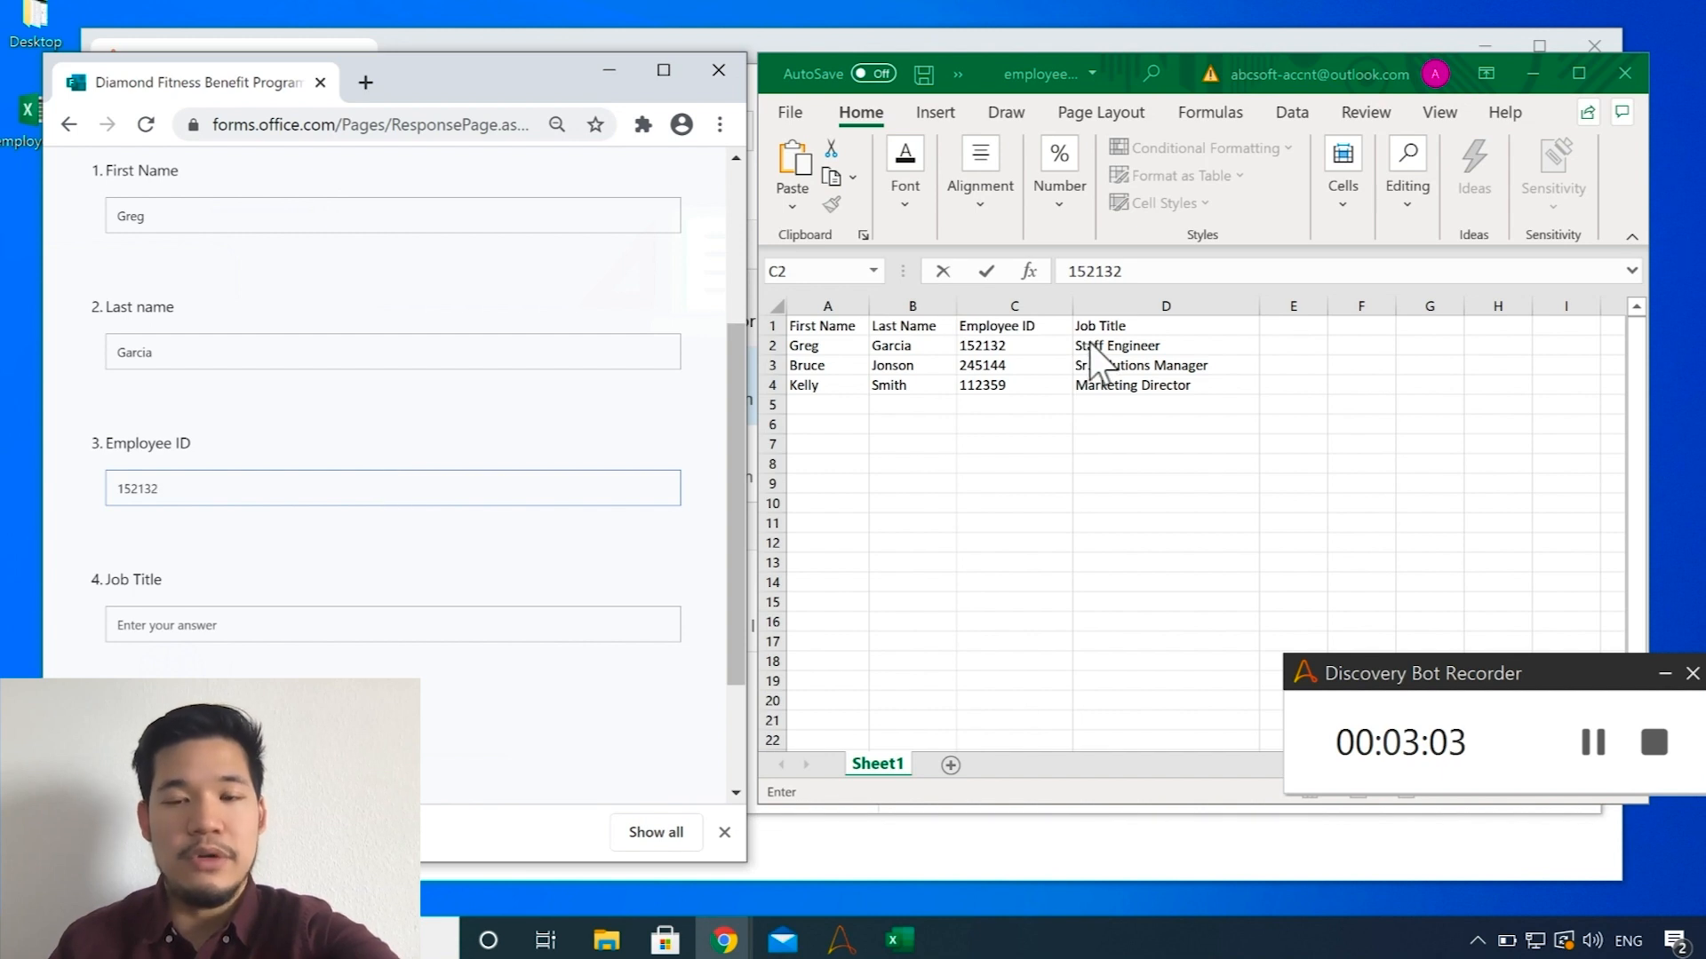
{"action": "left_click", "coordinate": [1164, 344]}
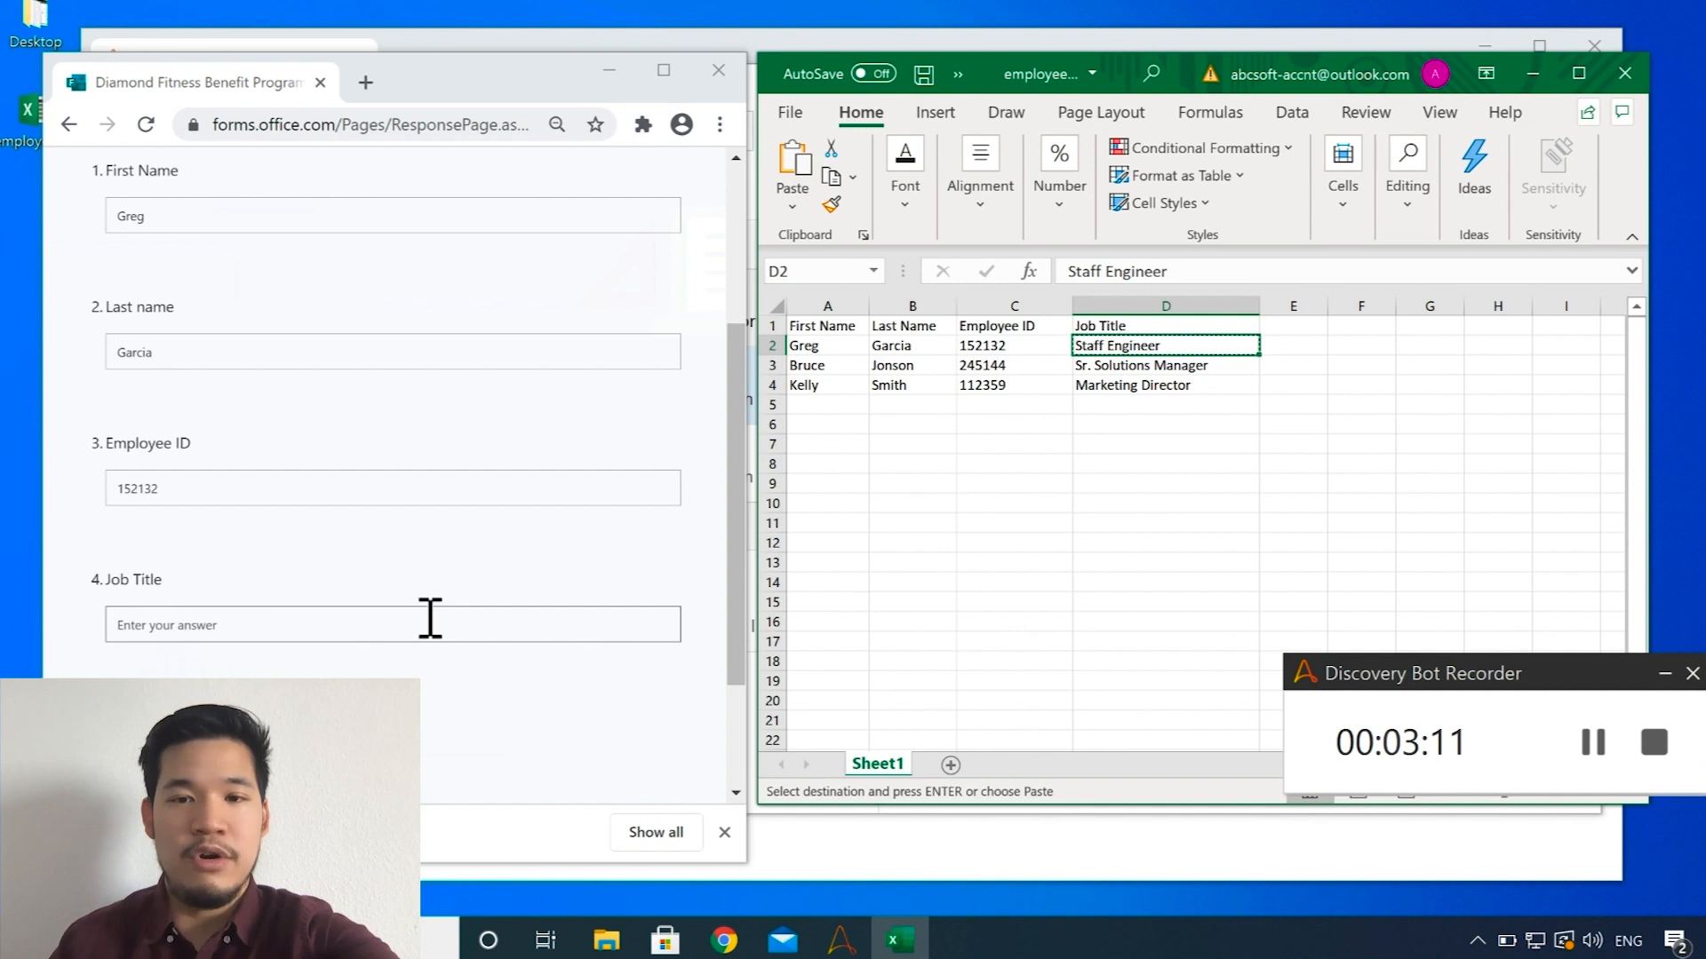
{"action": "type", "text": "Staff Engineer"}
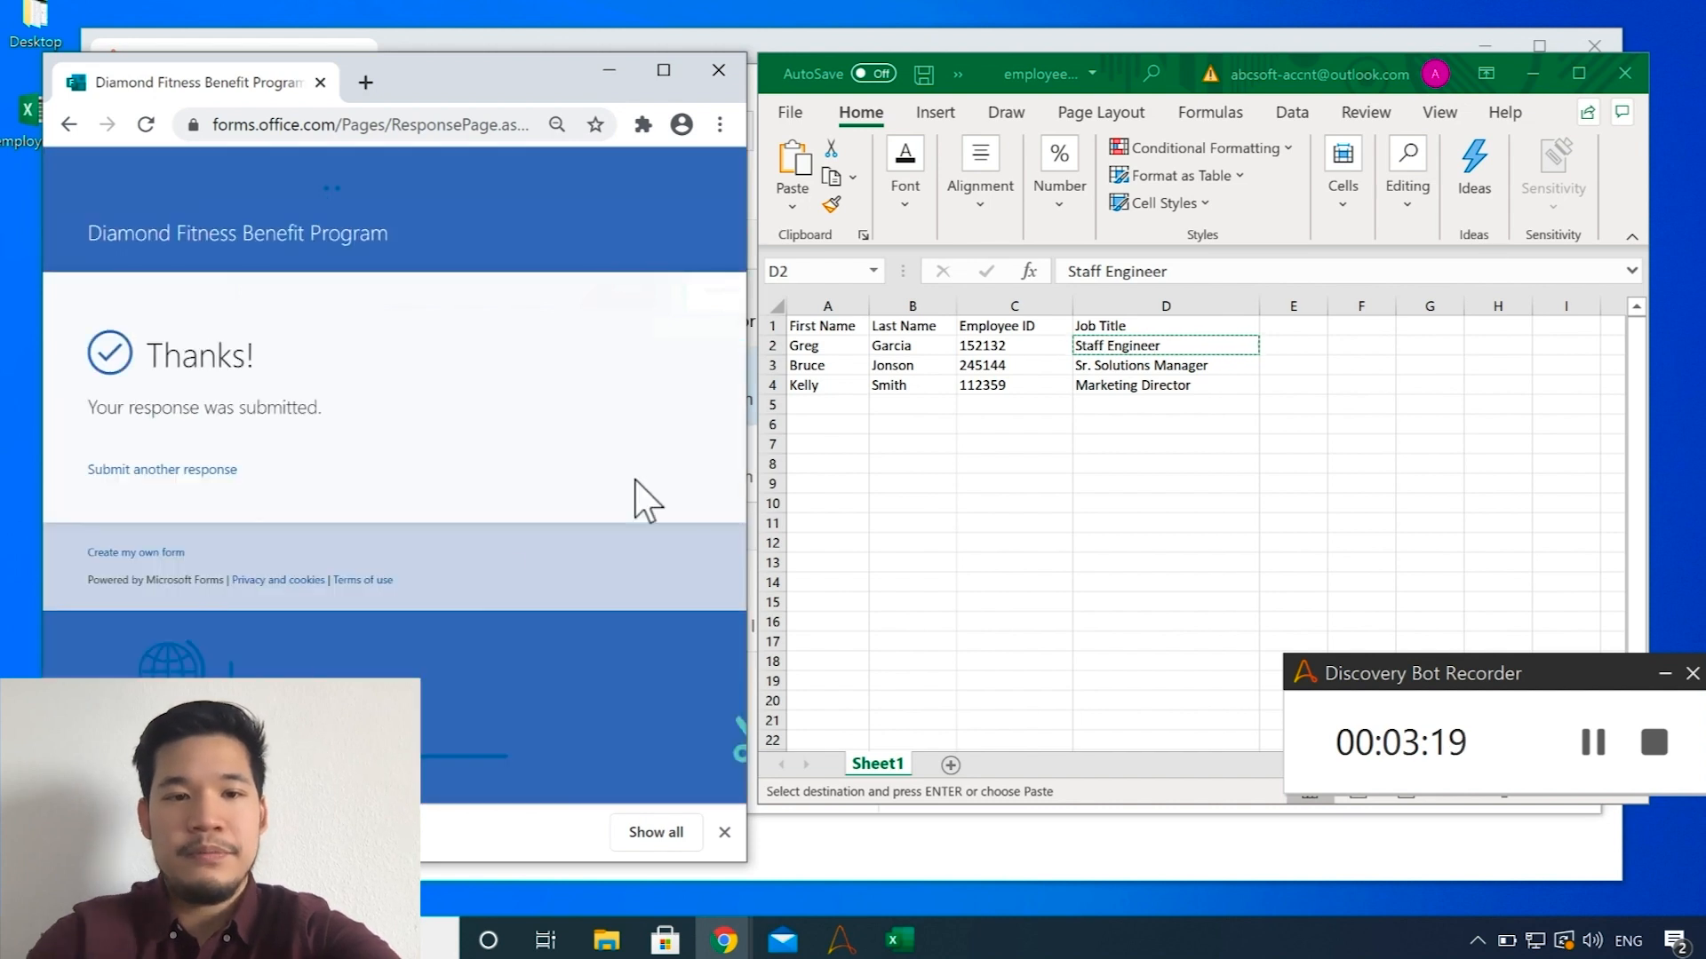
{"action": "mouse_move", "coordinate": [827, 397]}
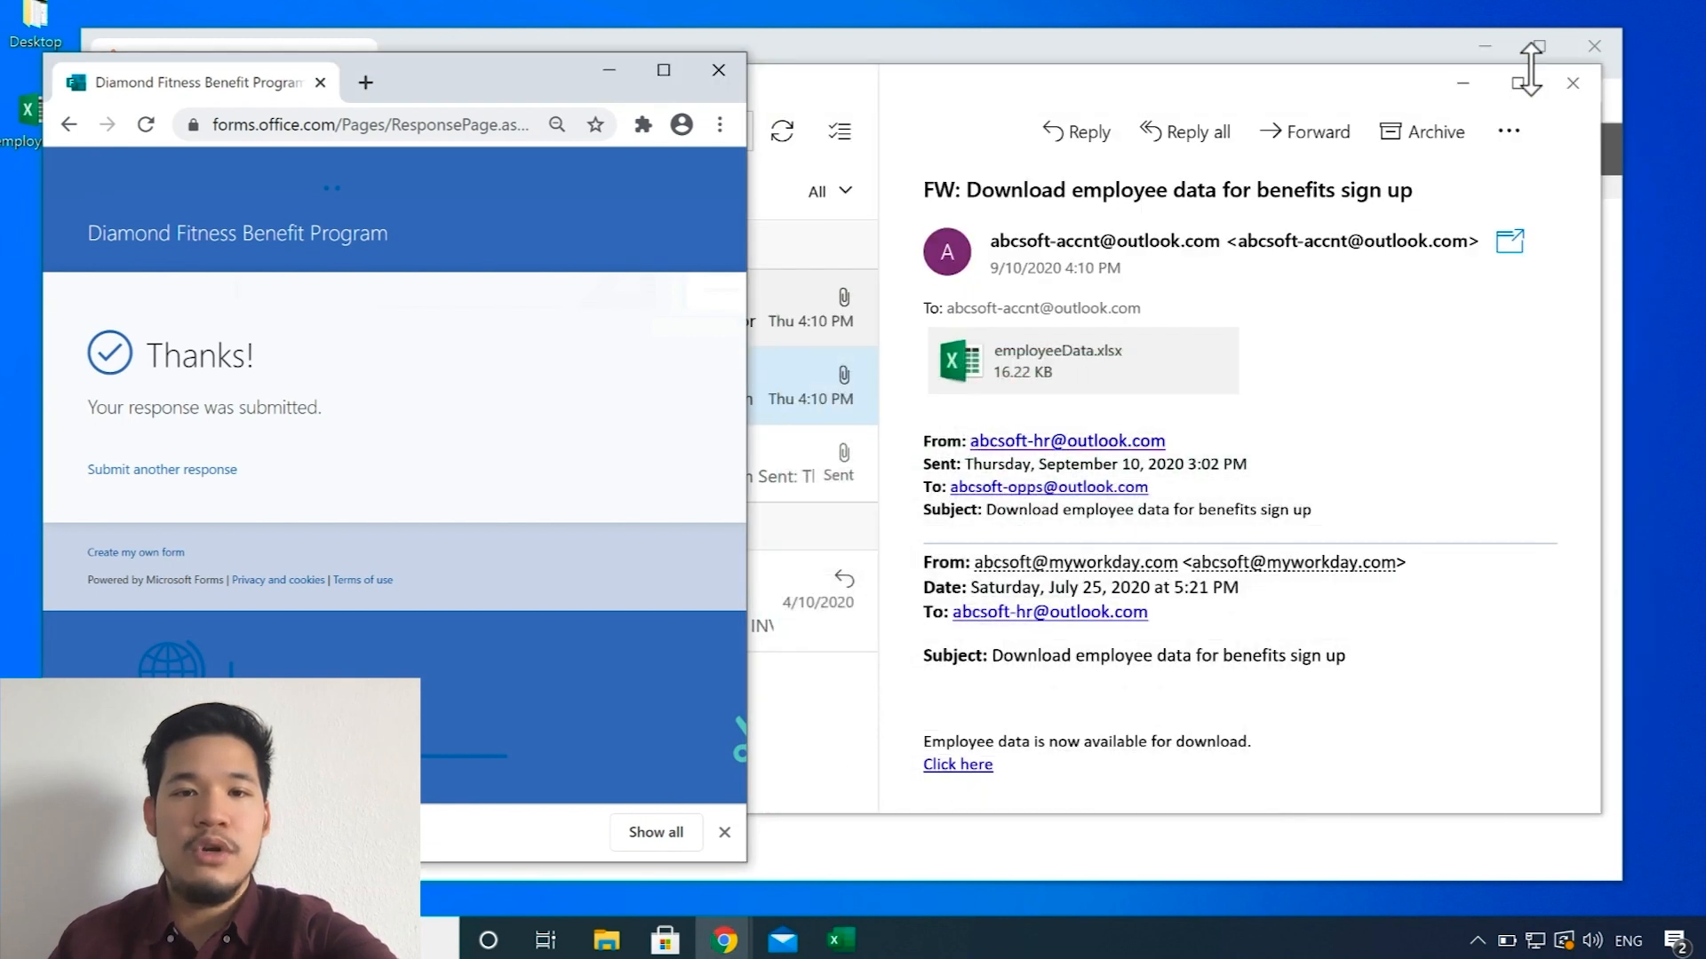
{"action": "mouse_move", "coordinate": [608, 69]}
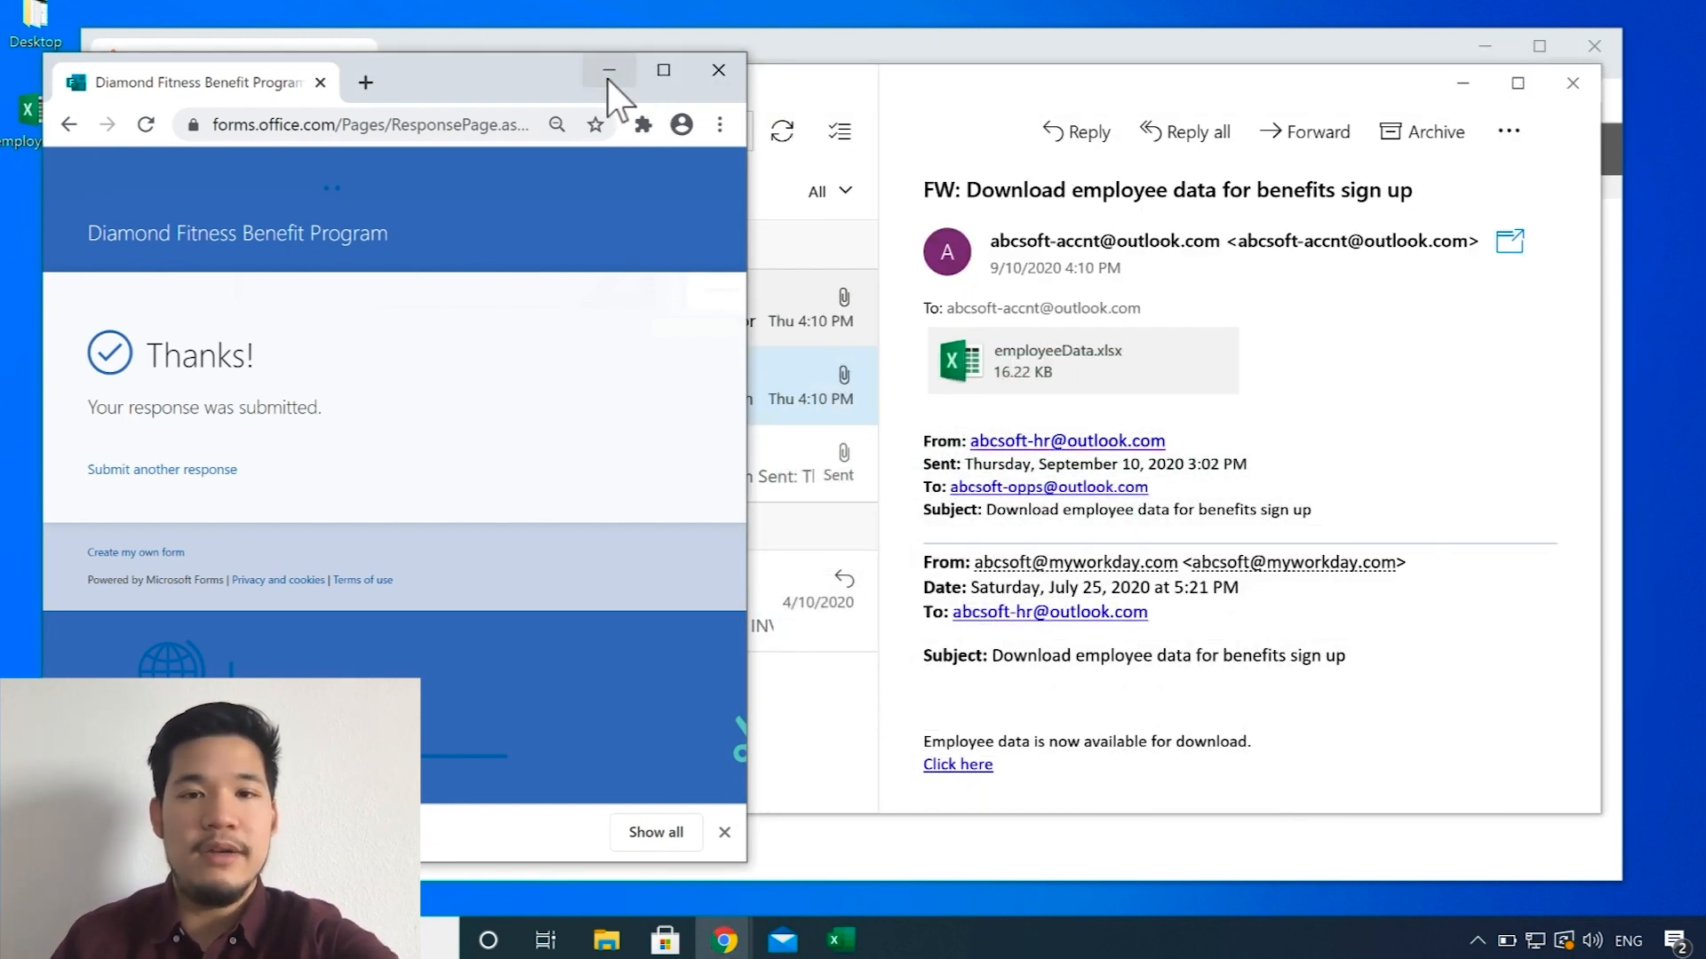
Step: Minimize the form window and open the Benefits recordings count in Discovery Bot
{"action": "left_click", "coordinate": [607, 69]}
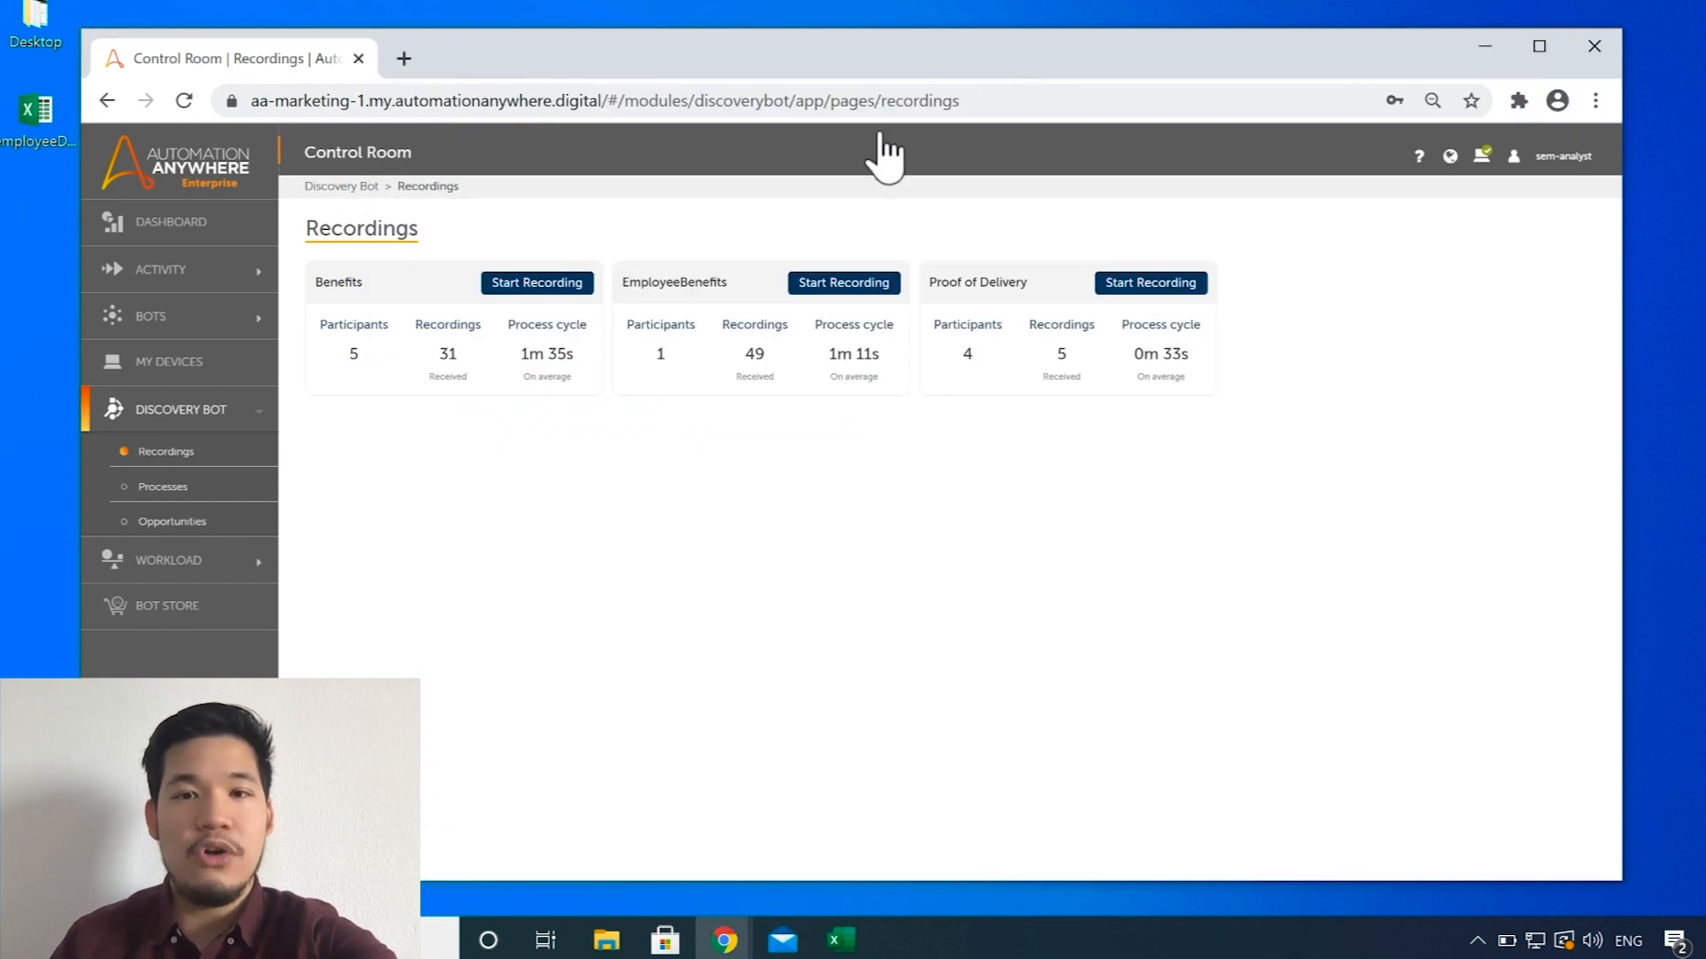
{"action": "mouse_move", "coordinate": [468, 413]}
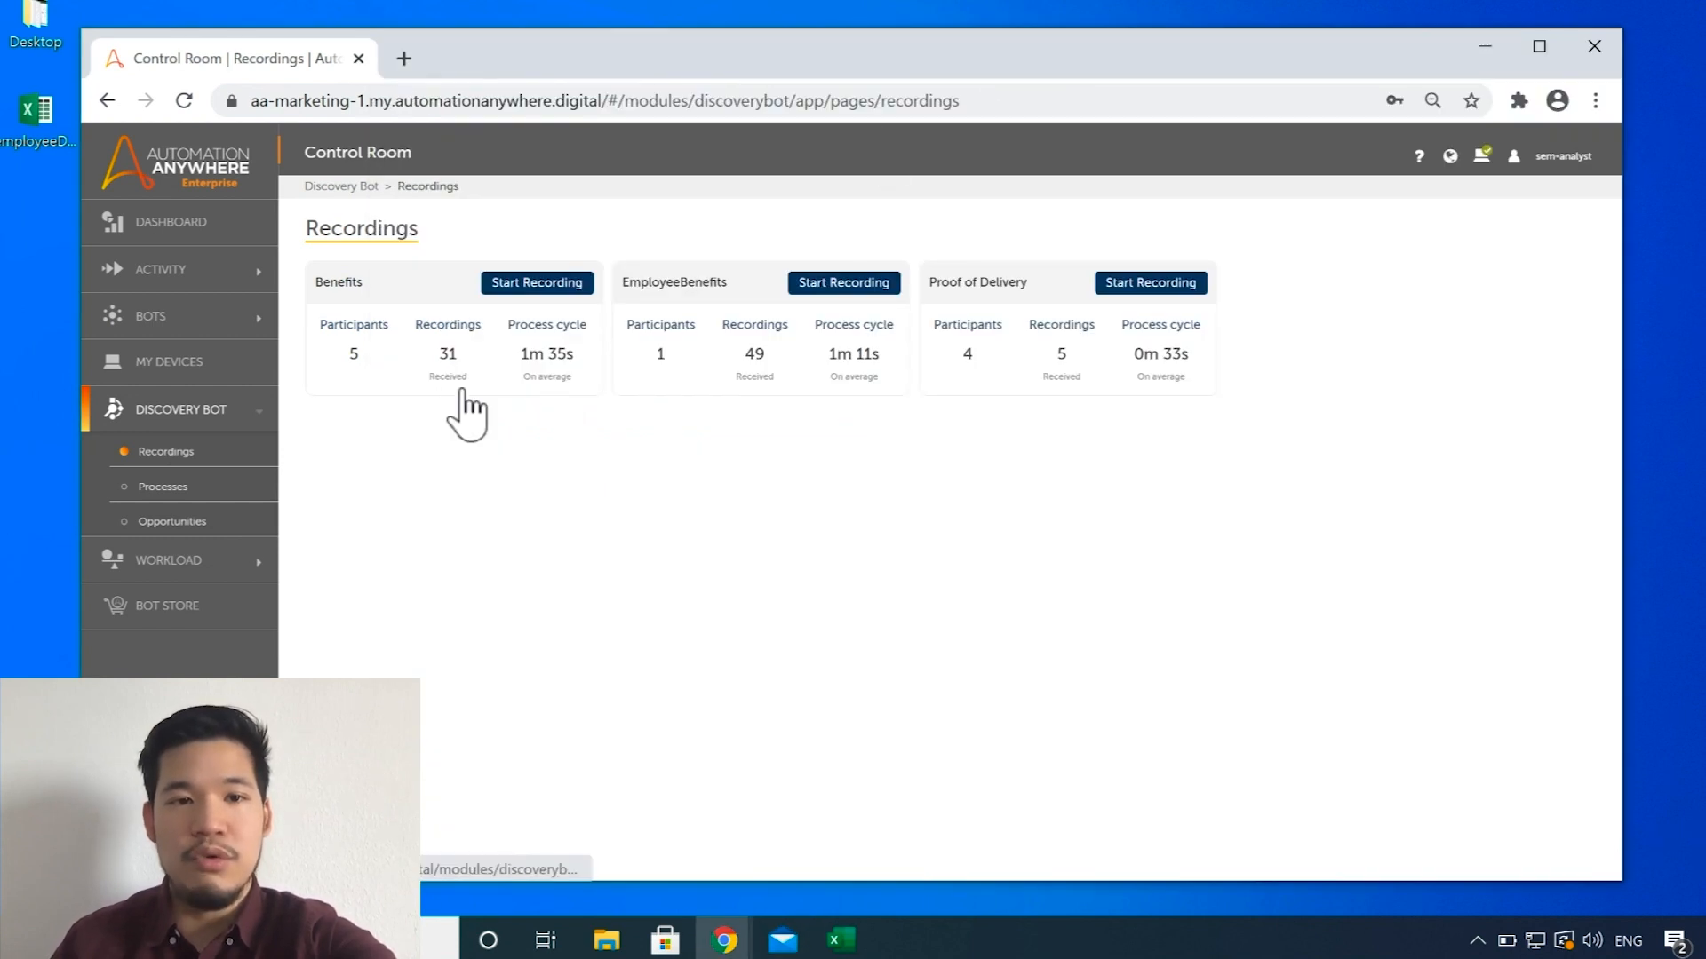
{"action": "left_click", "coordinate": [446, 353]}
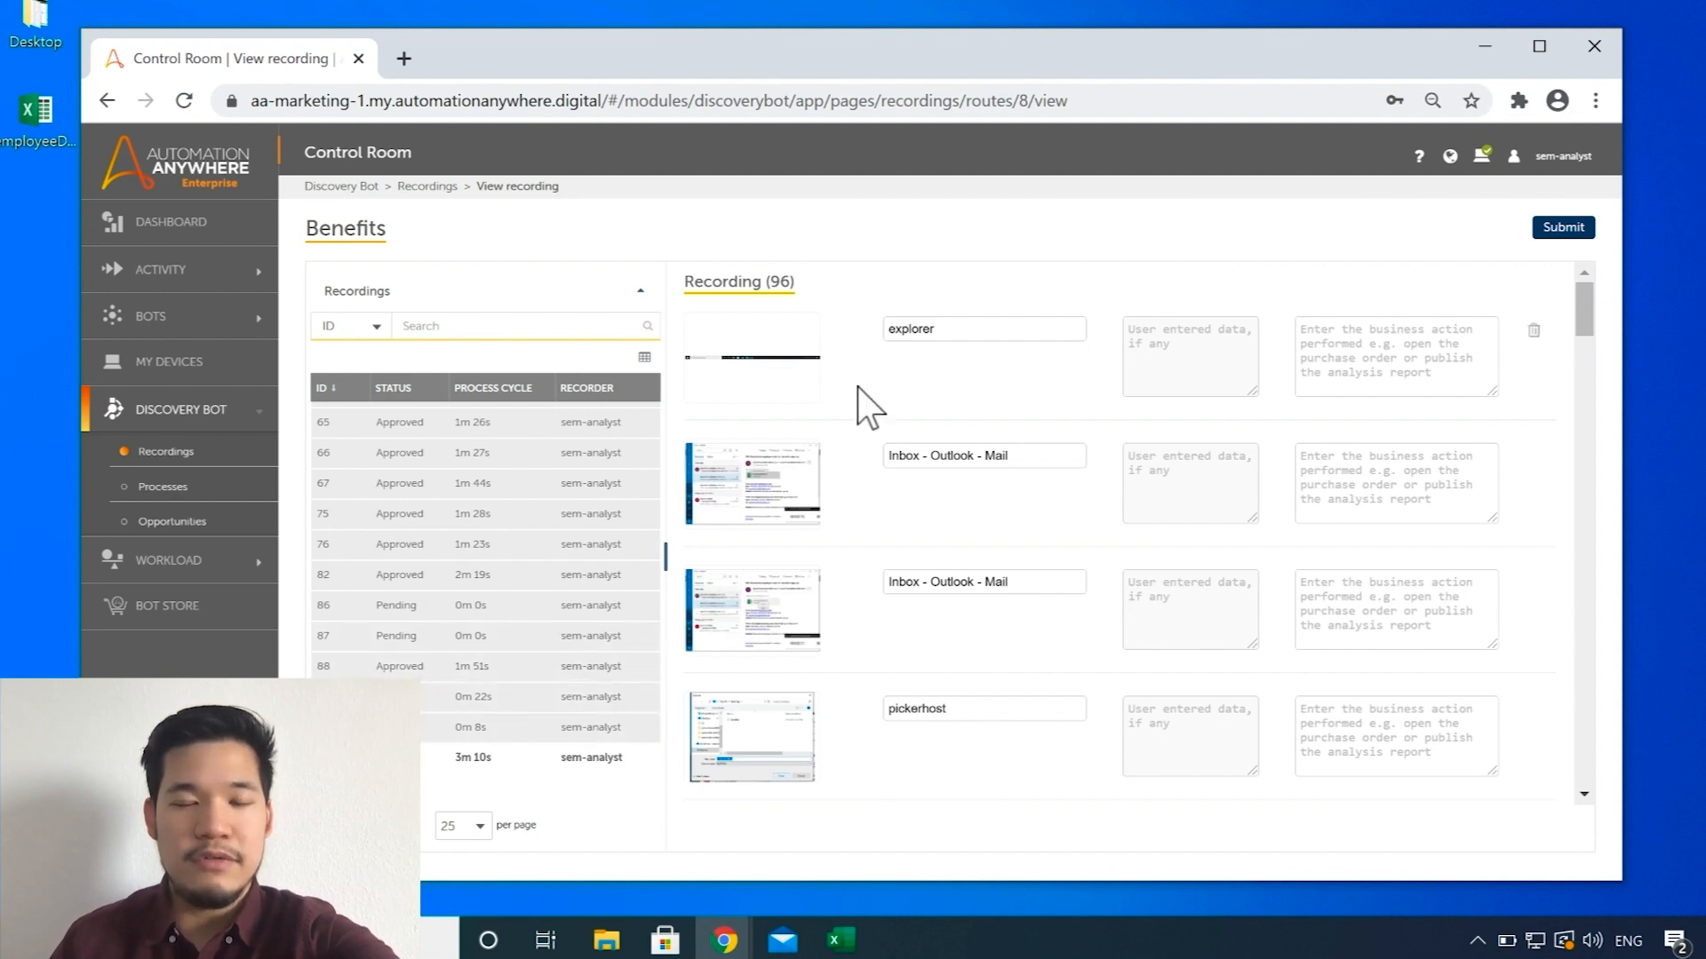
{"action": "scroll", "scroll_direction": "down", "scroll_amount": 3}
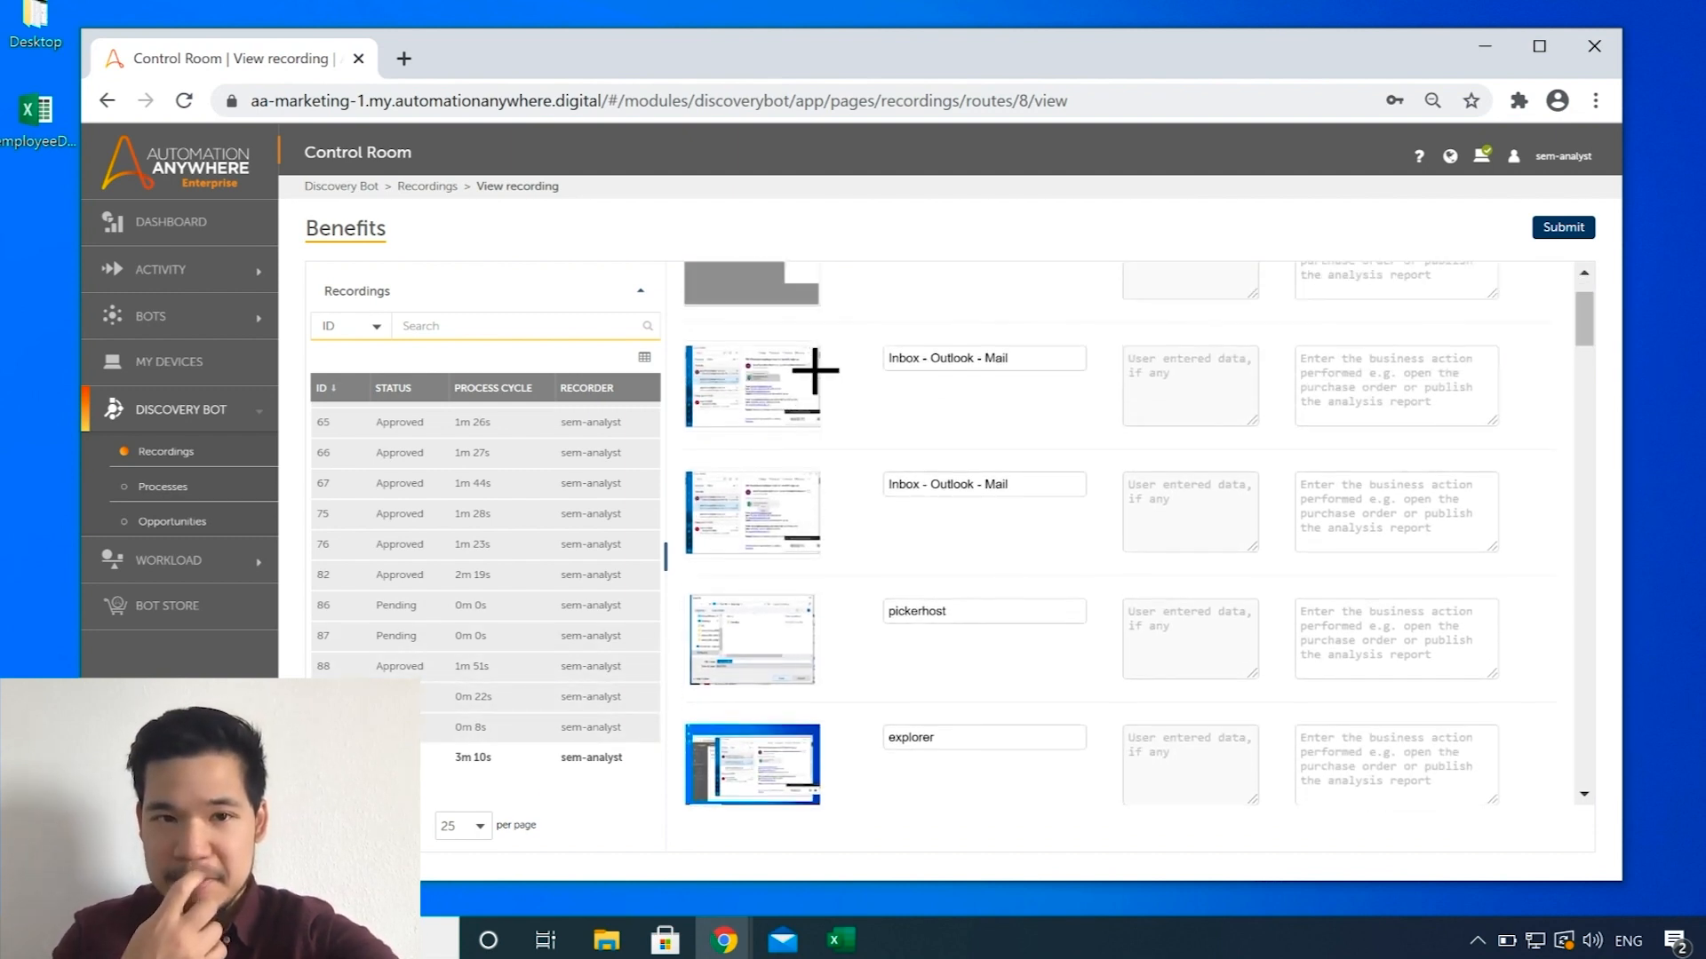
{"action": "scroll", "scroll_direction": "up", "scroll_amount": 3}
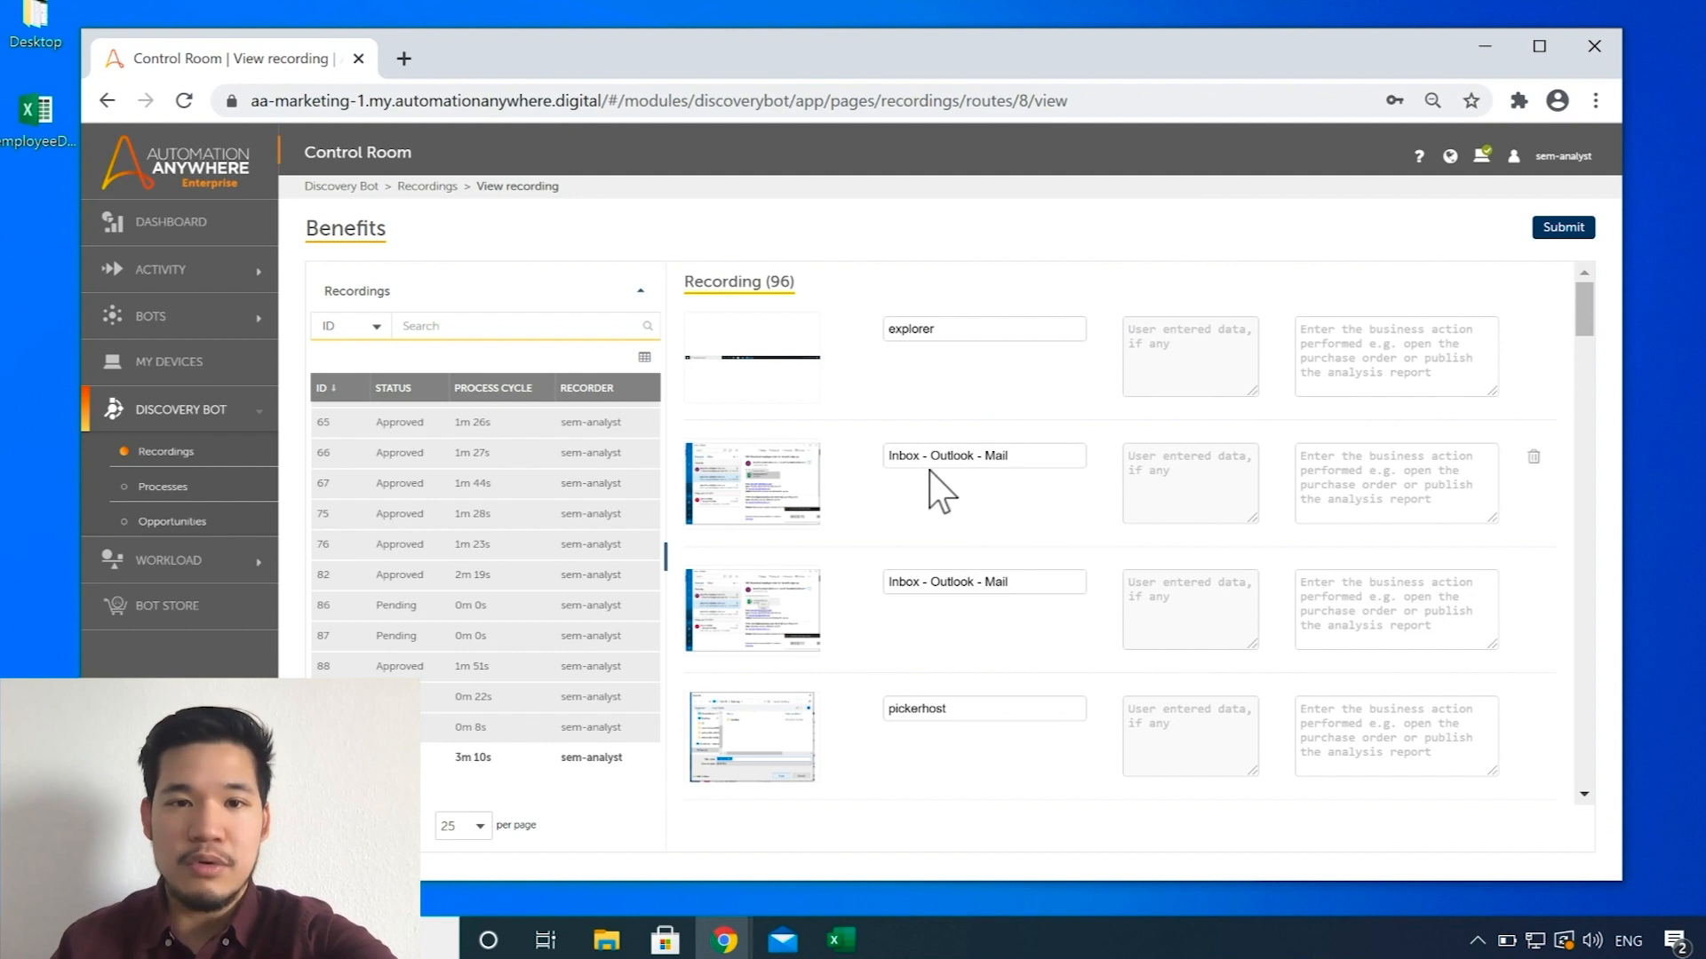
{"action": "scroll", "scroll_direction": "down", "scroll_amount": 3}
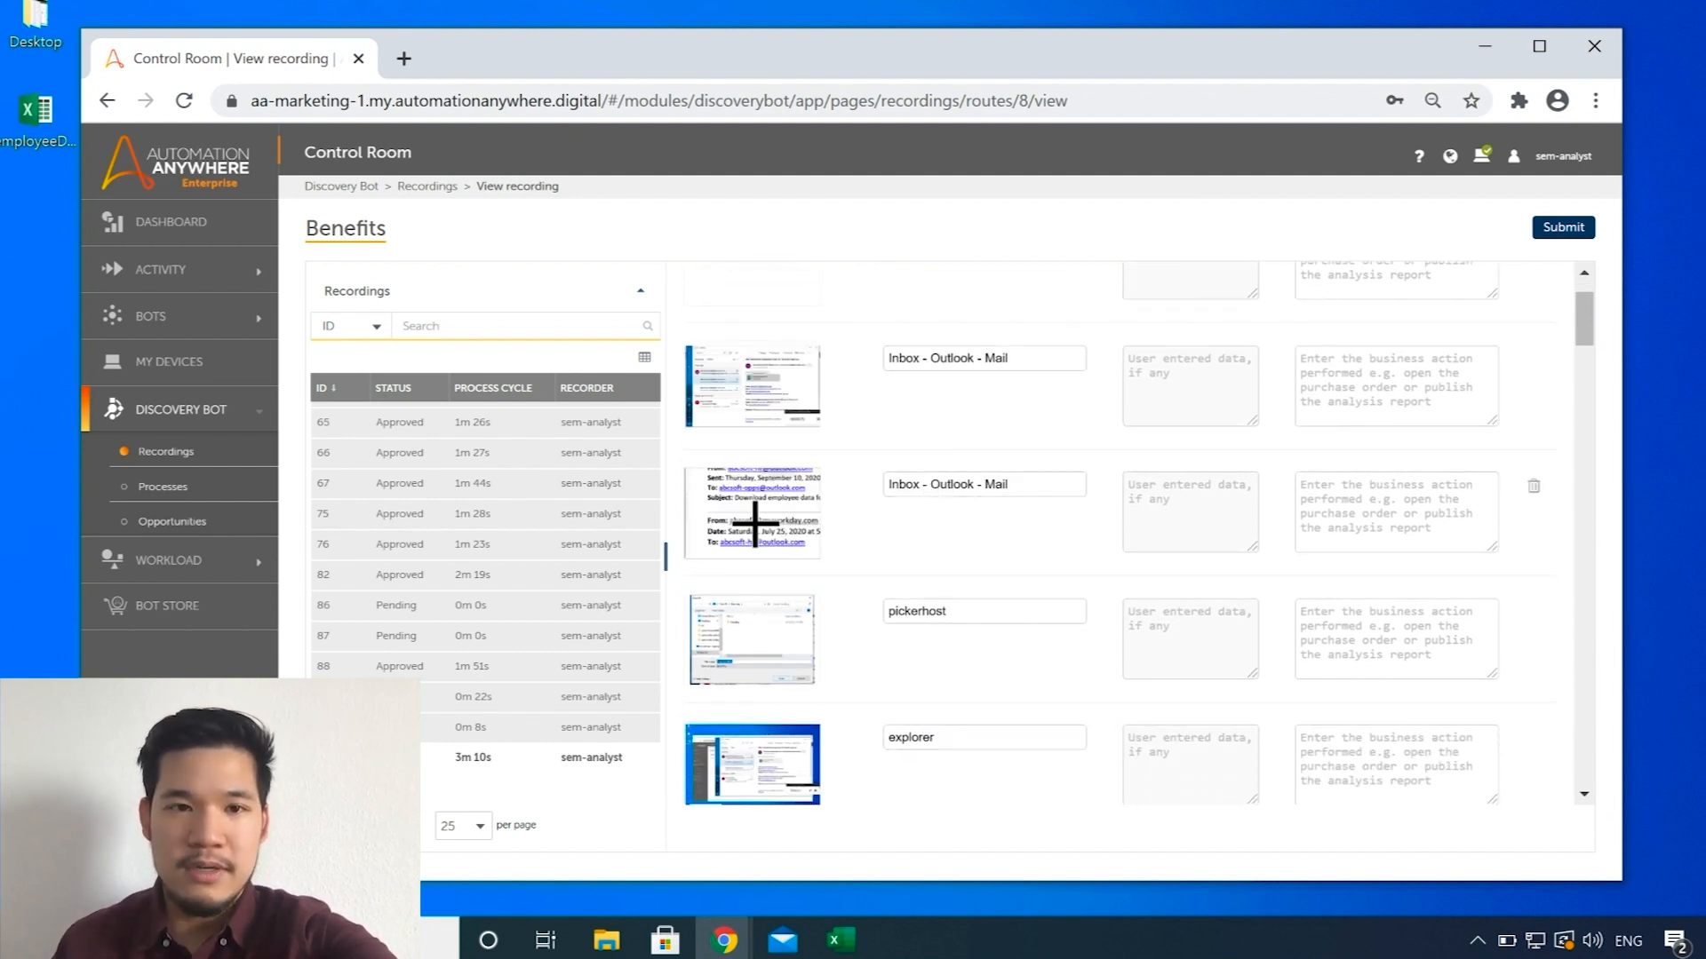
{"action": "scroll", "scroll_direction": "down", "scroll_amount": 3}
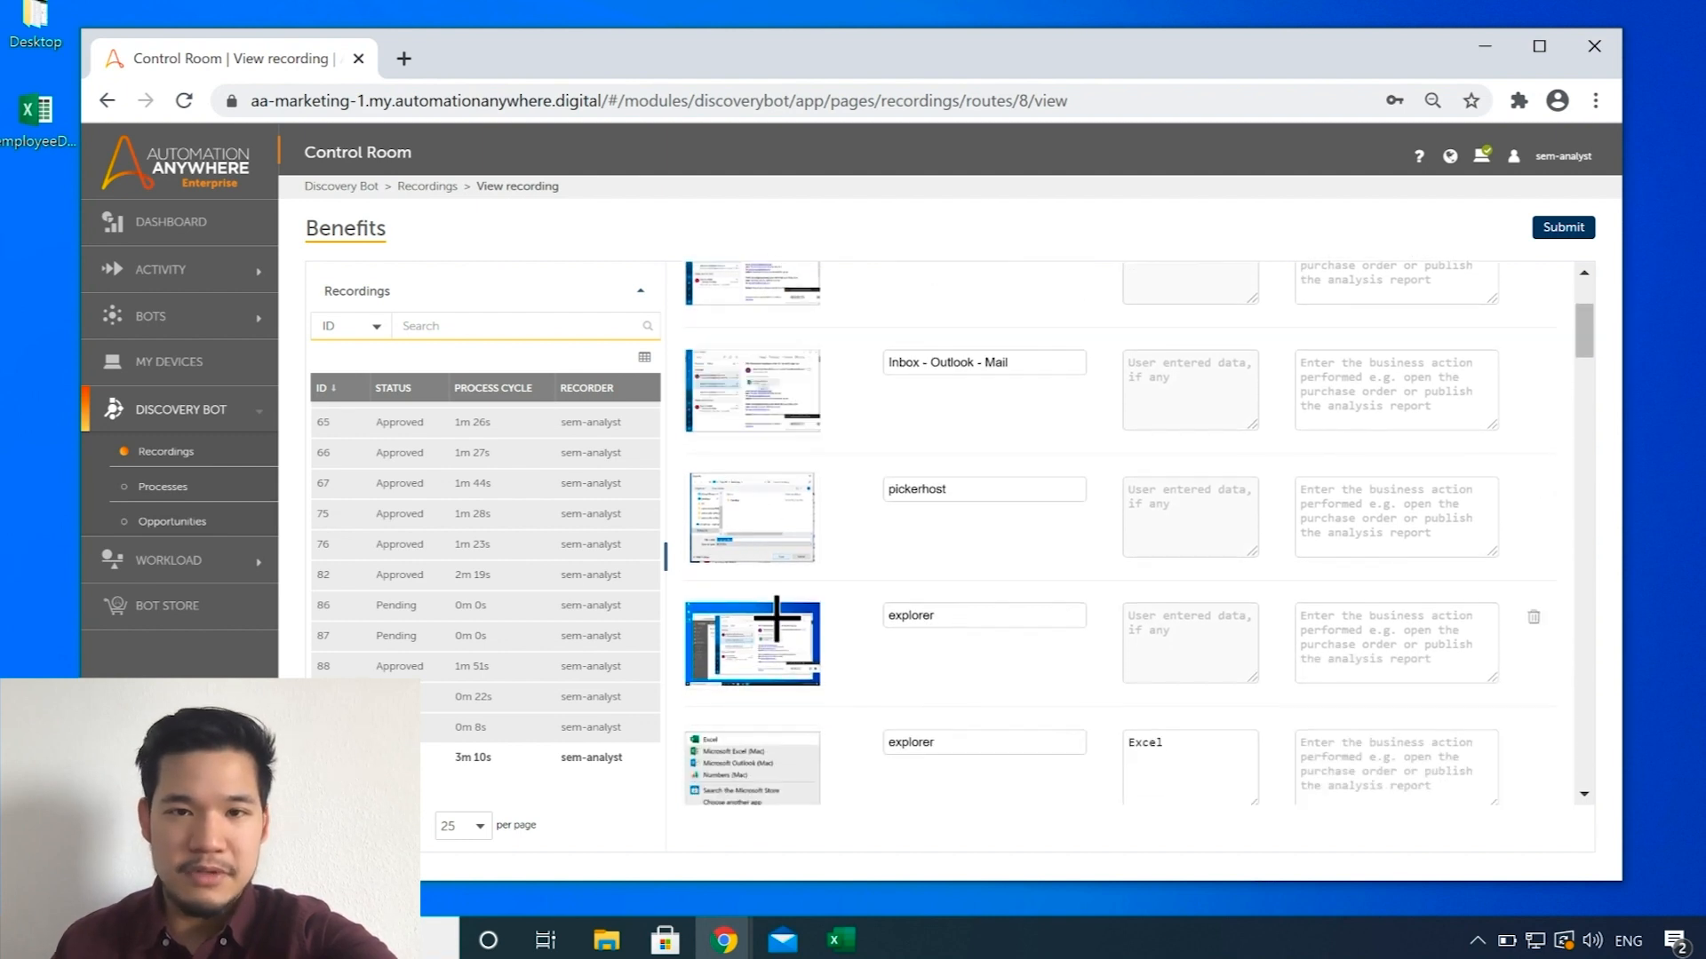
{"action": "scroll", "scroll_direction": "down", "scroll_amount": 3}
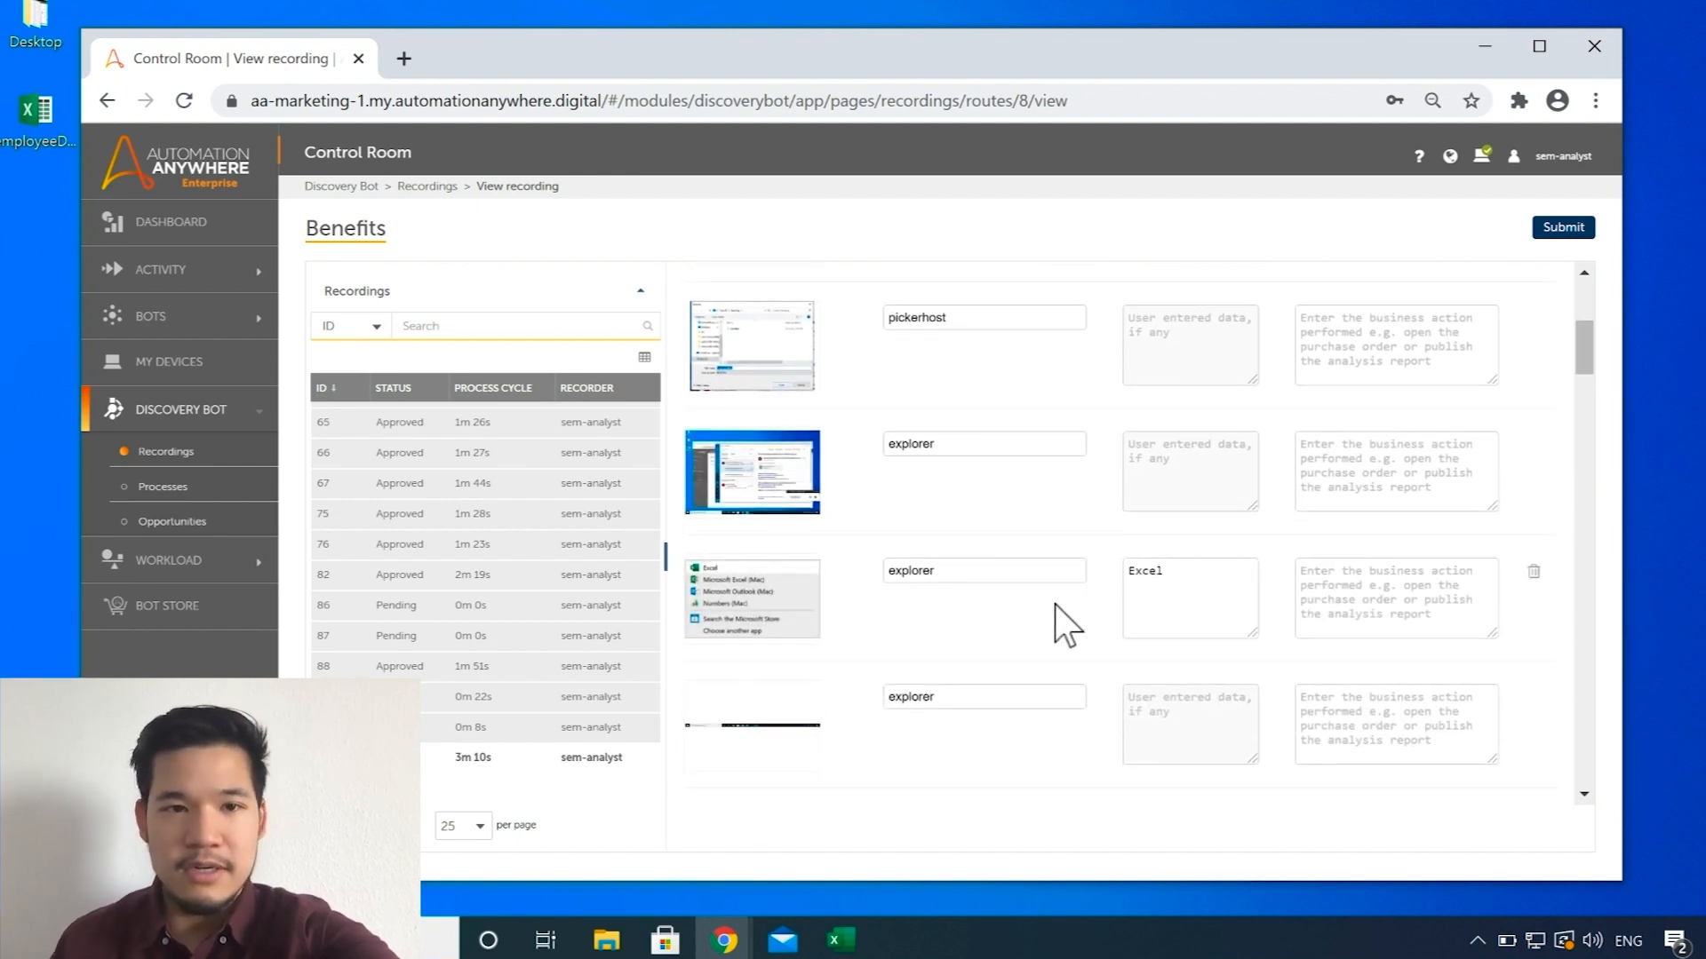
{"action": "scroll", "scroll_direction": "down", "scroll_amount": 3}
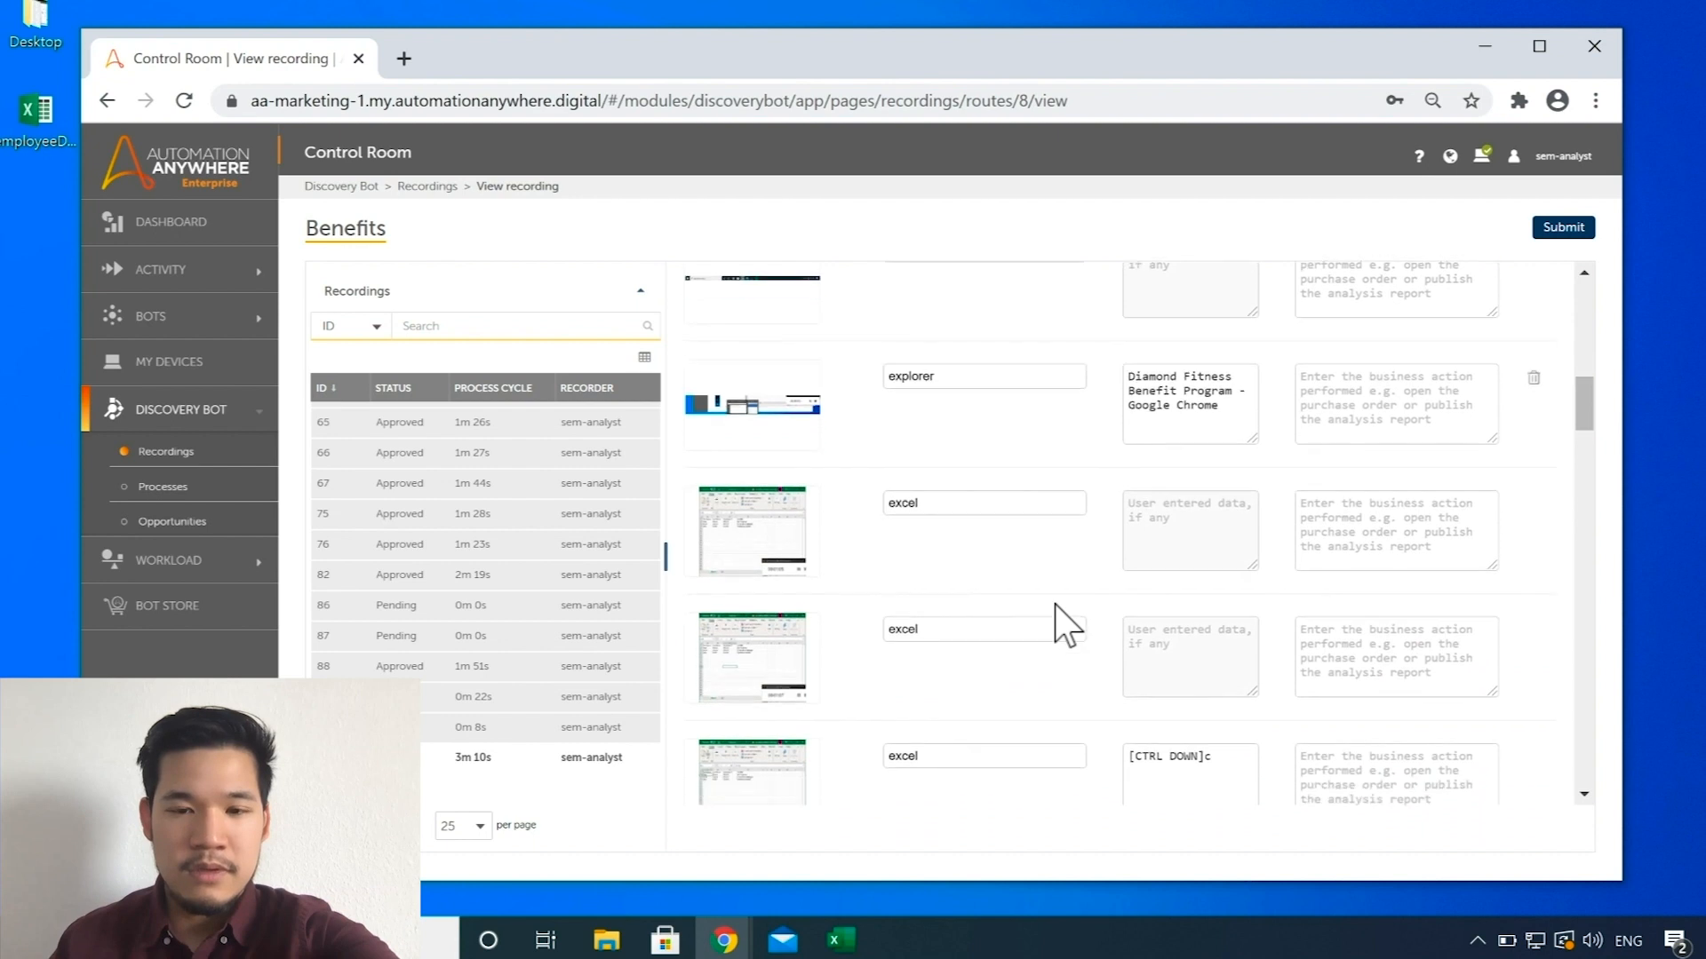
{"action": "scroll", "scroll_direction": "down", "scroll_amount": 3}
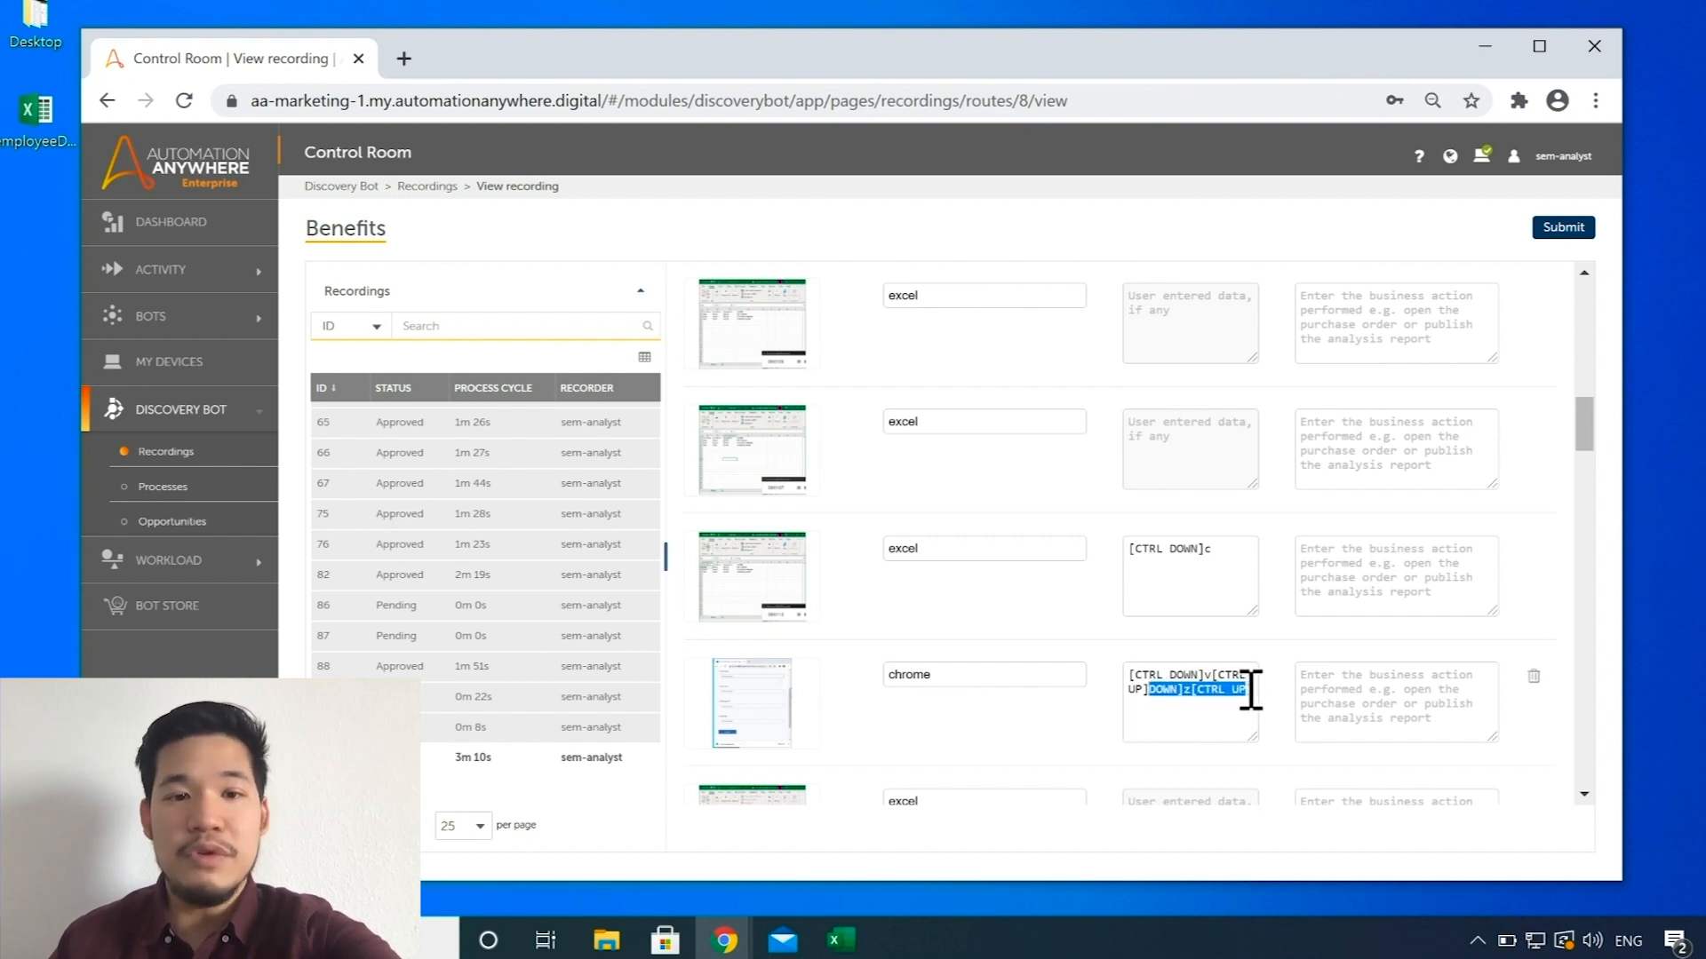
{"action": "scroll", "scroll_direction": "down", "scroll_amount": 3}
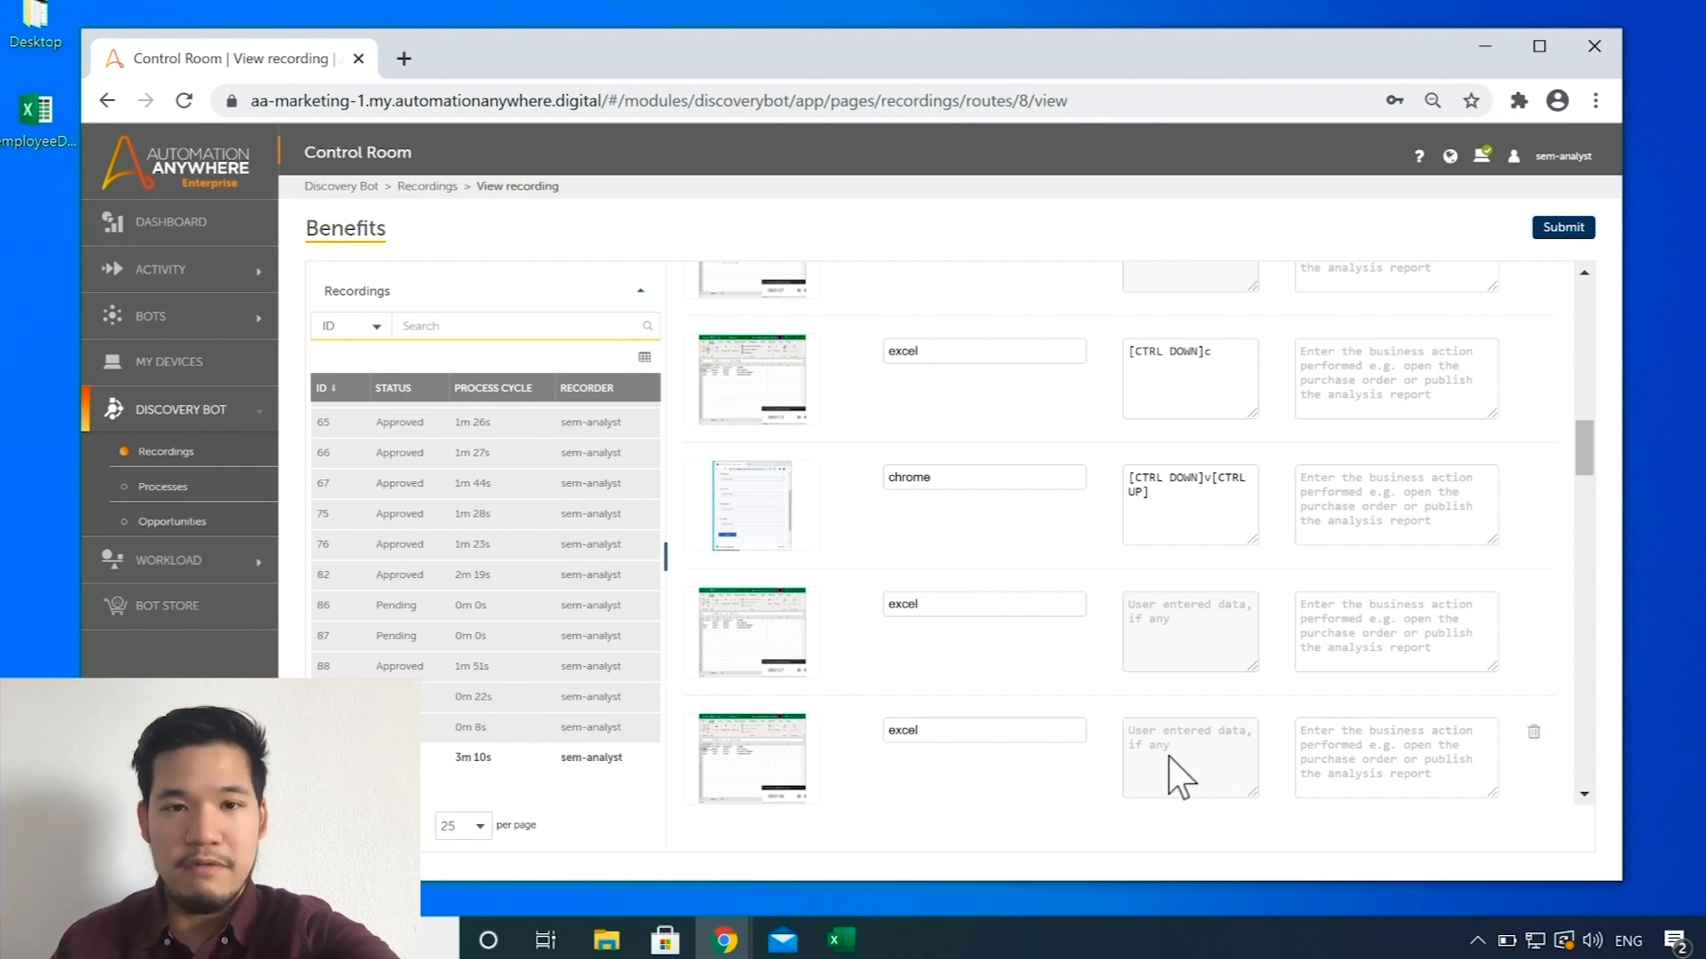
Step: Remove [CTRL DOWN]z[CTRL UP] from the chrome step's entered data, then scroll back to the top
{"action": "scroll", "scroll_direction": "down", "scroll_amount": 3}
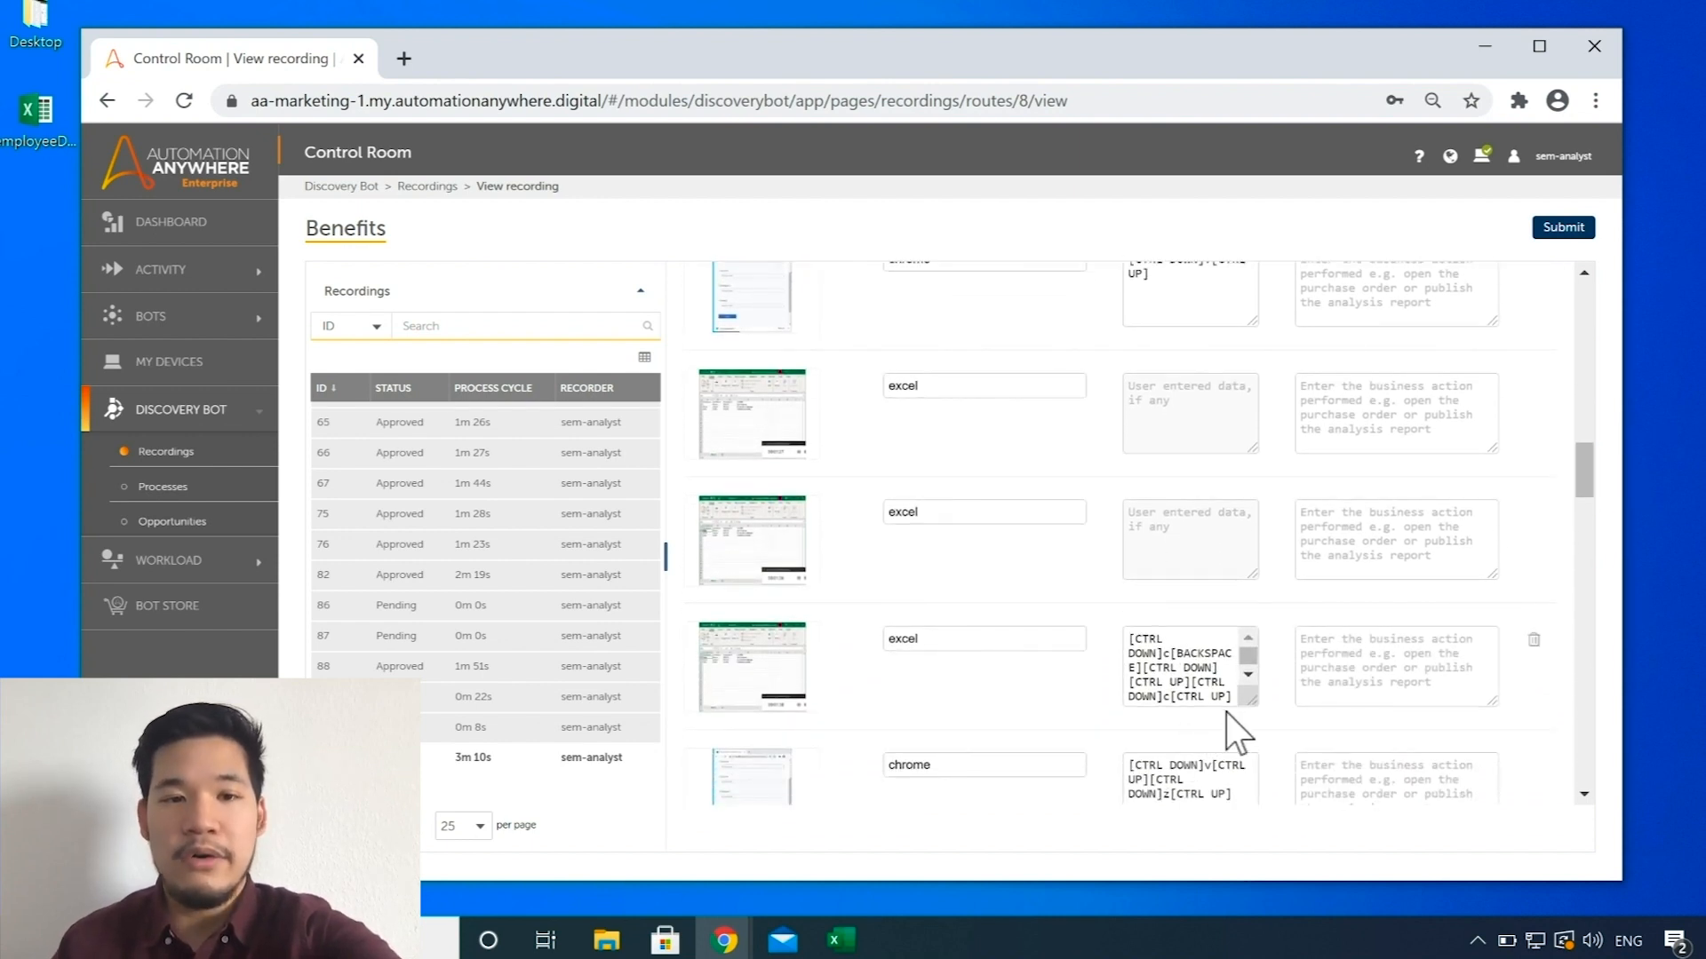
{"action": "mouse_move", "coordinate": [1534, 640]}
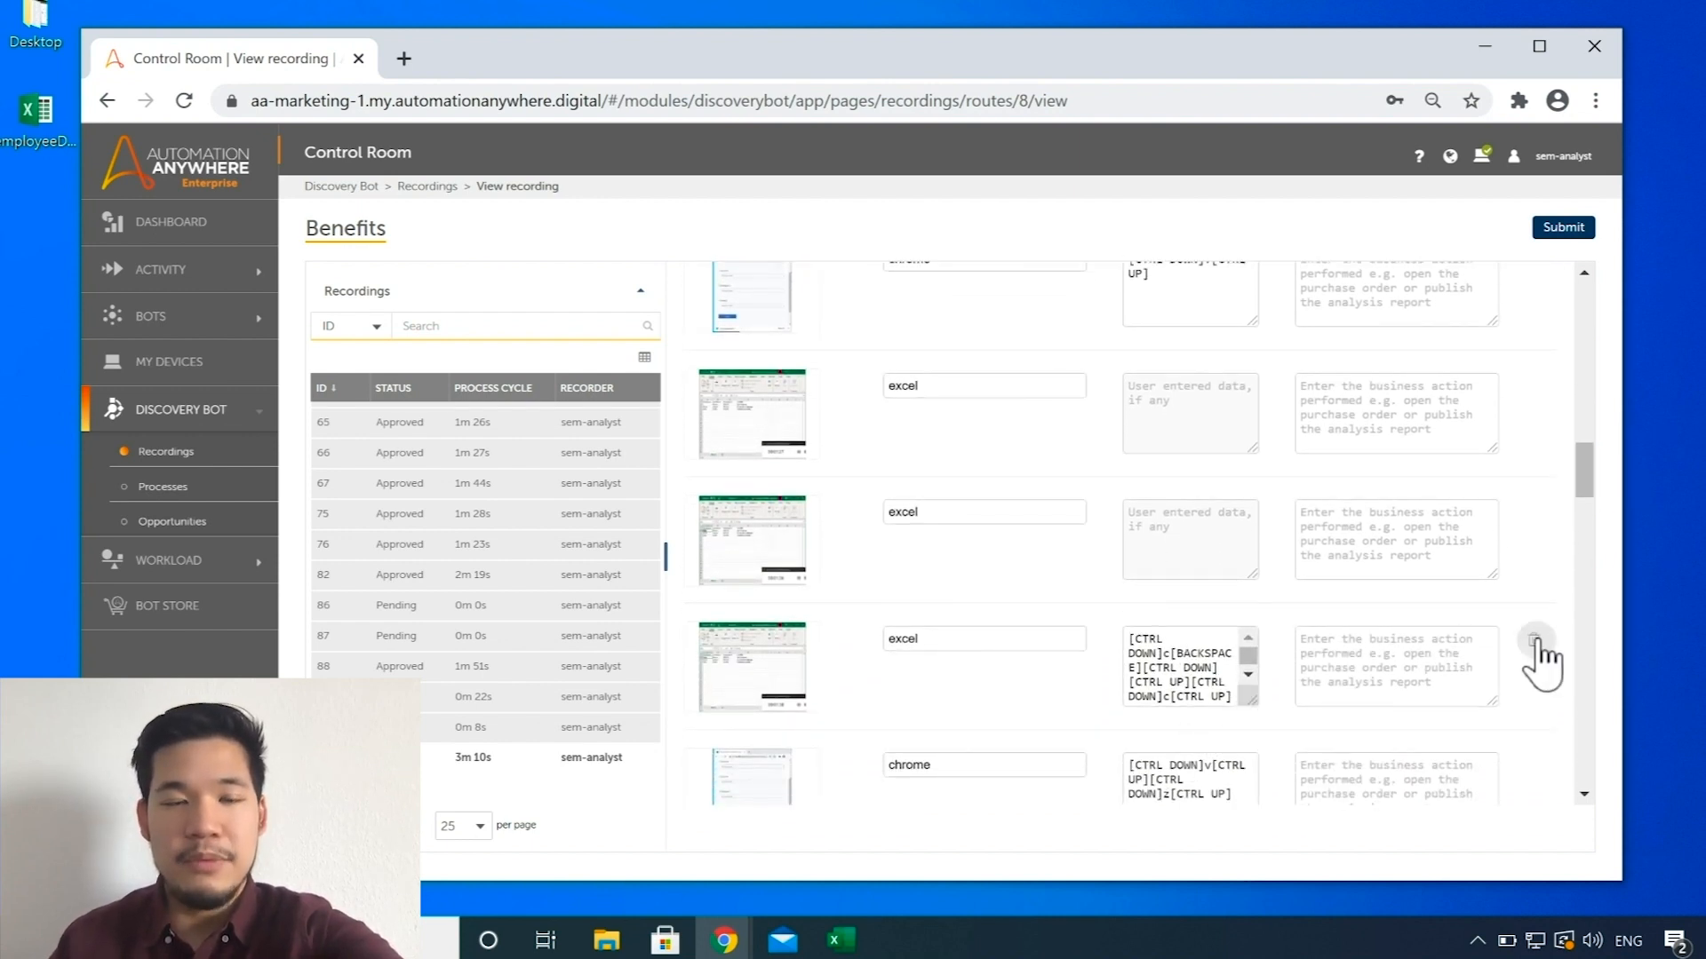
{"action": "scroll", "scroll_direction": "up", "scroll_amount": 3}
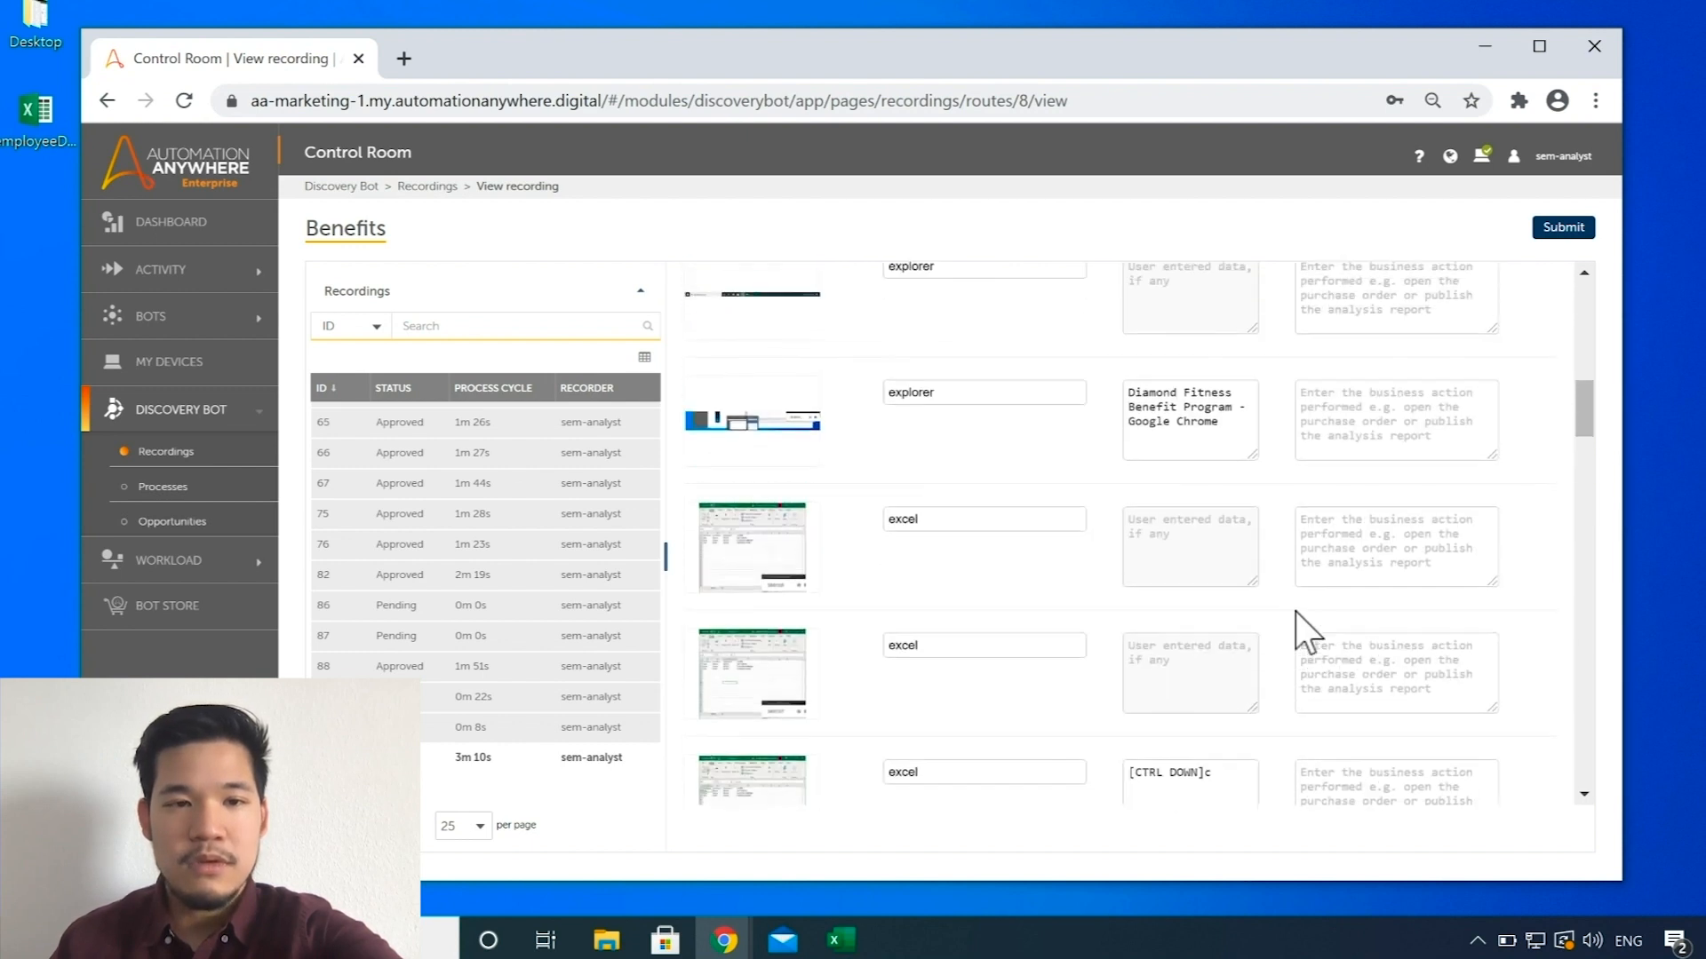
{"action": "scroll", "scroll_direction": "up", "scroll_amount": 3}
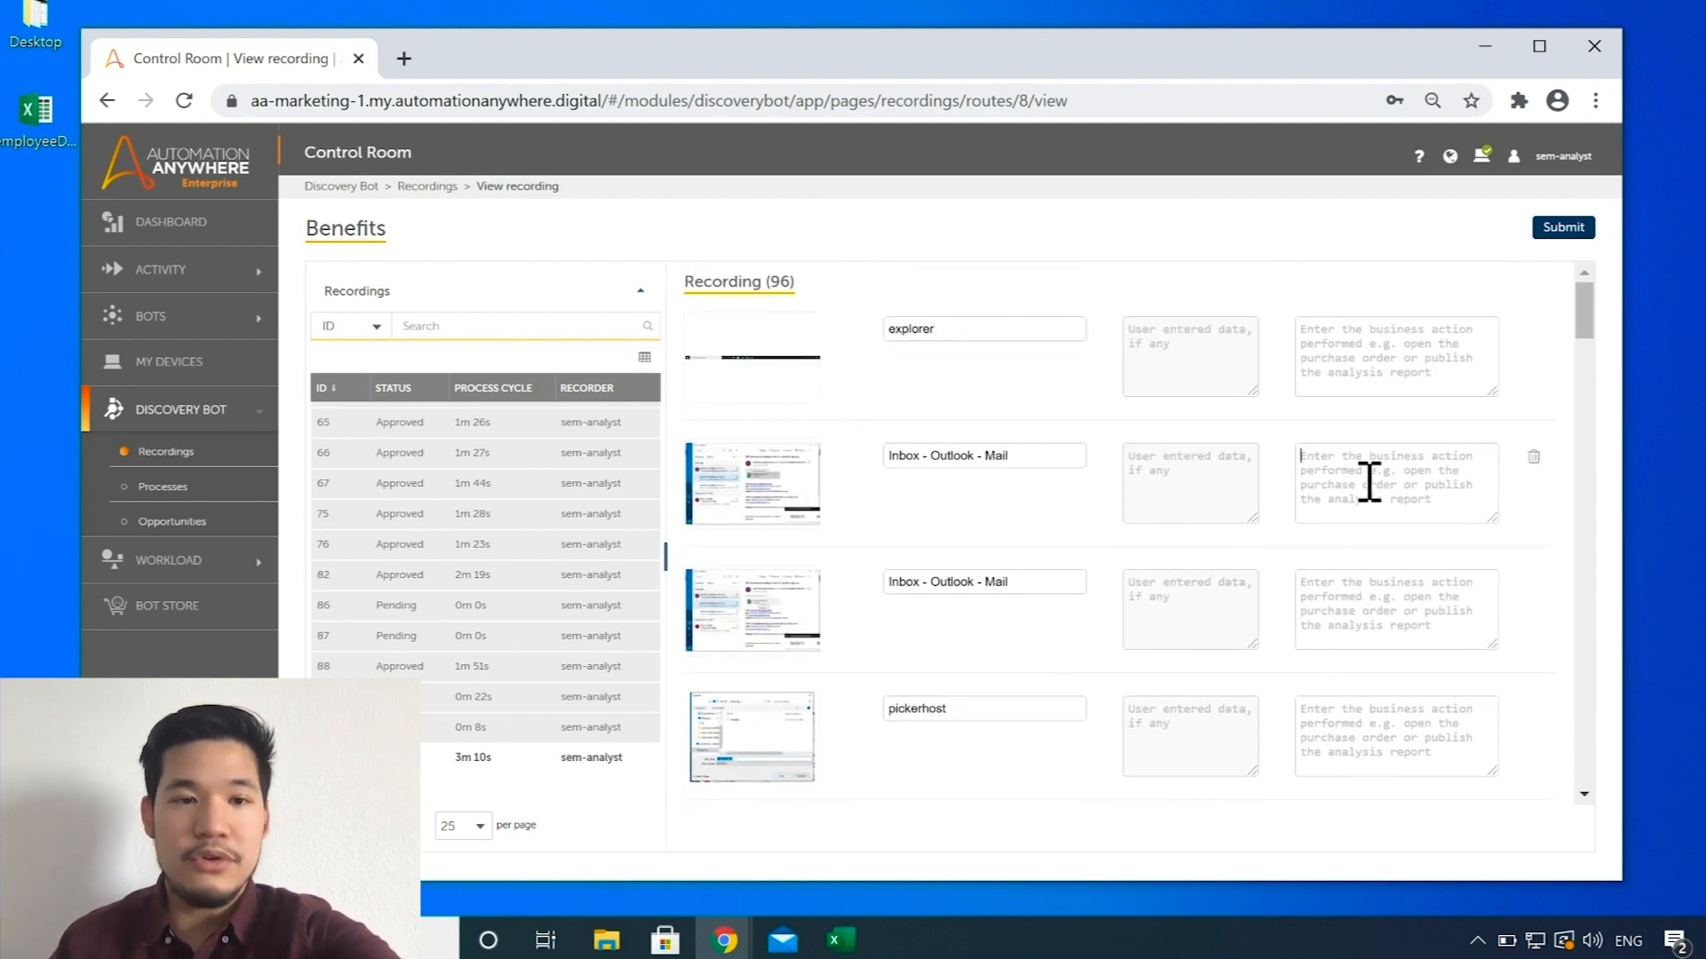
Step: Enter business actions 'open email' and 'save attachment' on the Inbox - Outlook - Mail steps
{"action": "type", "text": "open e"}
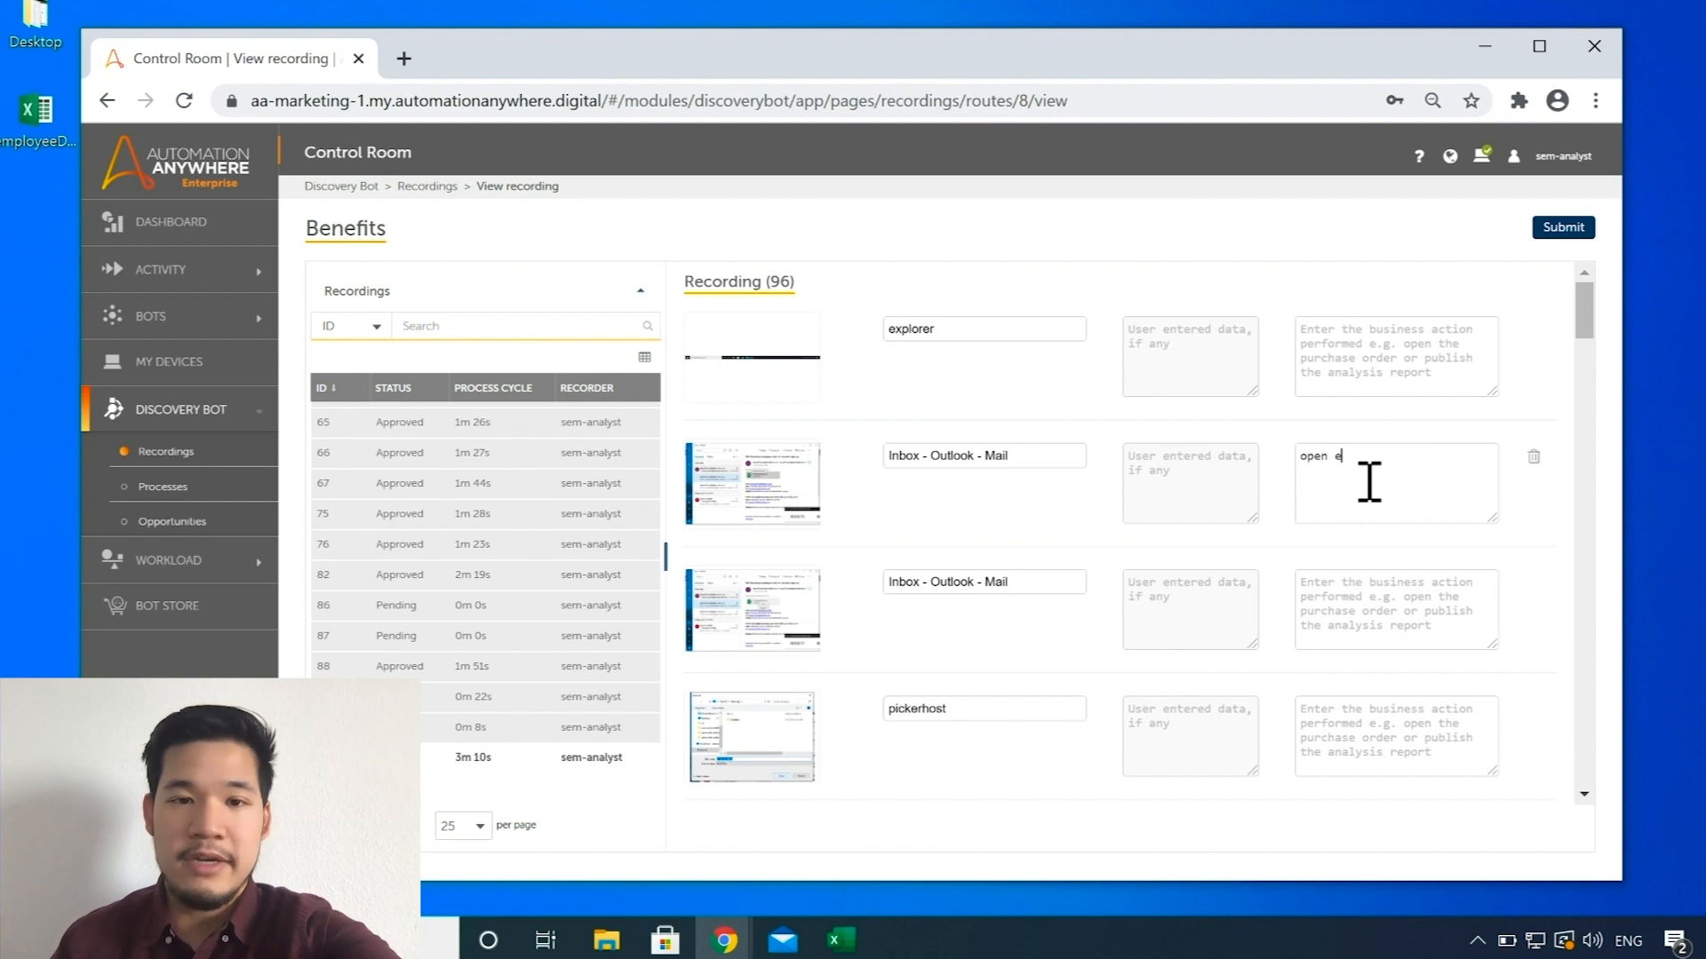
{"action": "type", "text": "mail"}
{"action": "left_click", "coordinate": [1397, 610]}
{"action": "type", "text": "save"}
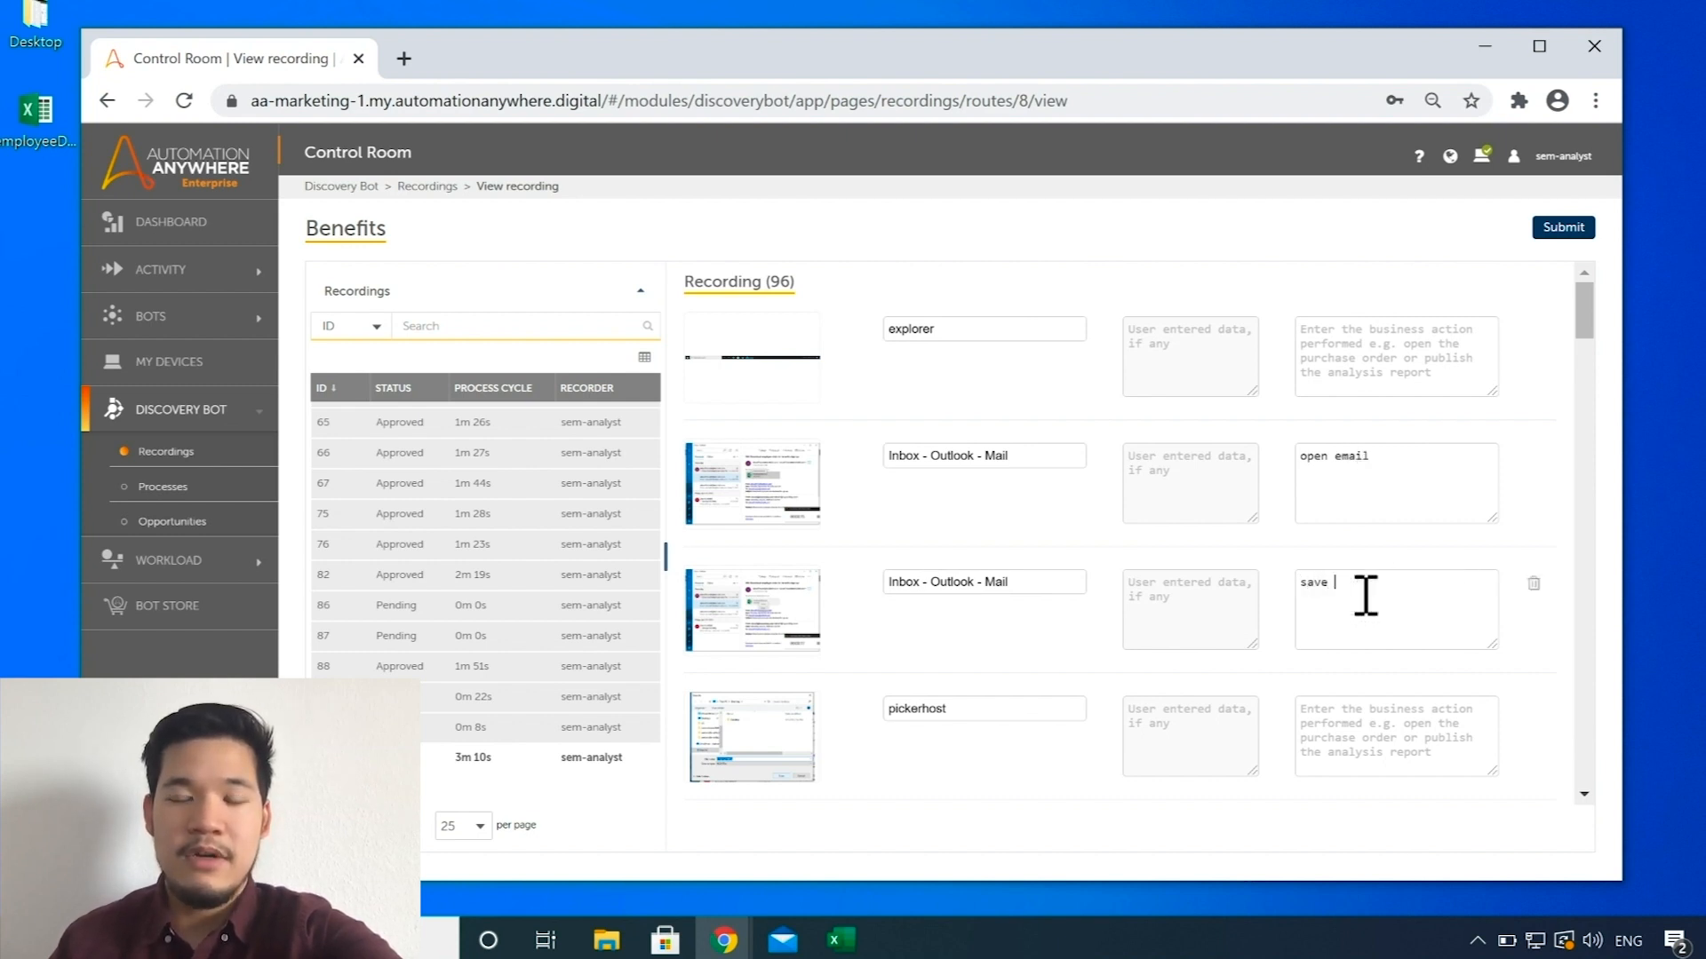
{"action": "type", "text": "attachment"}
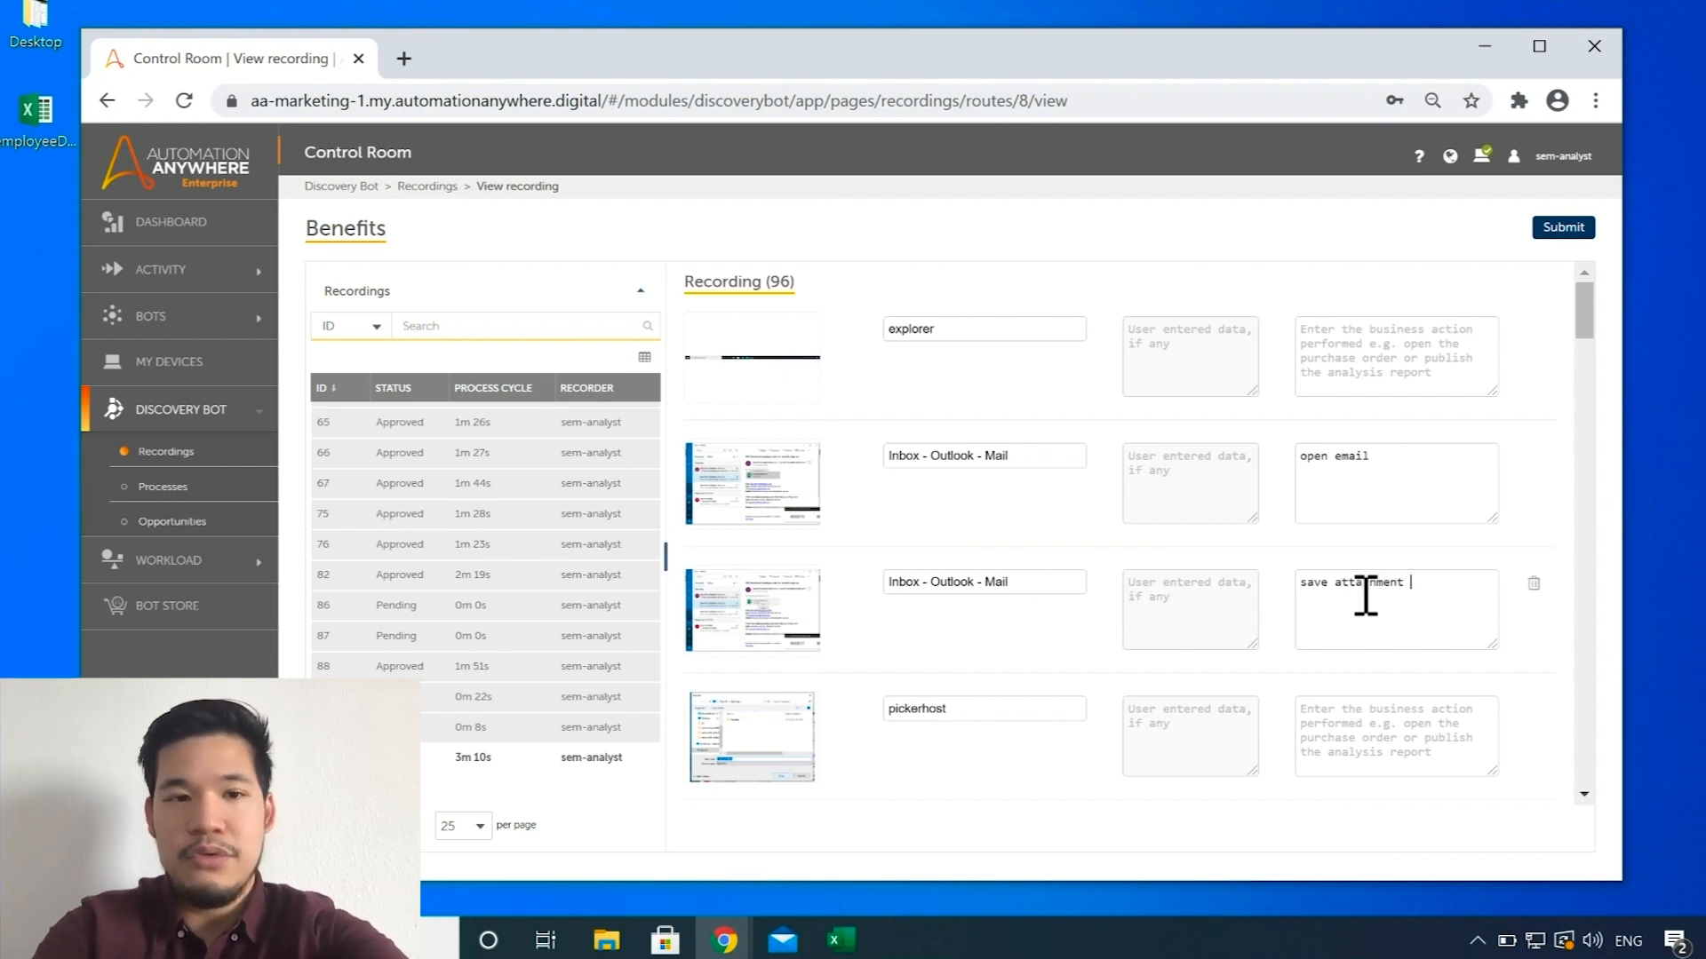
{"action": "type", "text": "attachment"}
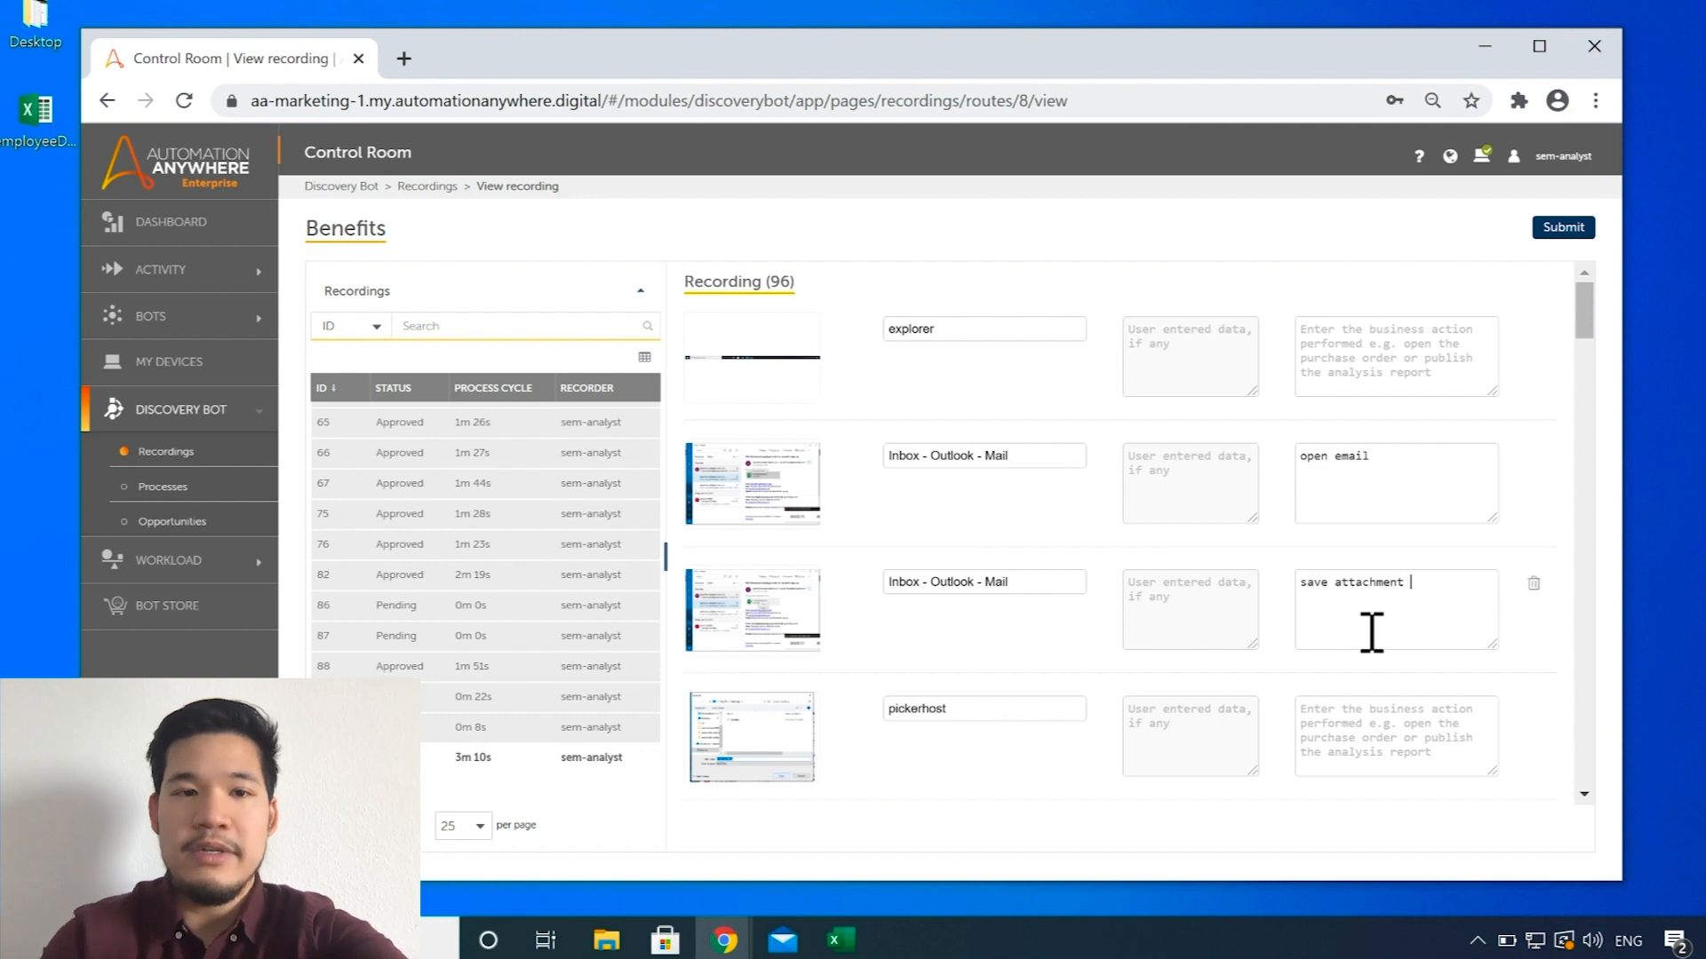
{"action": "scroll", "scroll_direction": "down", "scroll_amount": 3}
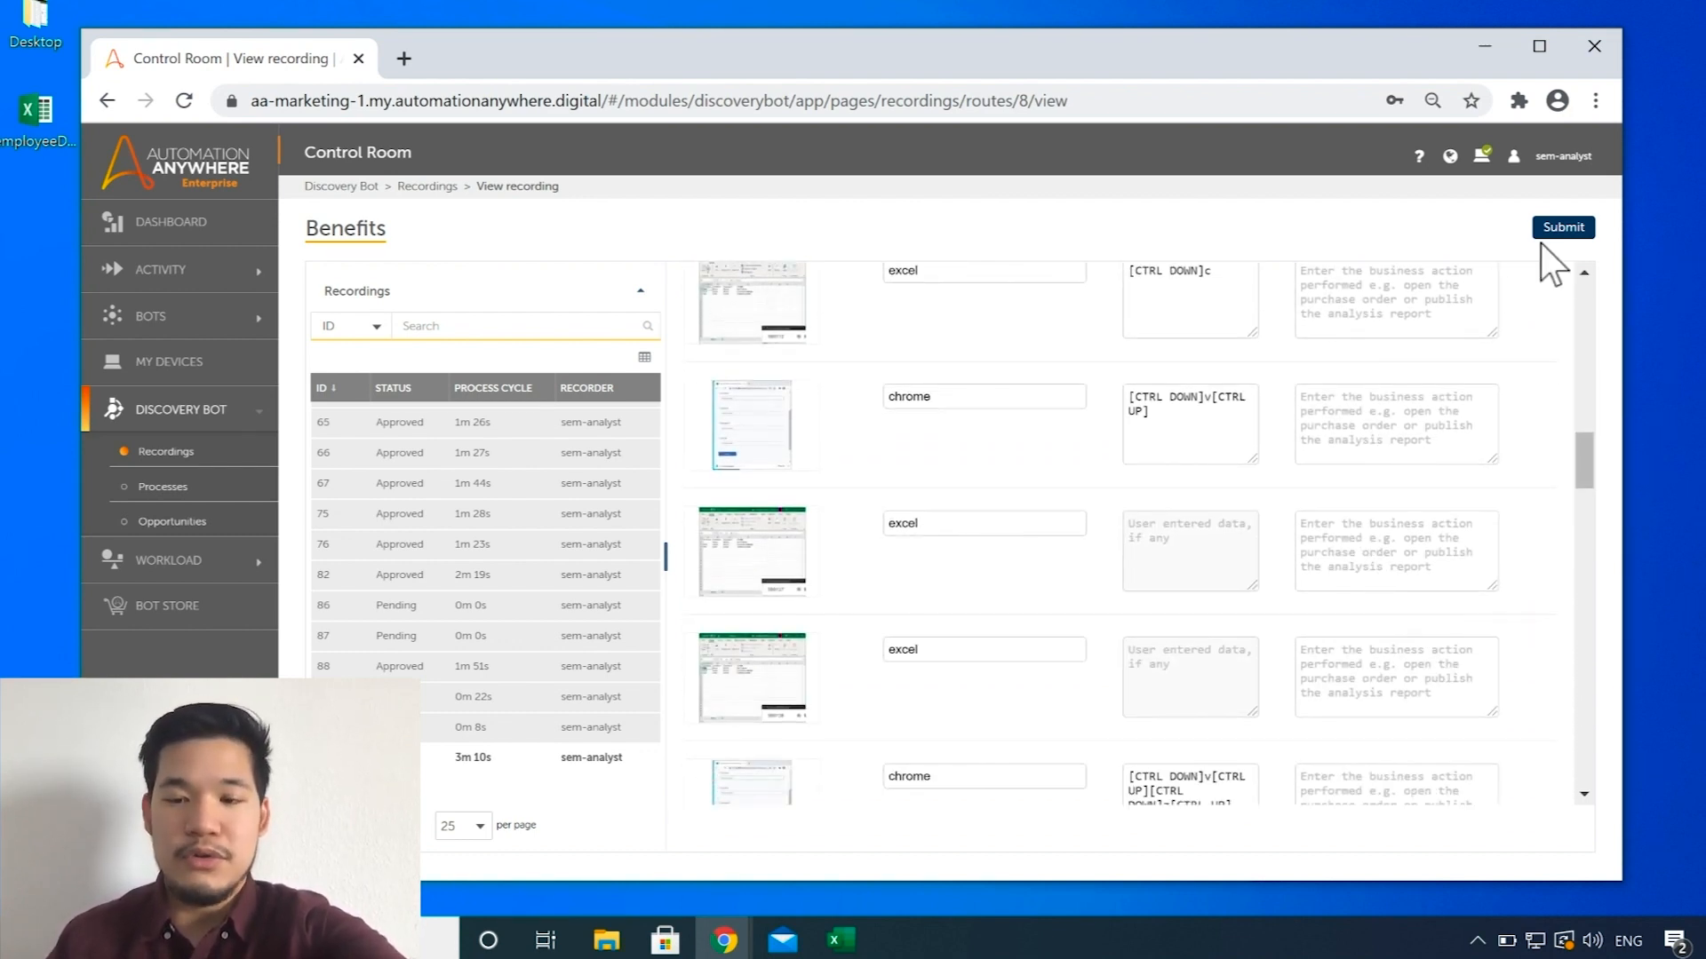
Step: Submit the Benefits recording edits and get the success confirmation
{"action": "left_click", "coordinate": [1562, 227]}
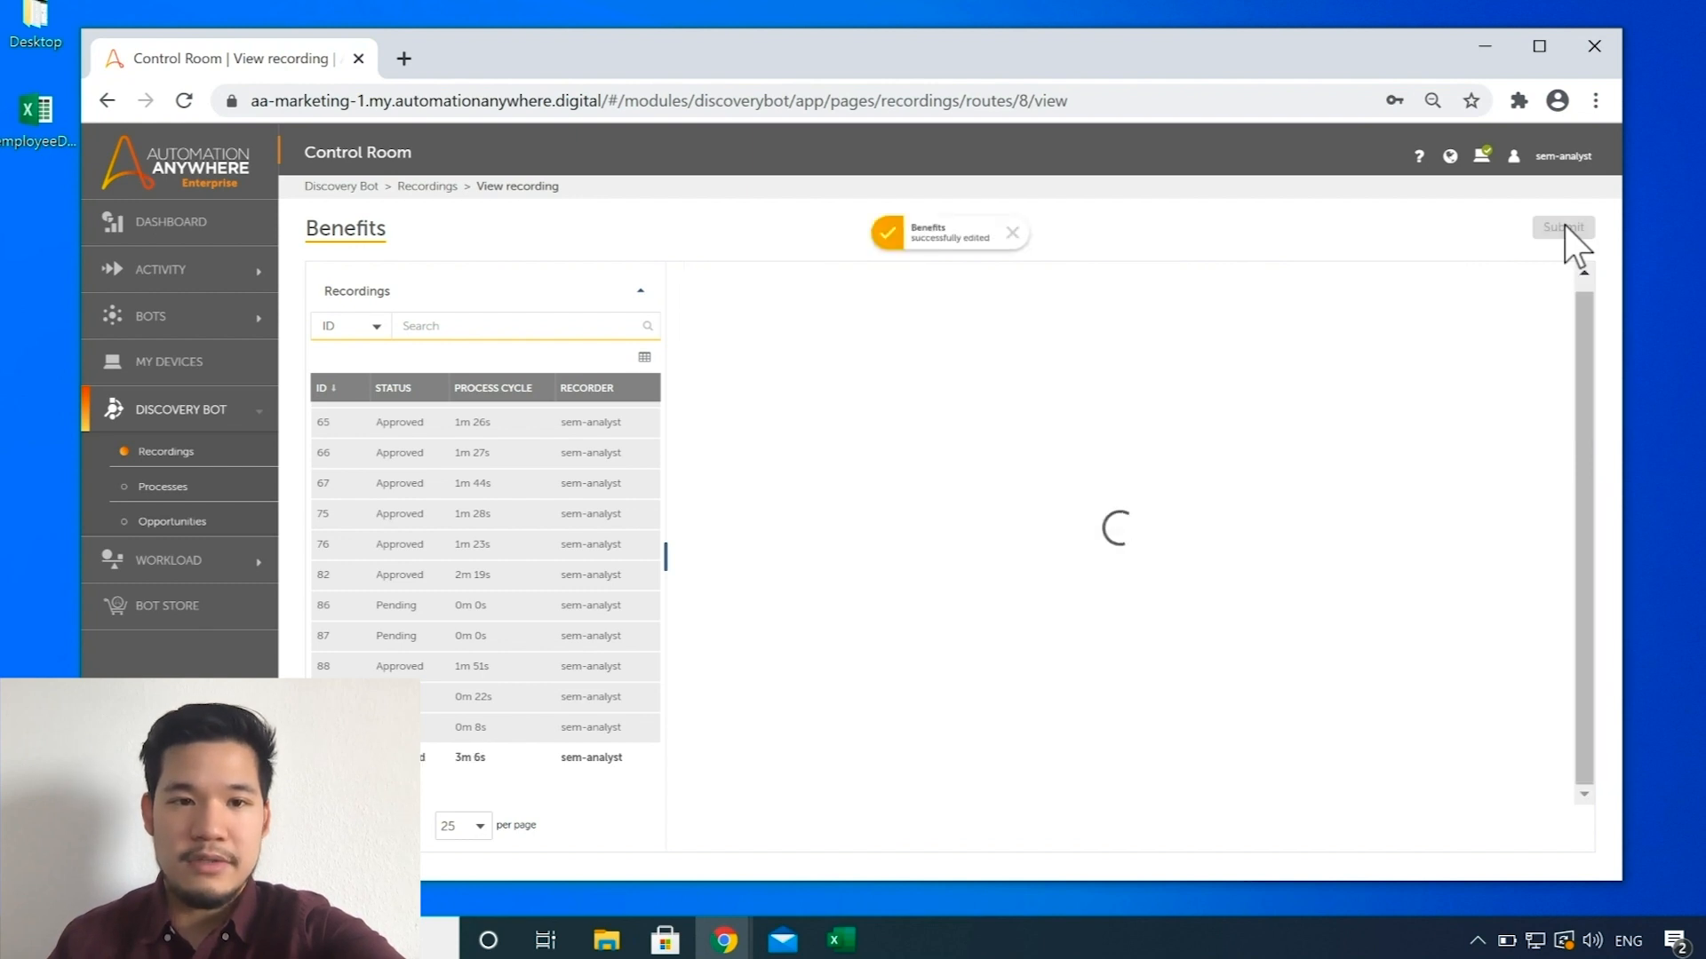